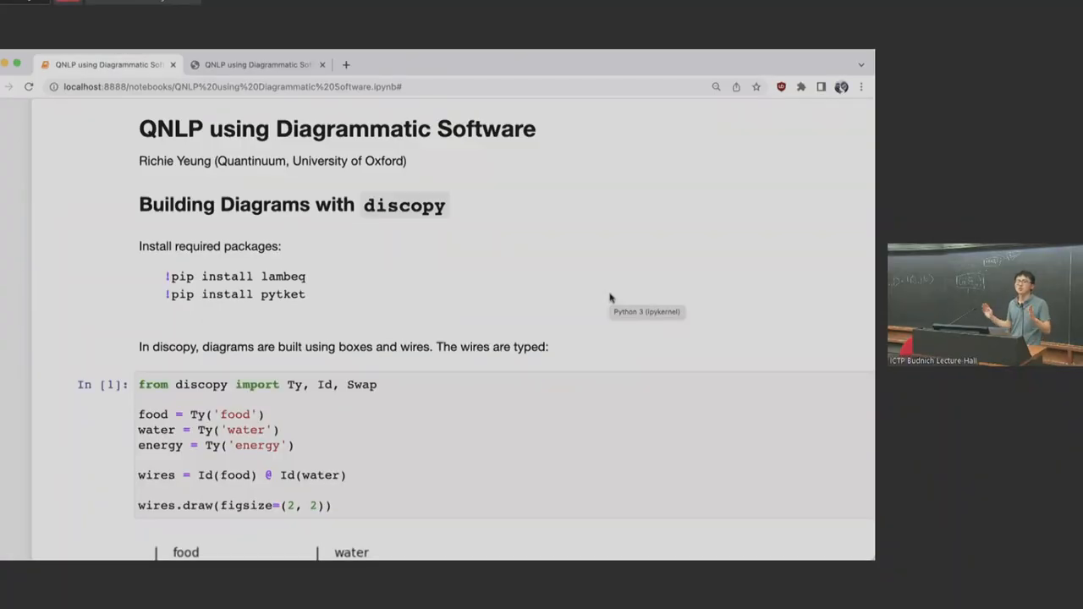
{"action": "mouse_move", "coordinate": [563, 385]}
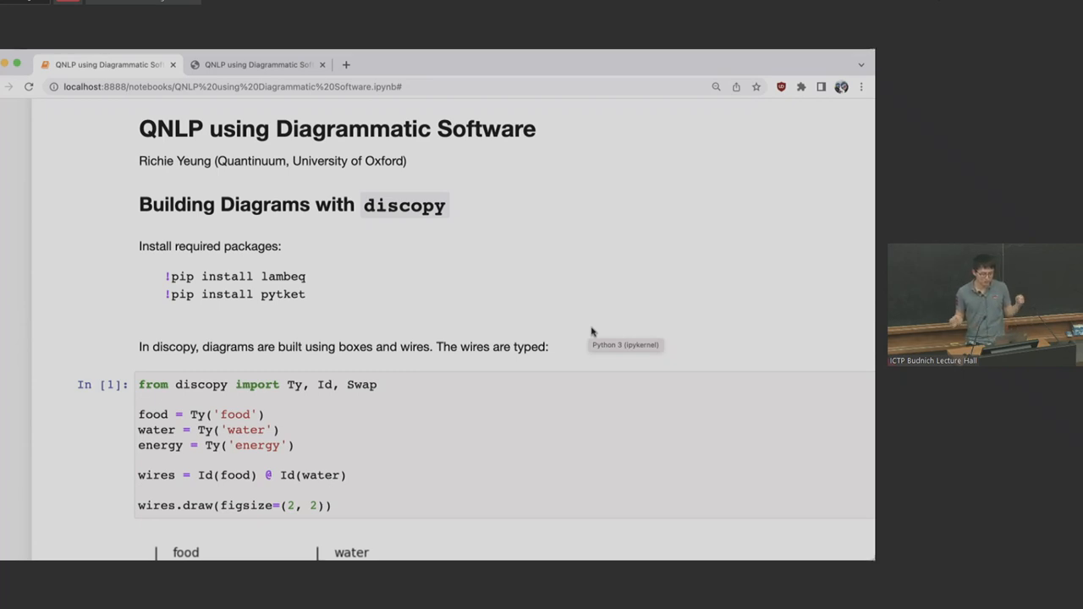
Step: Scroll down to cell In [2], where water and energy wires cross in the Swap drawing
{"action": "scroll", "scroll_direction": "down", "scroll_amount": 3}
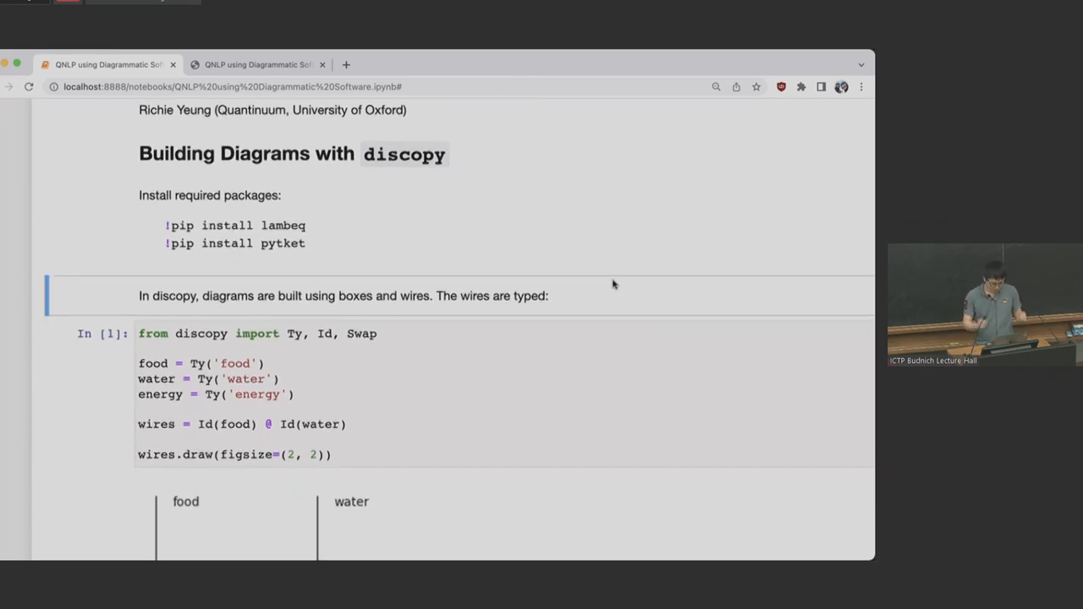
{"action": "scroll", "scroll_direction": "down", "scroll_amount": 3}
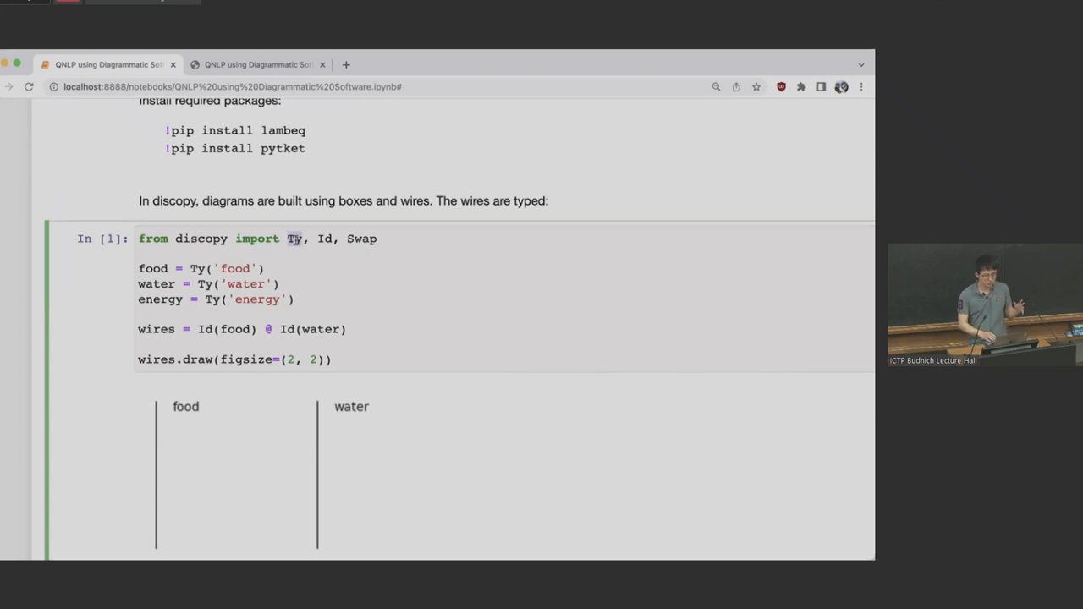
{"action": "scroll", "scroll_direction": "down", "scroll_amount": 3}
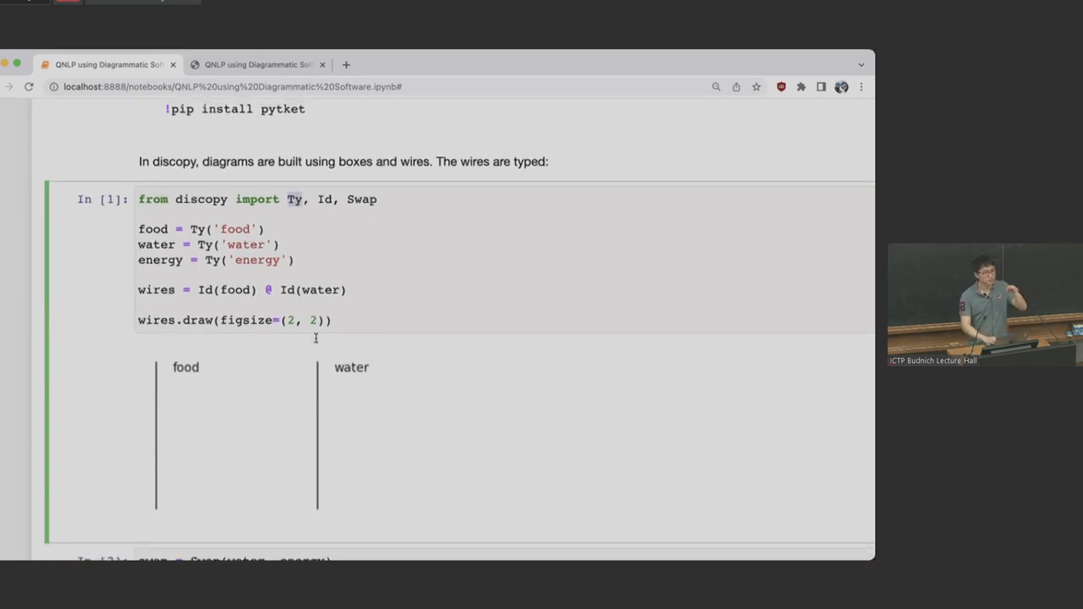
{"action": "scroll", "scroll_direction": "down", "scroll_amount": 3}
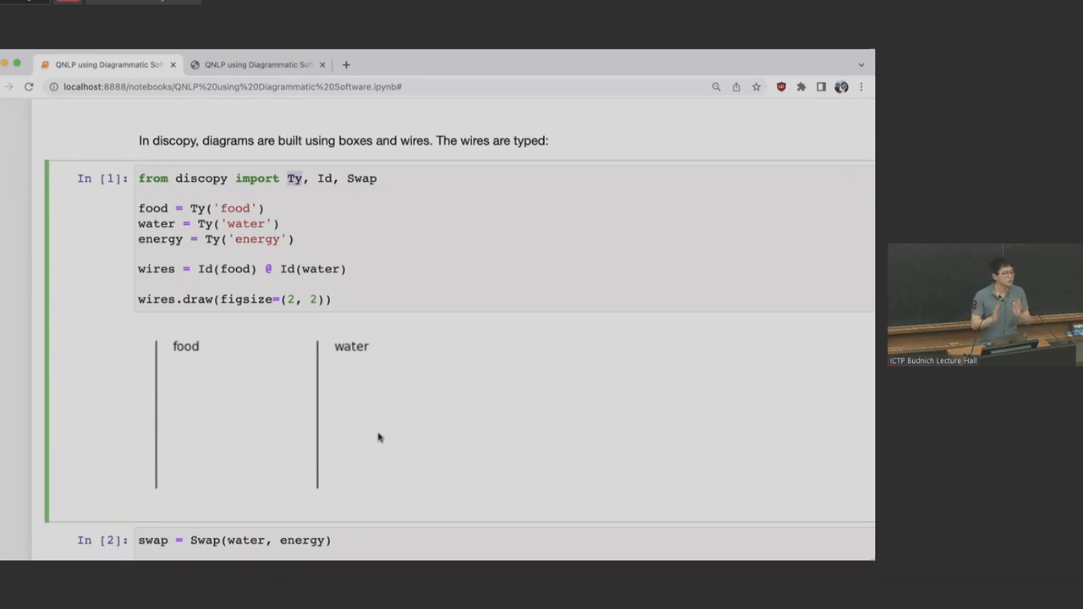
{"action": "mouse_move", "coordinate": [408, 454]}
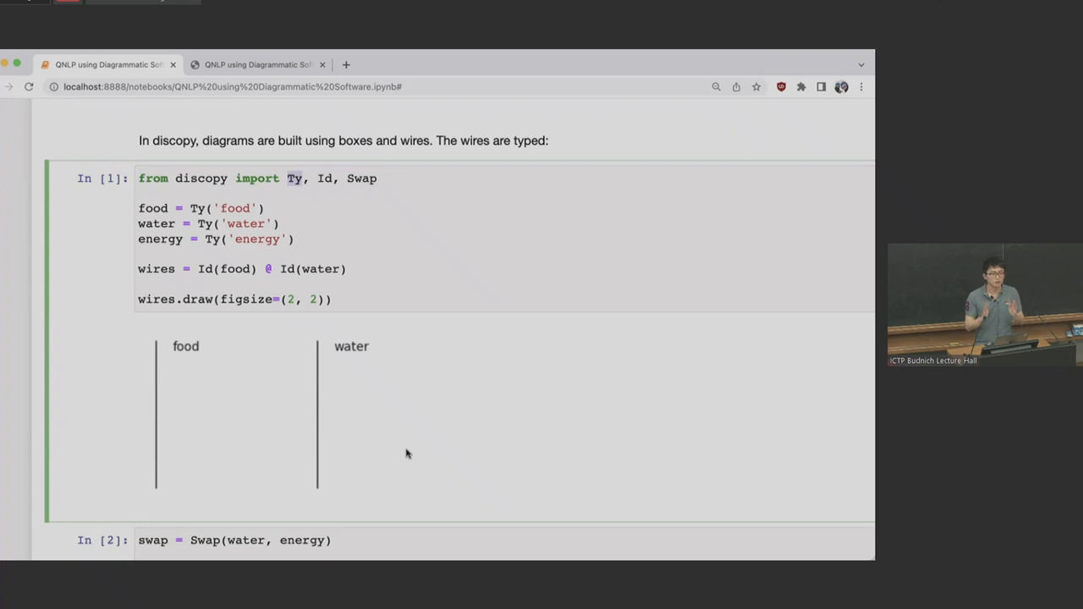
{"action": "scroll", "scroll_direction": "down", "scroll_amount": 3}
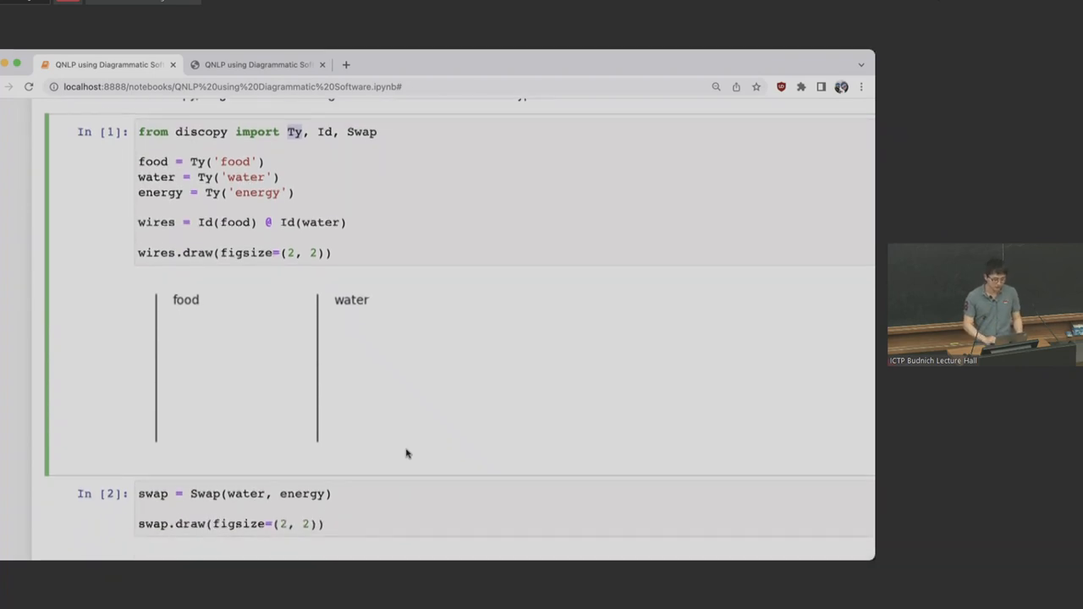
{"action": "scroll", "scroll_direction": "down", "scroll_amount": 3}
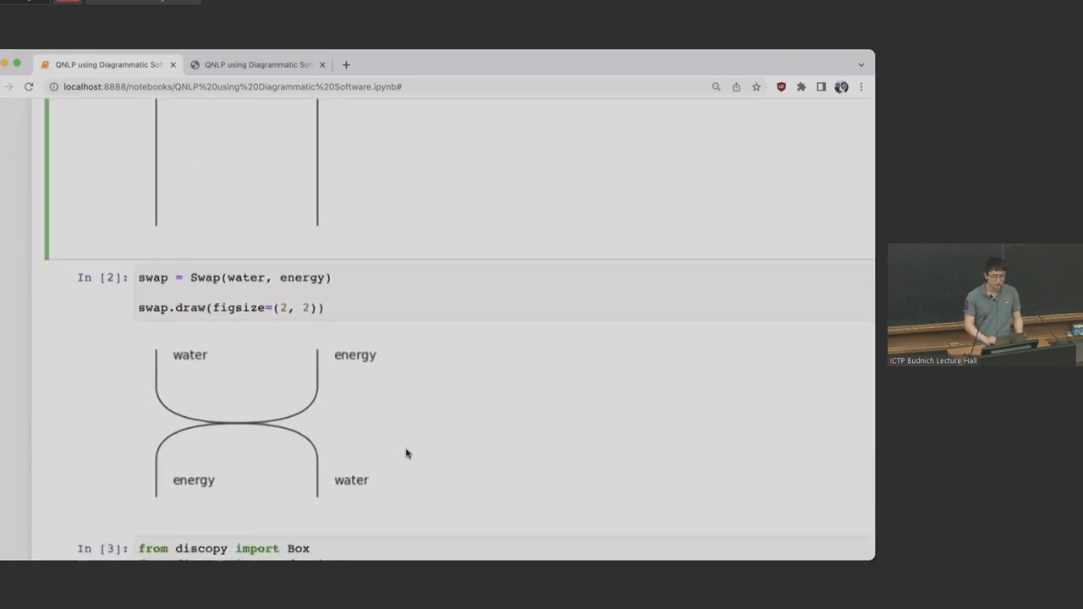
{"action": "scroll", "scroll_direction": "down", "scroll_amount": 3}
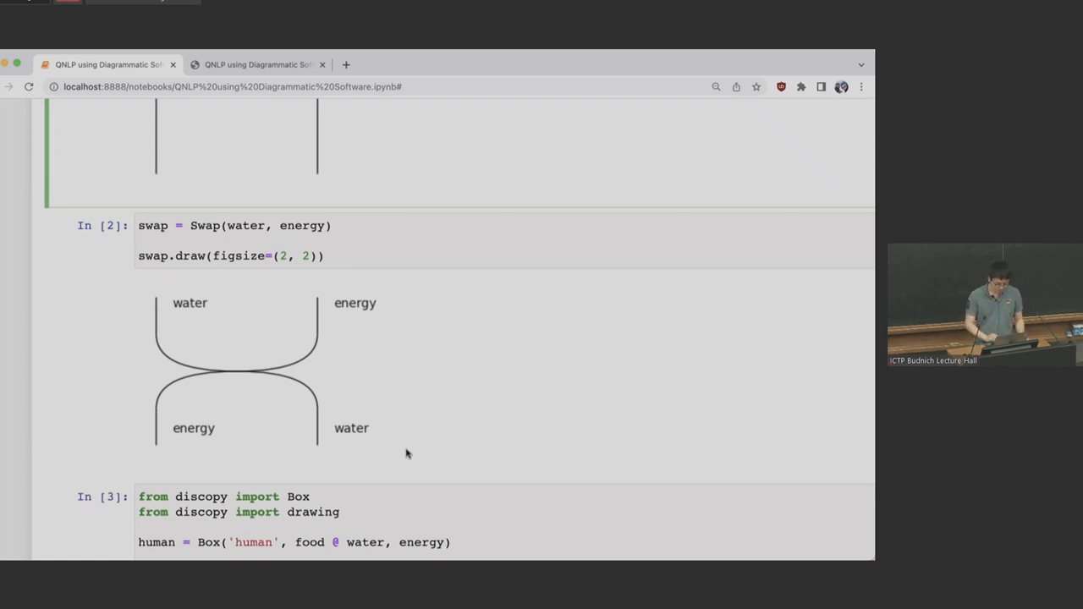
Step: Scroll past the human box cell to In [5], highlighting 'pasta' in the meal expression
{"action": "scroll", "scroll_direction": "down", "scroll_amount": 3}
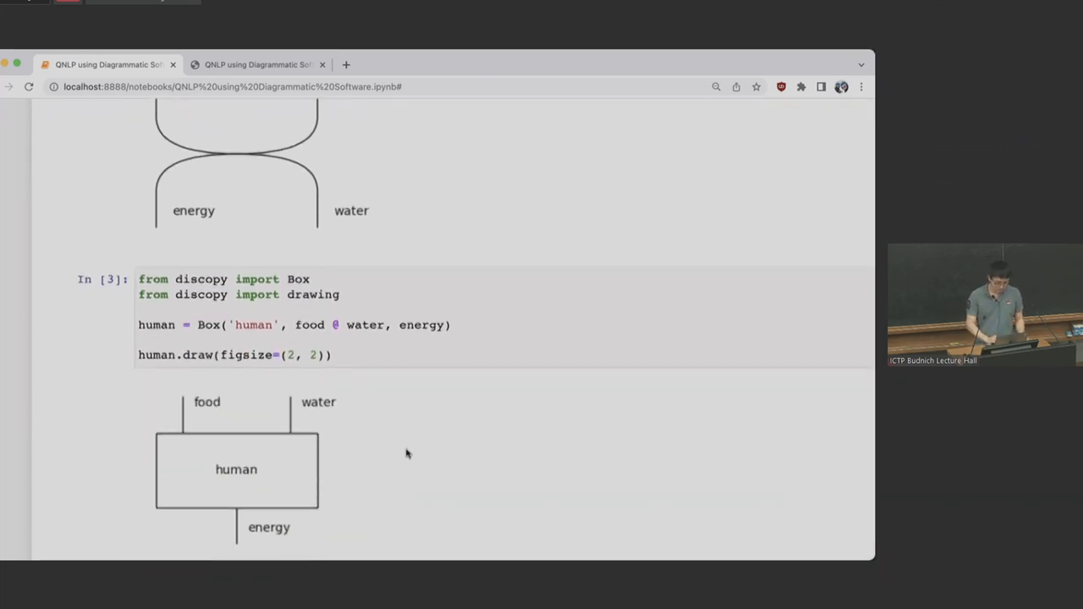
{"action": "scroll", "scroll_direction": "down", "scroll_amount": 3}
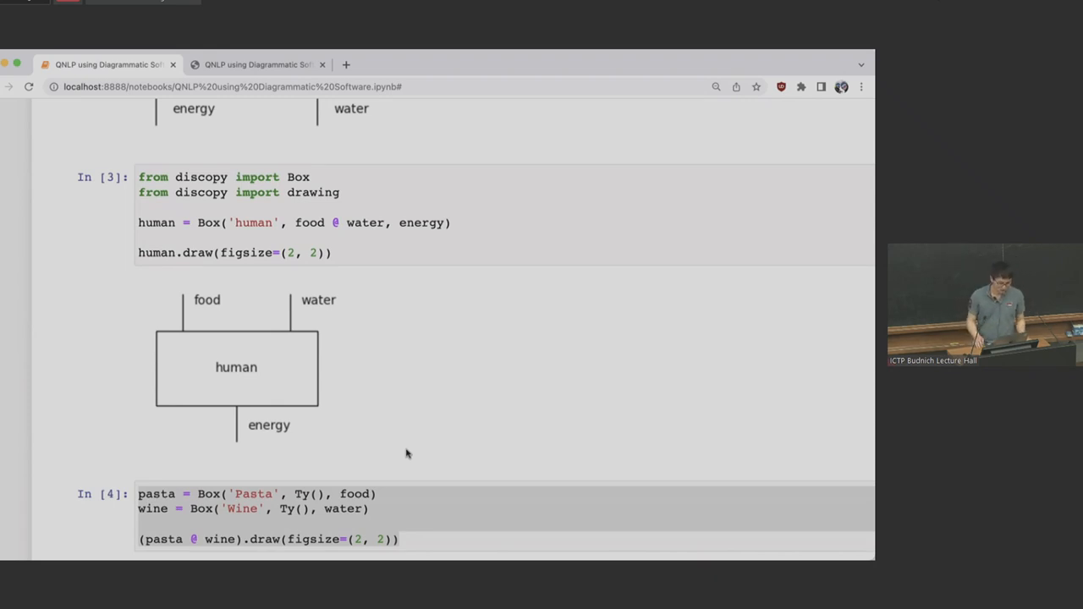
{"action": "left_click", "coordinate": [201, 223]}
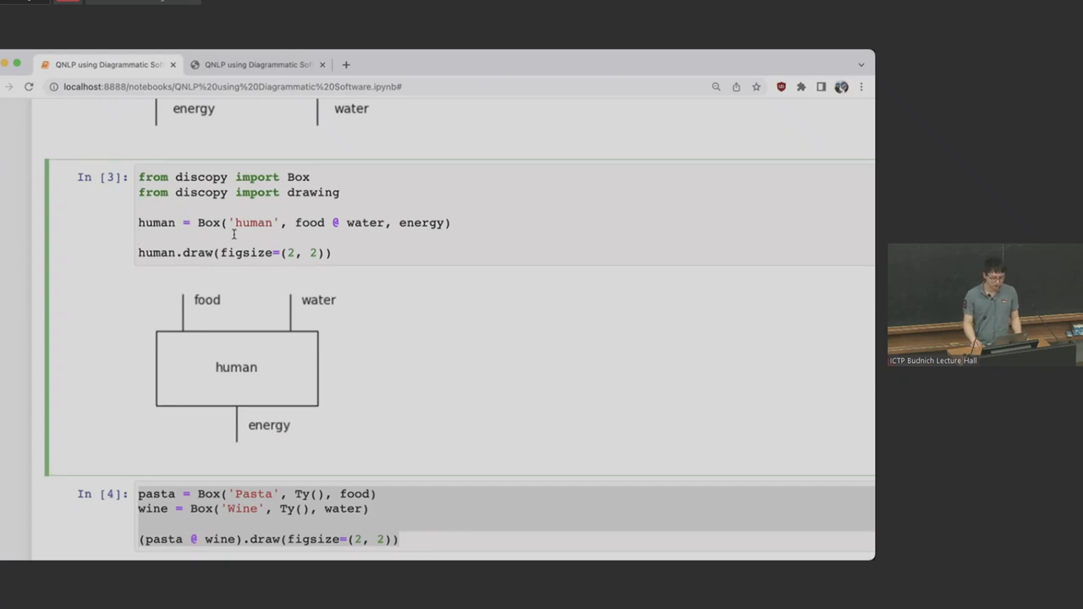
{"action": "mouse_move", "coordinate": [284, 336]}
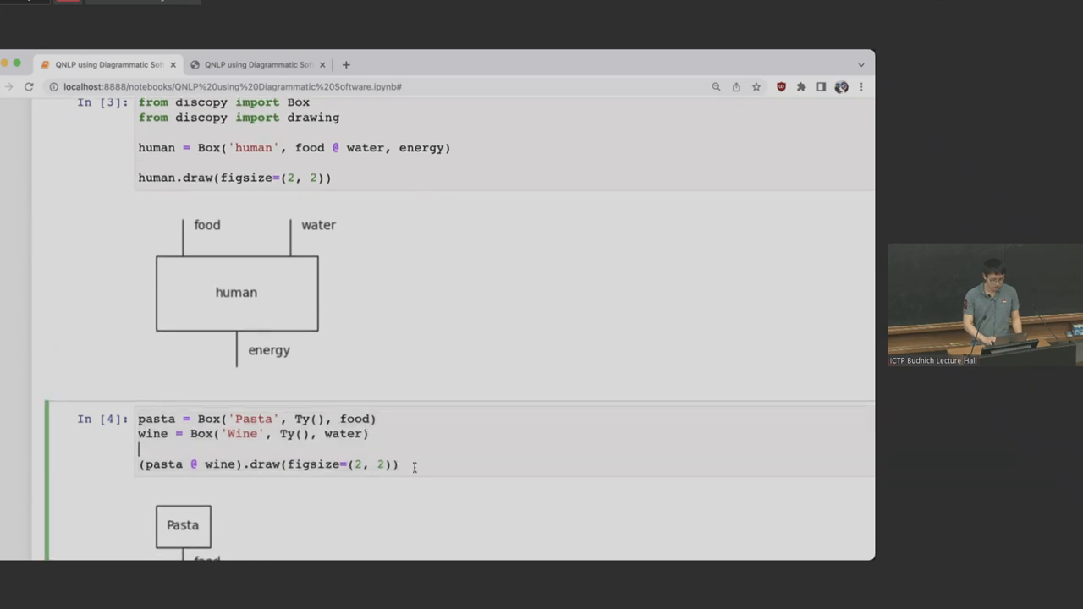
{"action": "scroll", "scroll_direction": "down", "scroll_amount": 3}
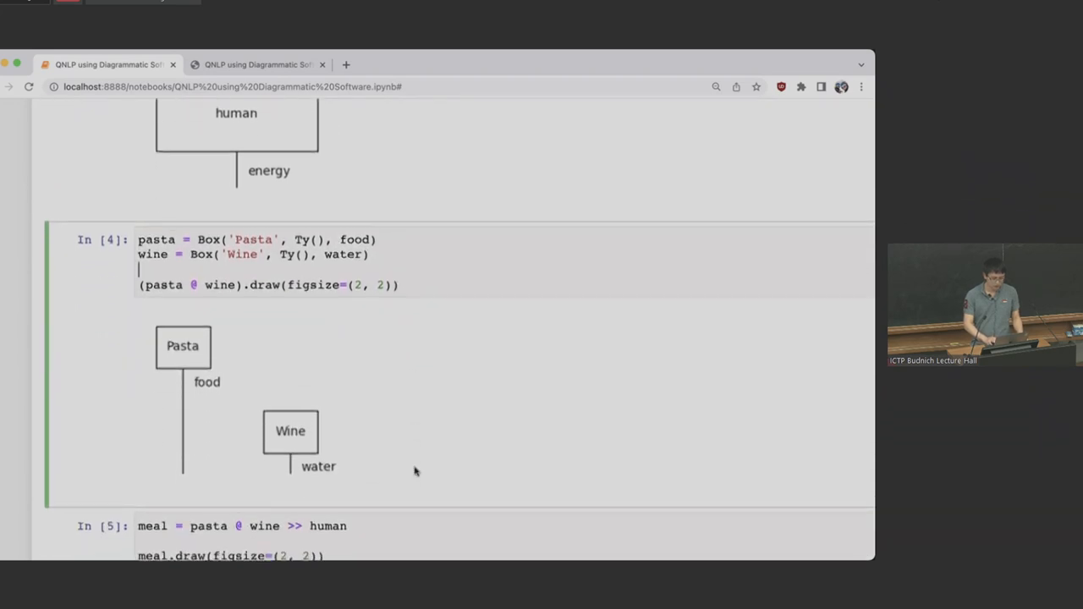
{"action": "scroll", "scroll_direction": "down", "scroll_amount": 3}
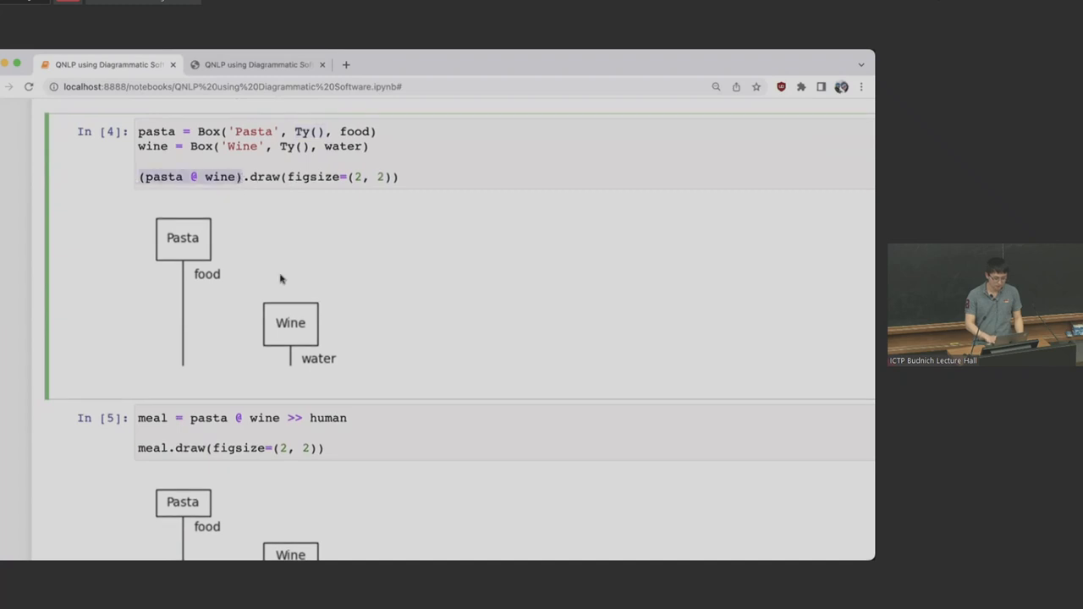
{"action": "scroll", "scroll_direction": "down", "scroll_amount": 3}
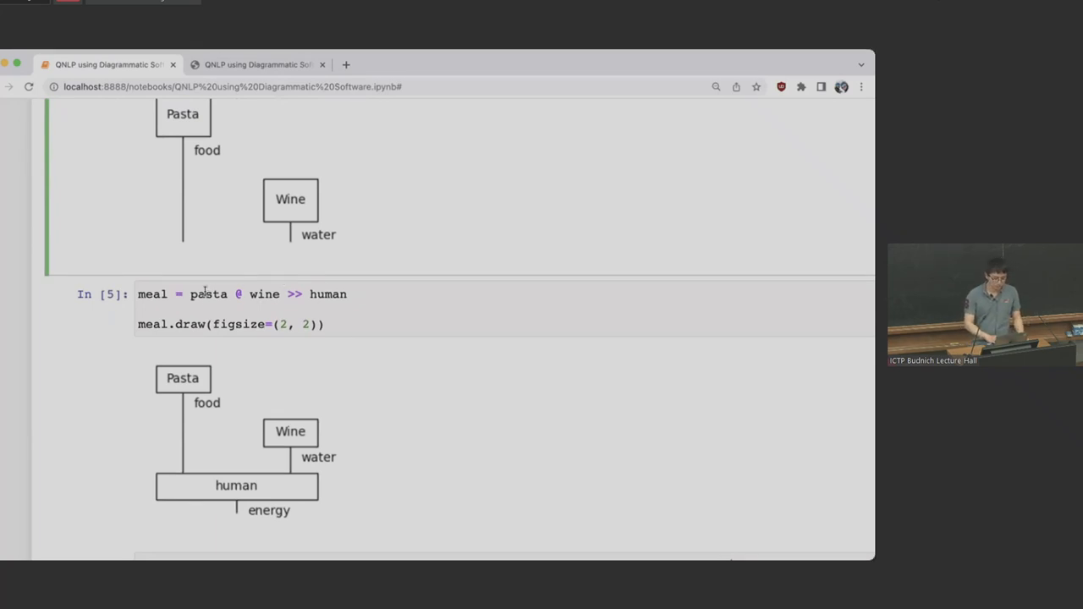
{"action": "double_click", "coordinate": [206, 293]}
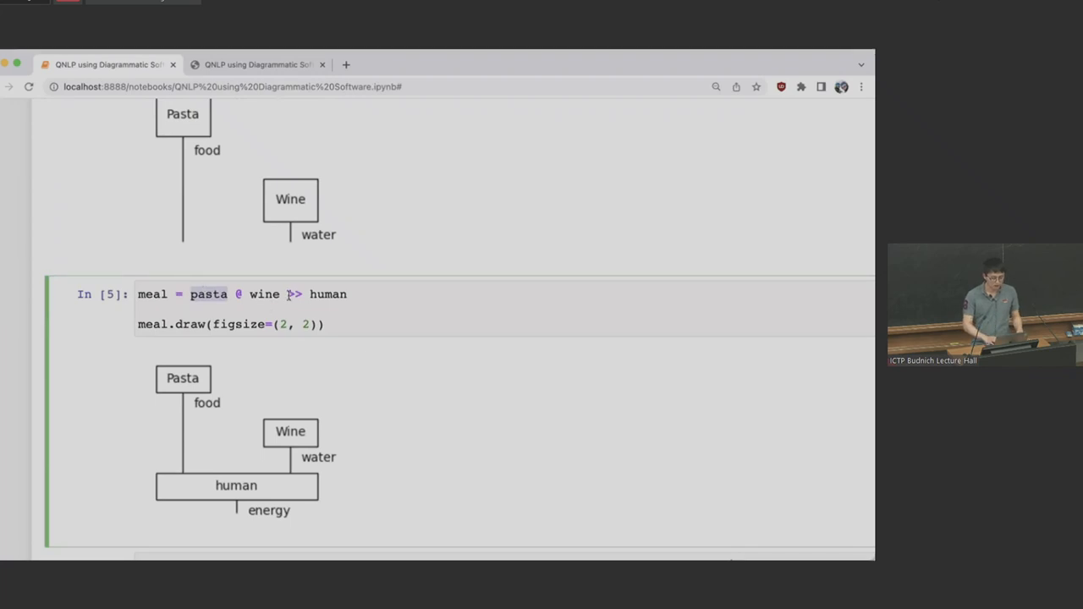
{"action": "scroll", "scroll_direction": "down", "scroll_amount": 3}
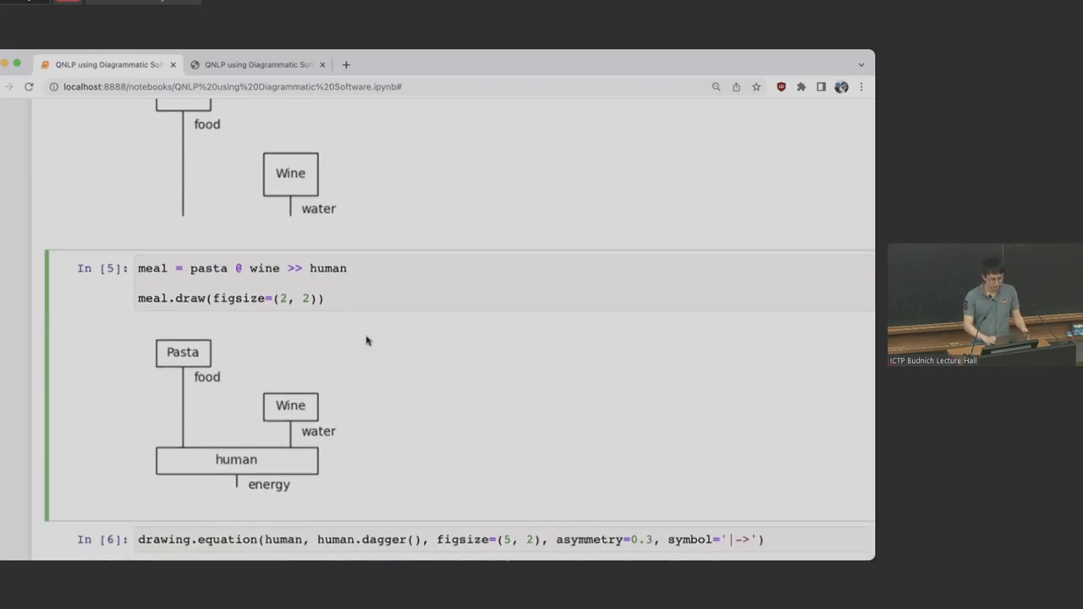
{"action": "scroll", "scroll_direction": "down", "scroll_amount": 3}
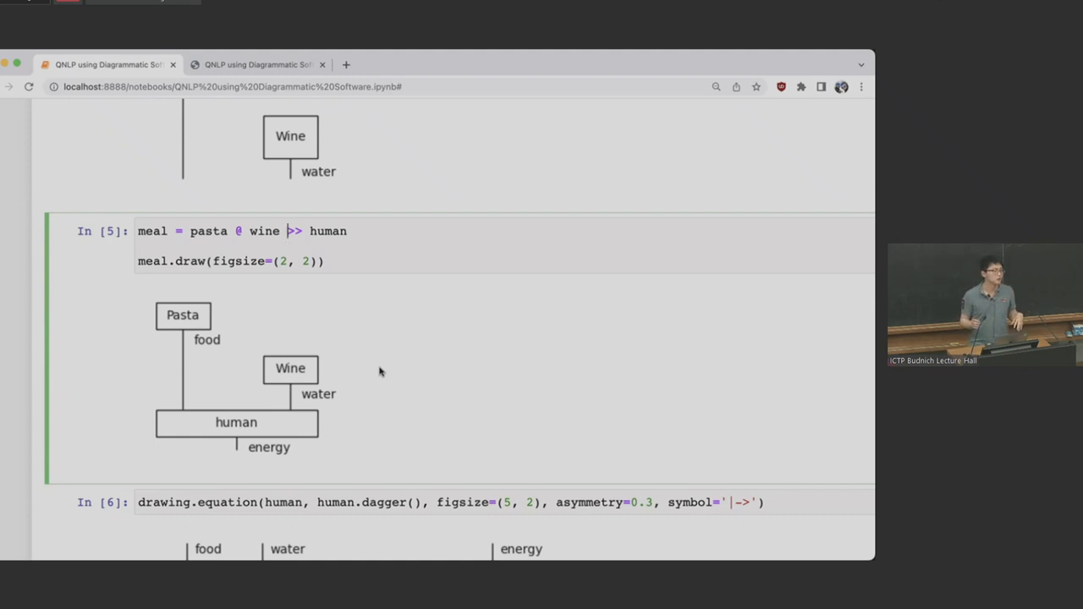
Step: Scroll to cell In [6]'s human box and dagger equation, and the start of In [7]
{"action": "scroll", "scroll_direction": "down", "scroll_amount": 3}
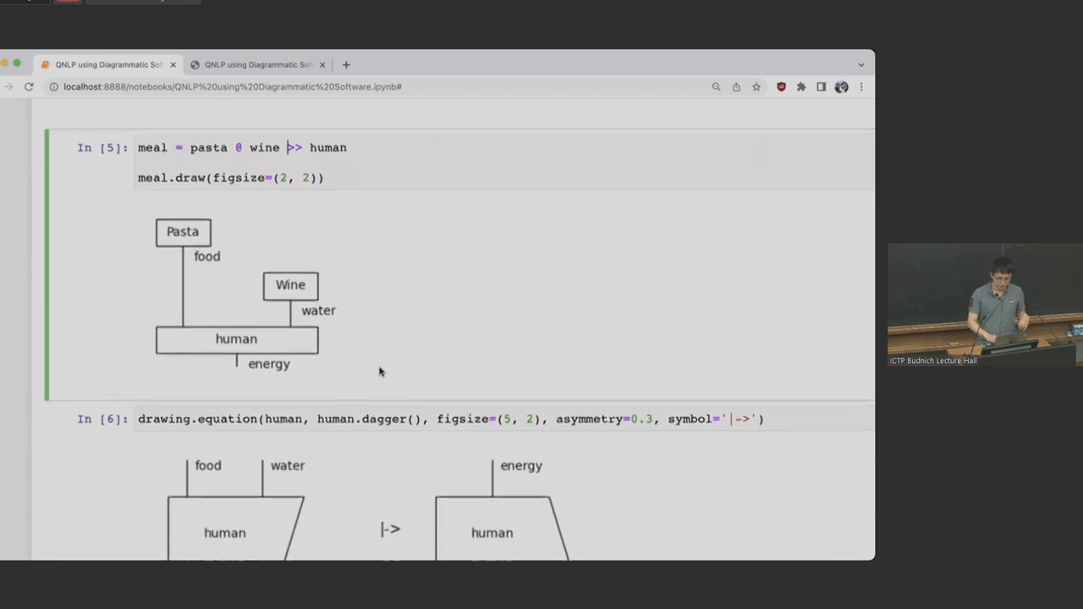
{"action": "scroll", "scroll_direction": "down", "scroll_amount": 3}
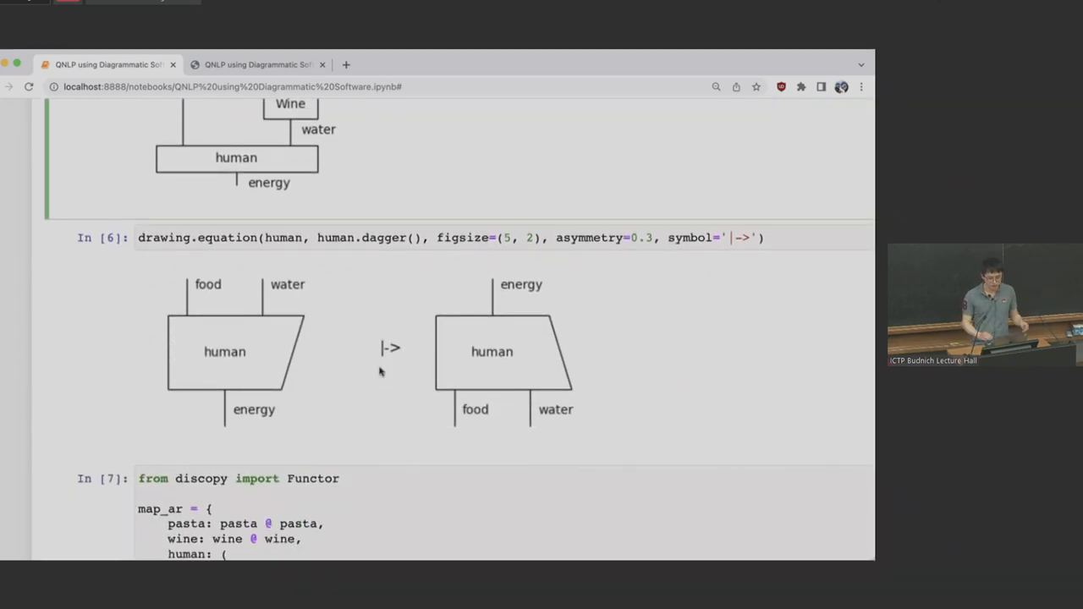
{"action": "scroll", "scroll_direction": "down", "scroll_amount": 3}
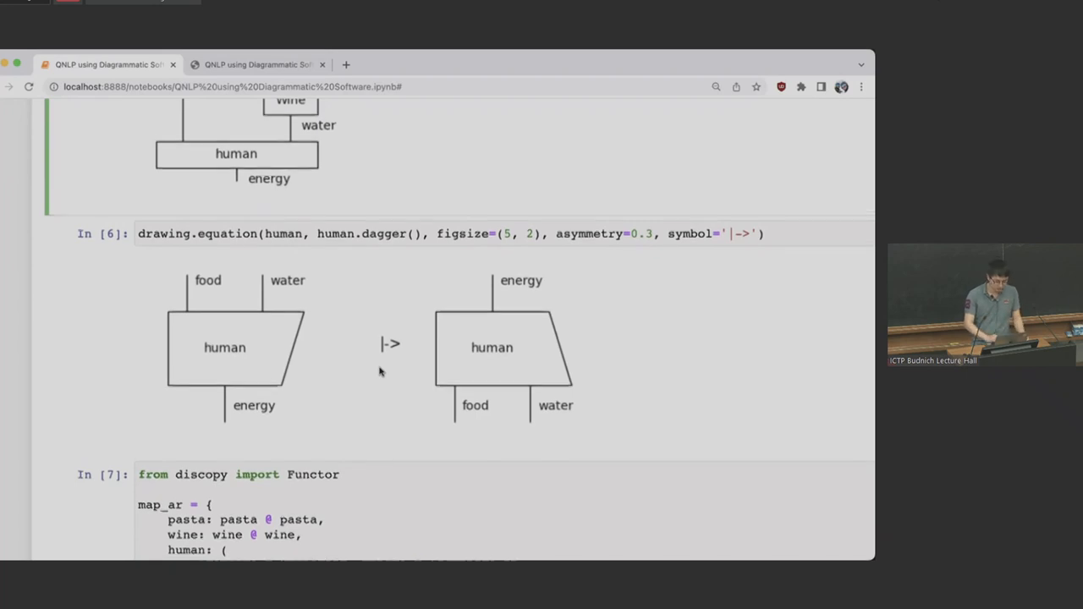
{"action": "scroll", "scroll_direction": "down", "scroll_amount": 3}
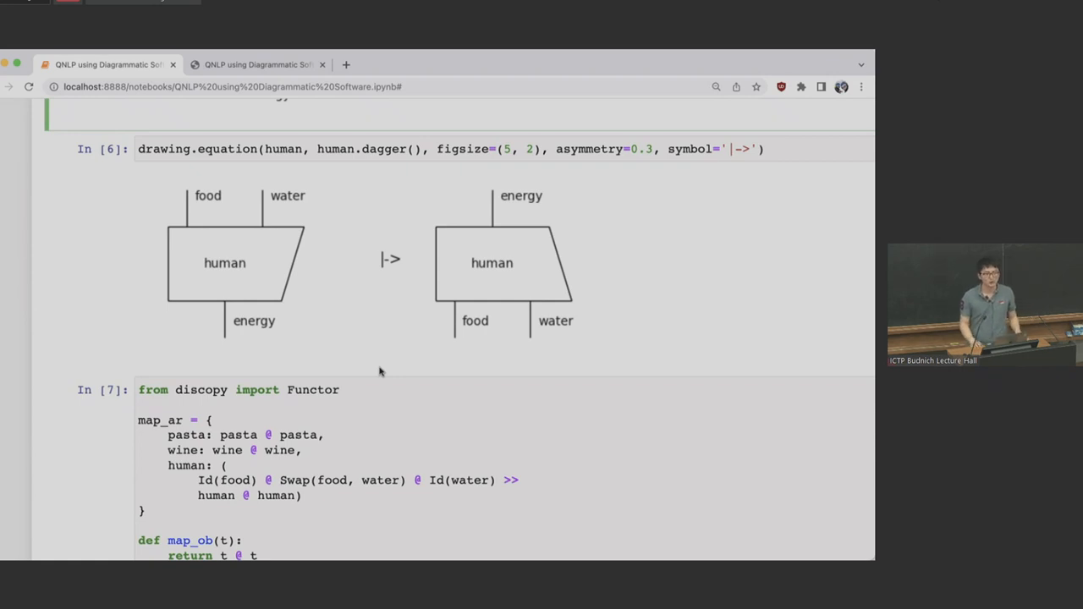
Step: Scroll around cell In [7] to show the doubling Functor code above its meal diagram
{"action": "scroll", "scroll_direction": "down", "scroll_amount": 3}
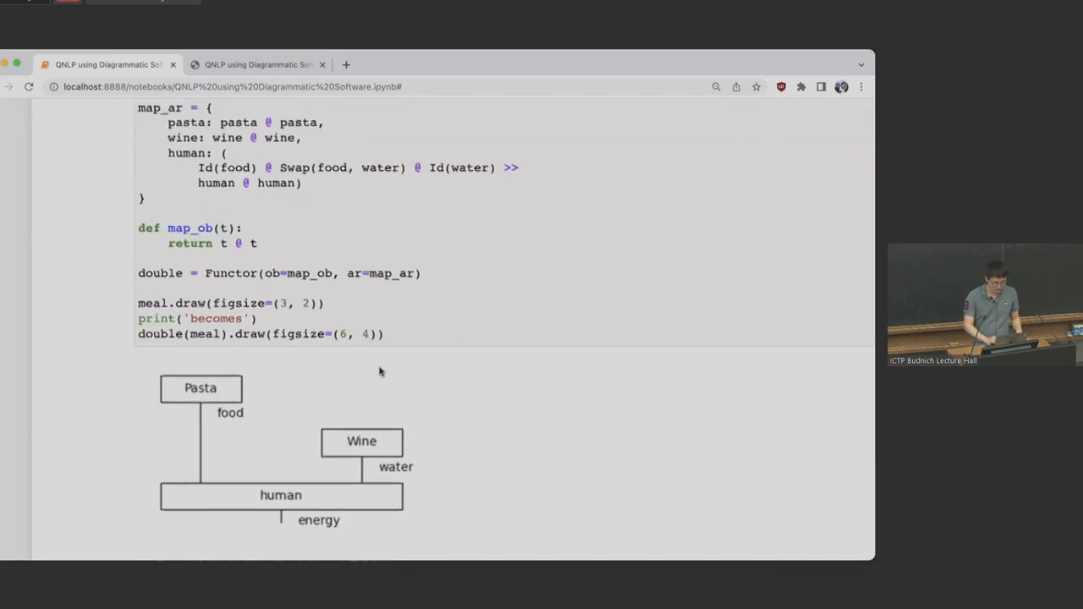
{"action": "scroll", "scroll_direction": "up", "scroll_amount": 3}
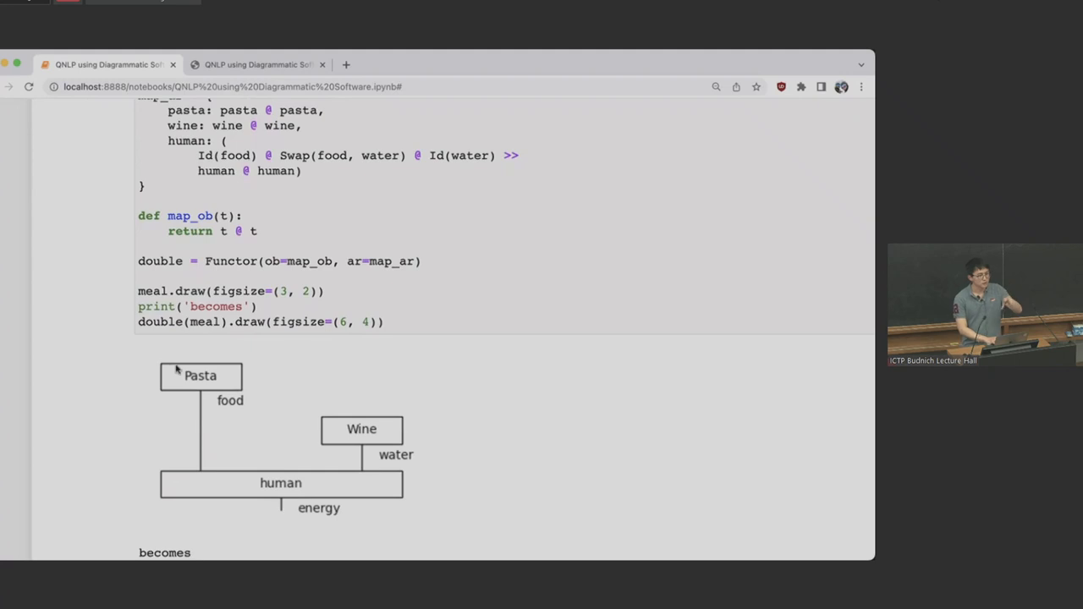
{"action": "mouse_move", "coordinate": [183, 372]}
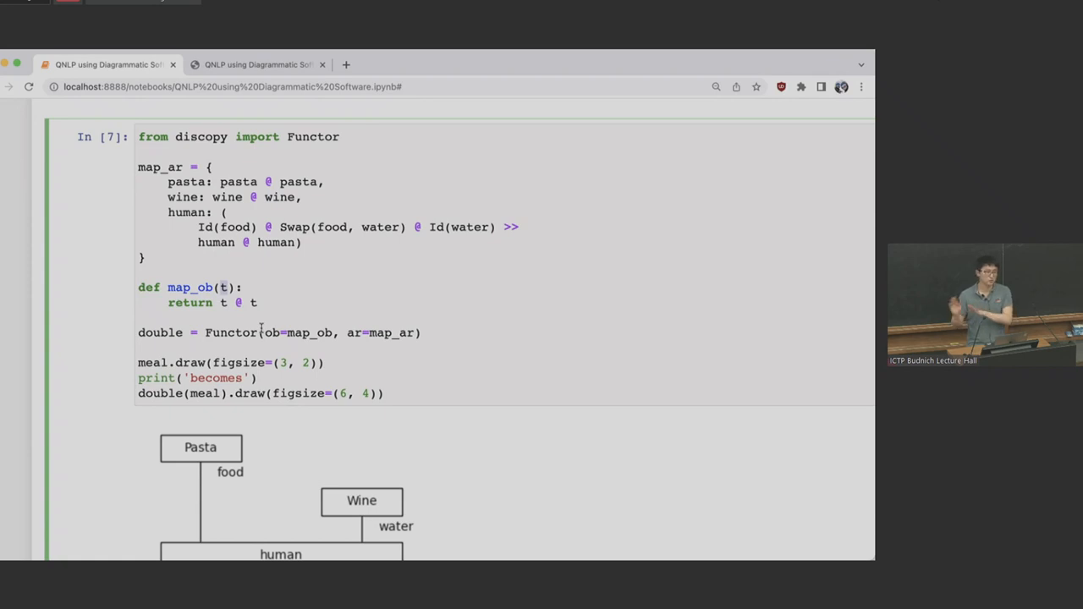
{"action": "scroll", "scroll_direction": "down", "scroll_amount": 3}
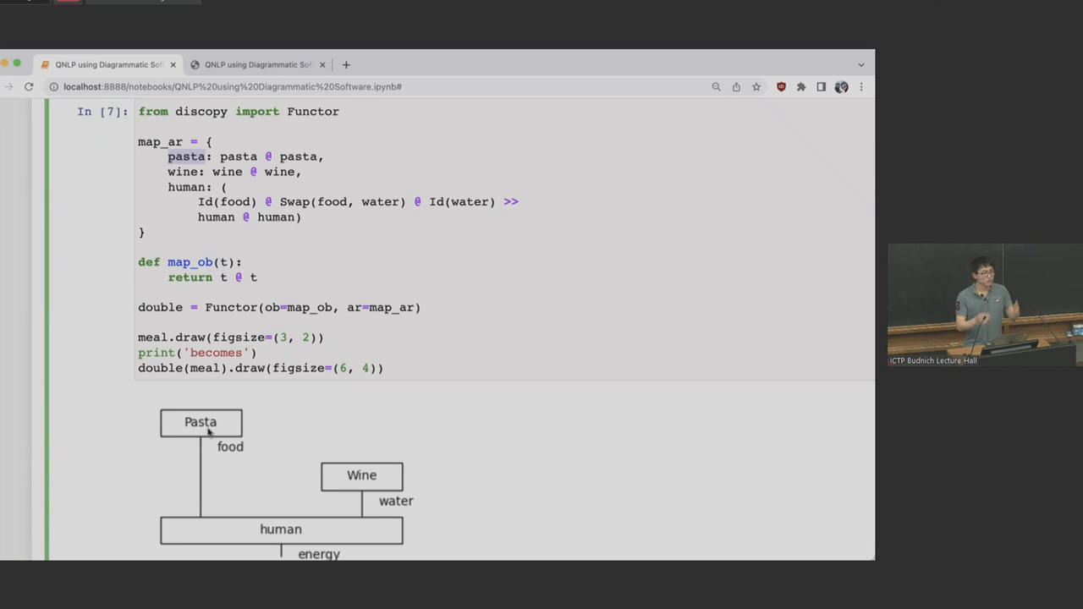
{"action": "mouse_move", "coordinate": [227, 470]}
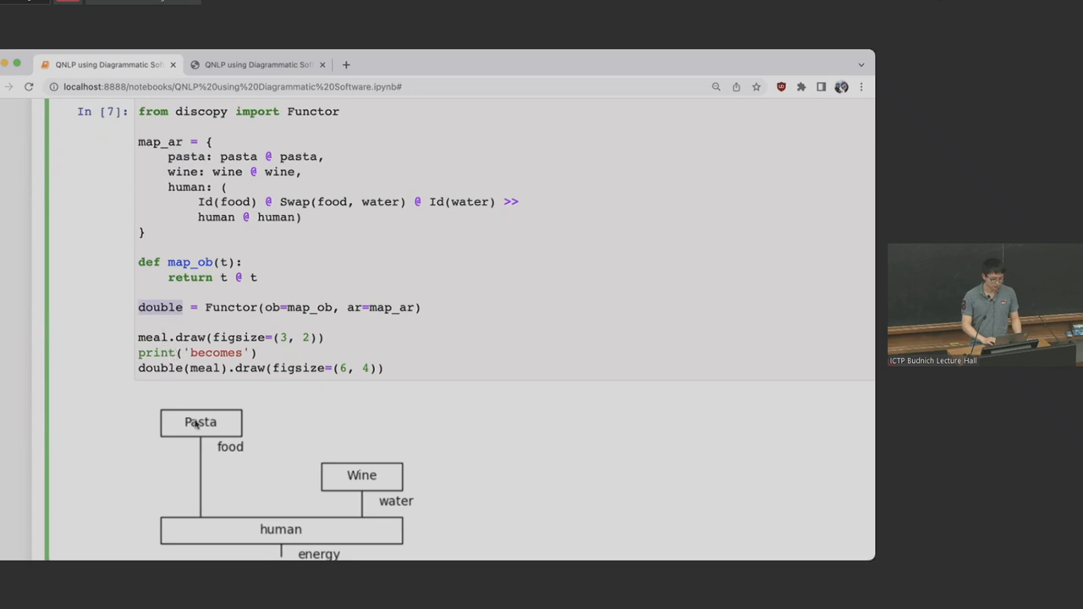
{"action": "scroll", "scroll_direction": "down", "scroll_amount": 3}
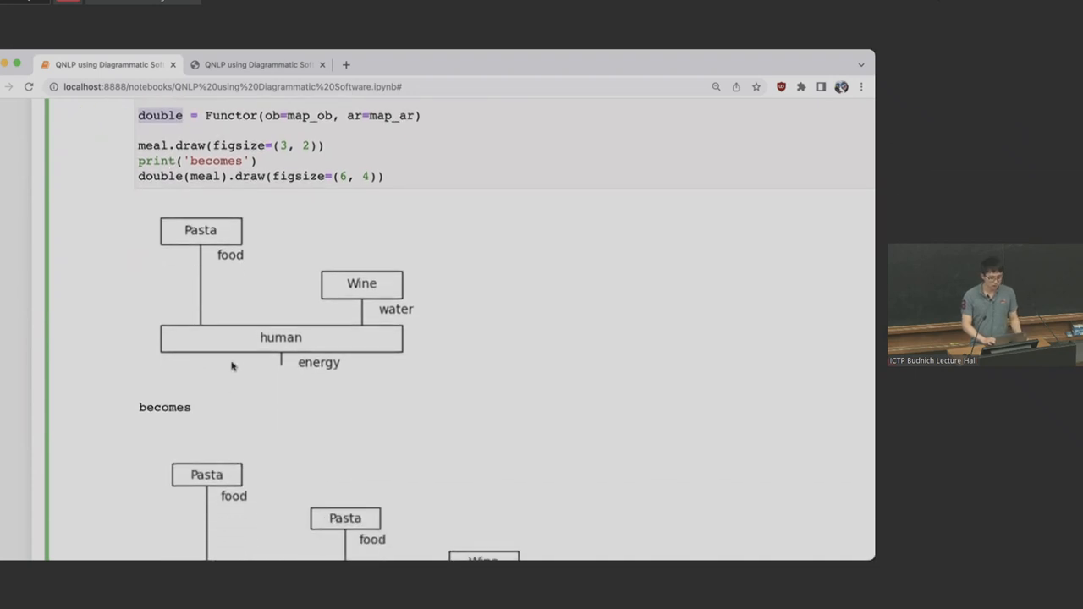
{"action": "scroll", "scroll_direction": "down", "scroll_amount": 3}
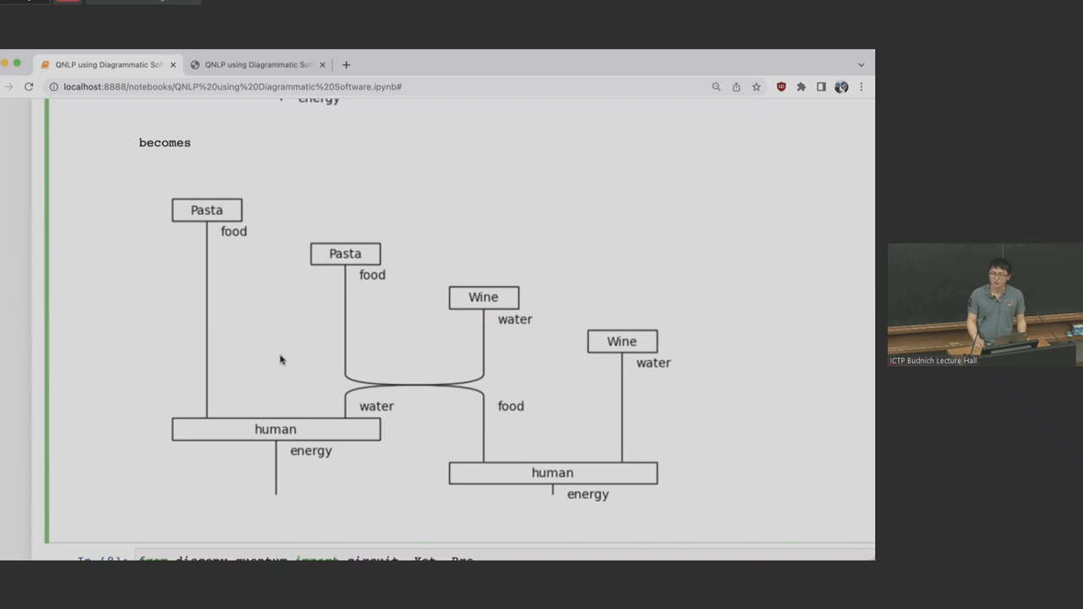
{"action": "scroll", "scroll_direction": "down", "scroll_amount": 3}
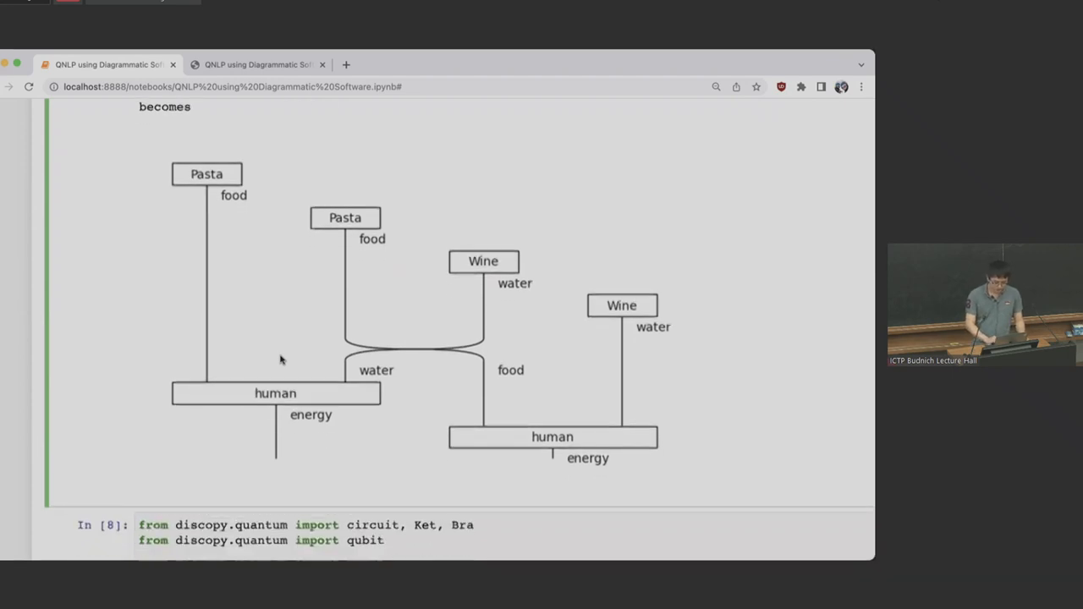
{"action": "scroll", "scroll_direction": "down", "scroll_amount": 3}
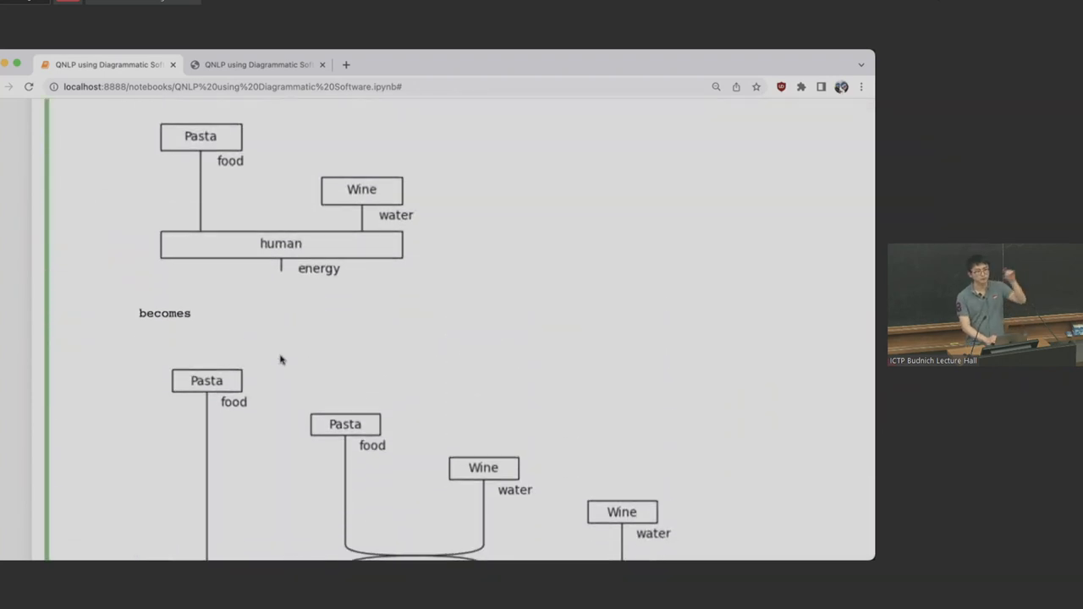
{"action": "scroll", "scroll_direction": "down", "scroll_amount": 3}
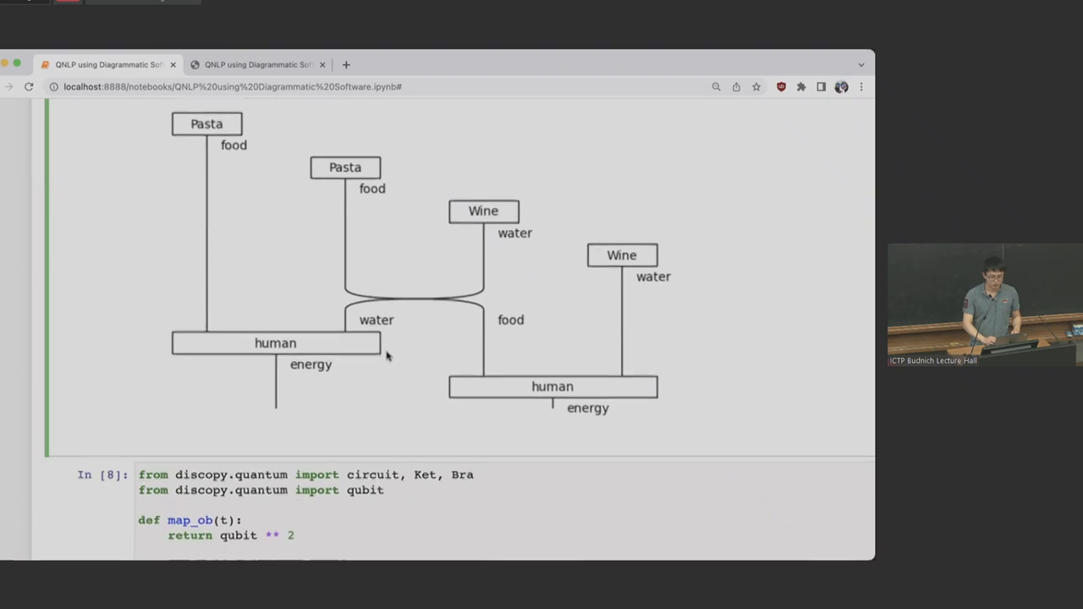
Step: Scroll through cell In [8] to its Rx(0.123) and CNOT circuit, reaching cell In [9]
{"action": "scroll", "scroll_direction": "down", "scroll_amount": 3}
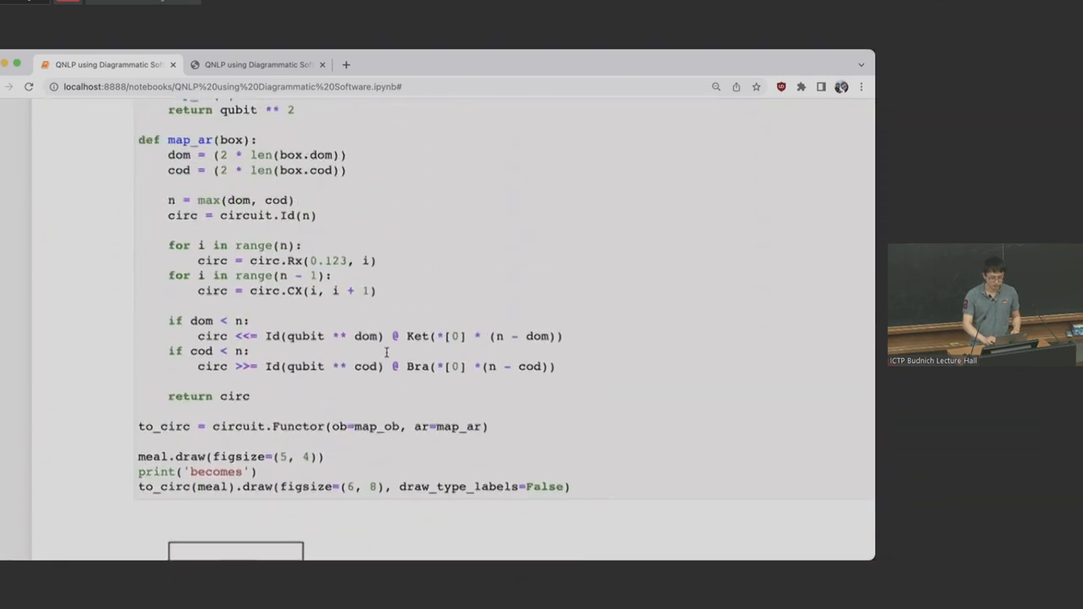
{"action": "scroll", "scroll_direction": "up", "scroll_amount": 3}
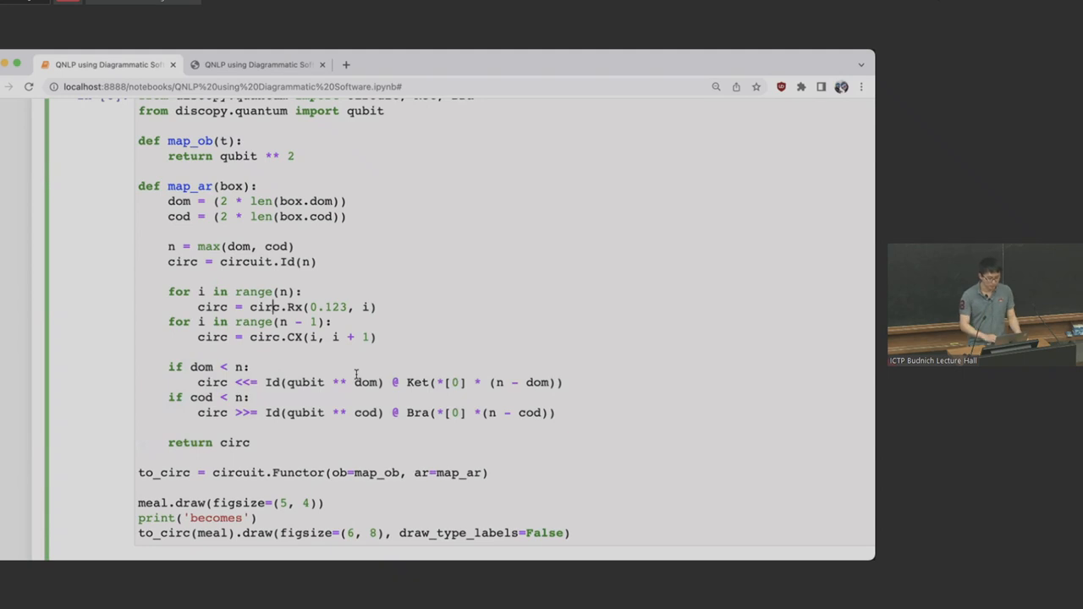
{"action": "scroll", "scroll_direction": "down", "scroll_amount": 3}
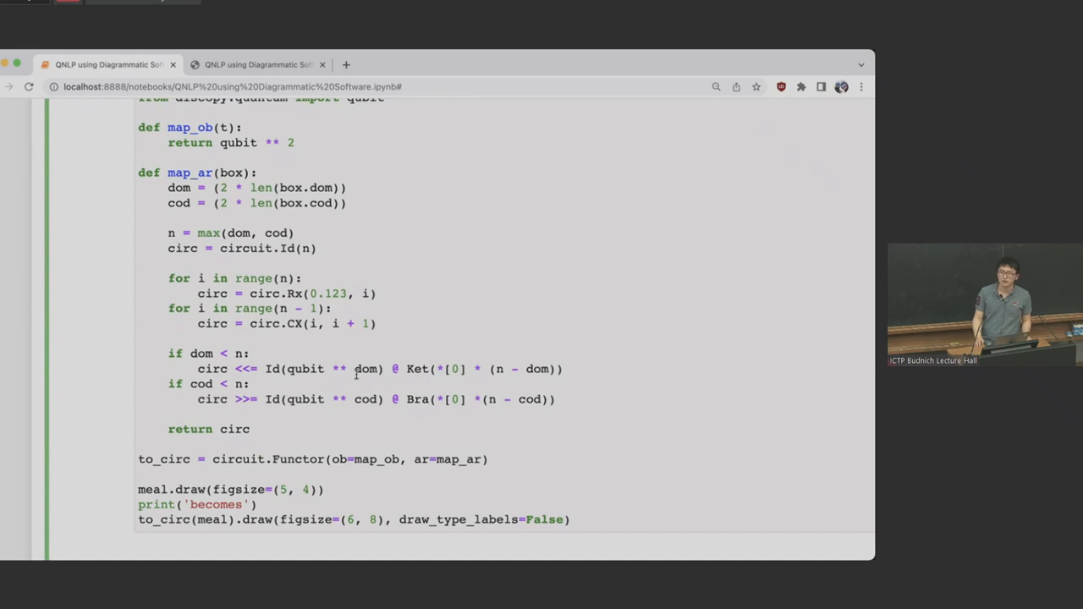
{"action": "scroll", "scroll_direction": "down", "scroll_amount": 3}
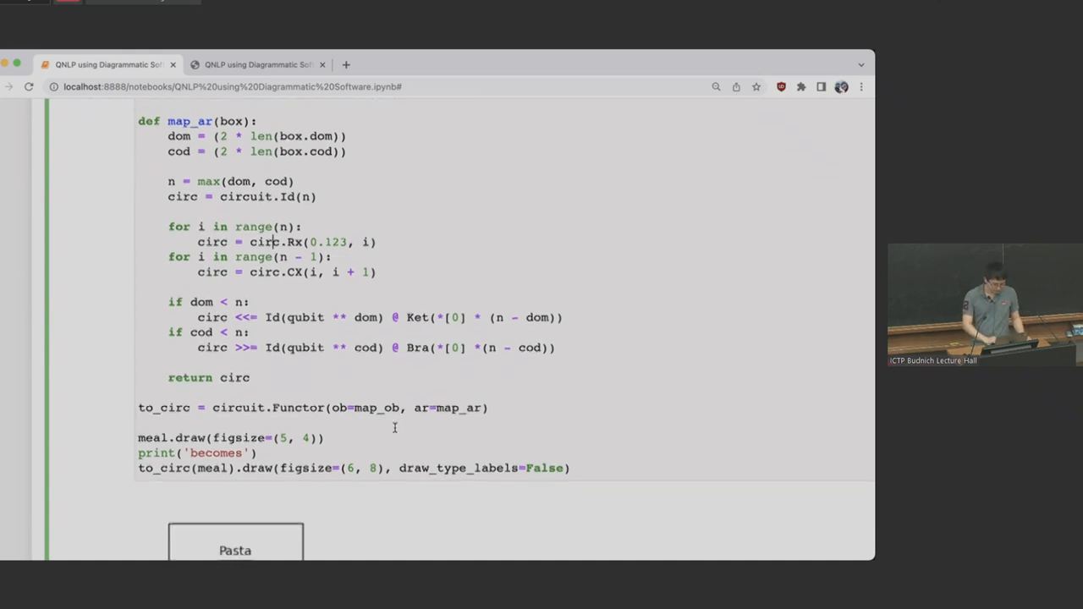
{"action": "scroll", "scroll_direction": "down", "scroll_amount": 3}
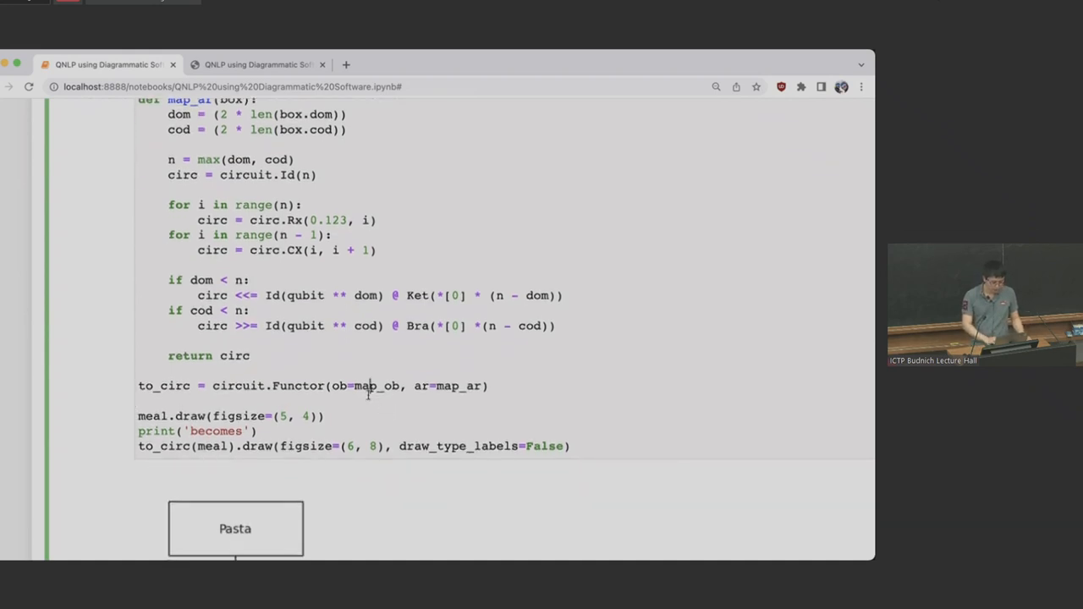
{"action": "scroll", "scroll_direction": "down", "scroll_amount": 3}
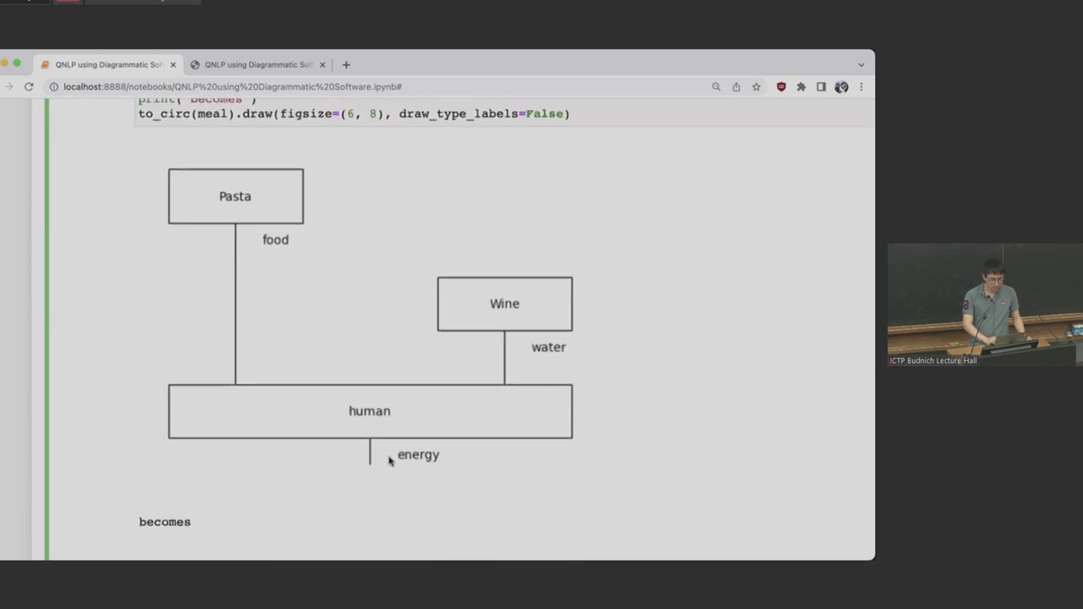
{"action": "scroll", "scroll_direction": "down", "scroll_amount": 3}
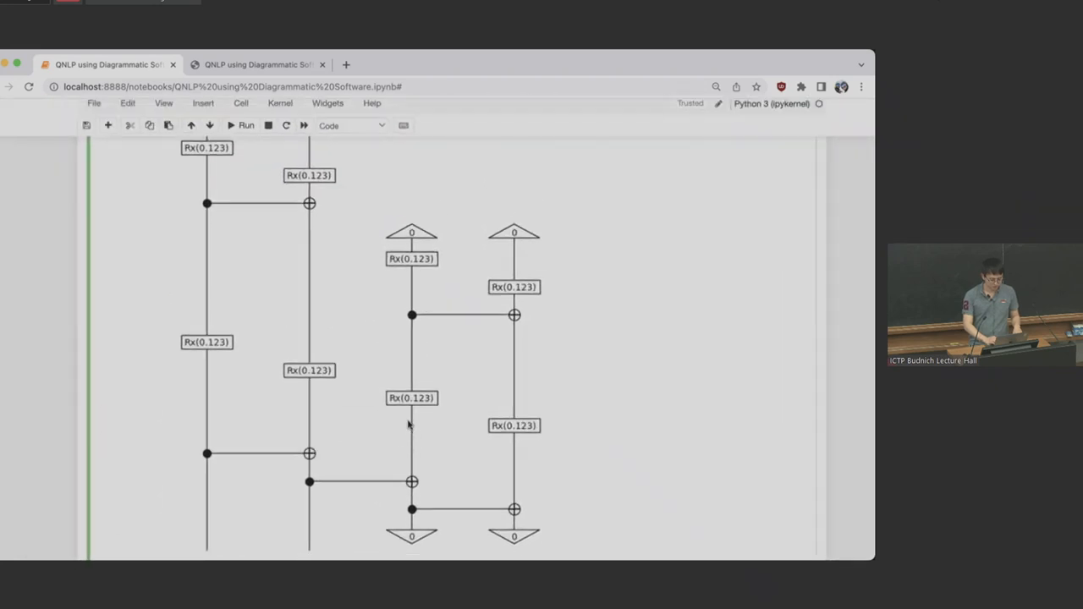
{"action": "scroll", "scroll_direction": "up", "scroll_amount": 3}
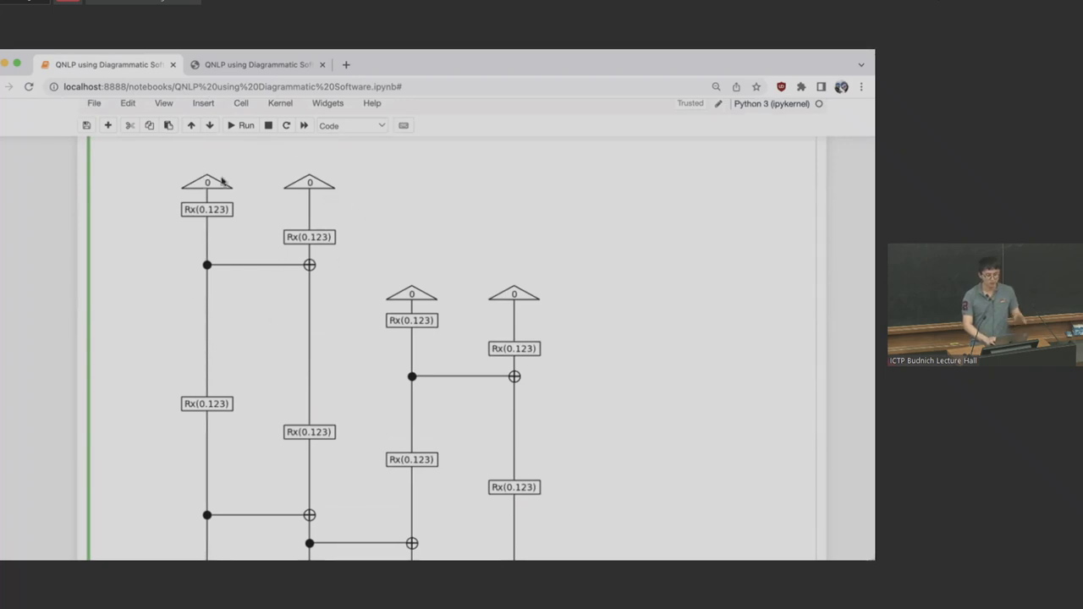
{"action": "mouse_move", "coordinate": [531, 293]}
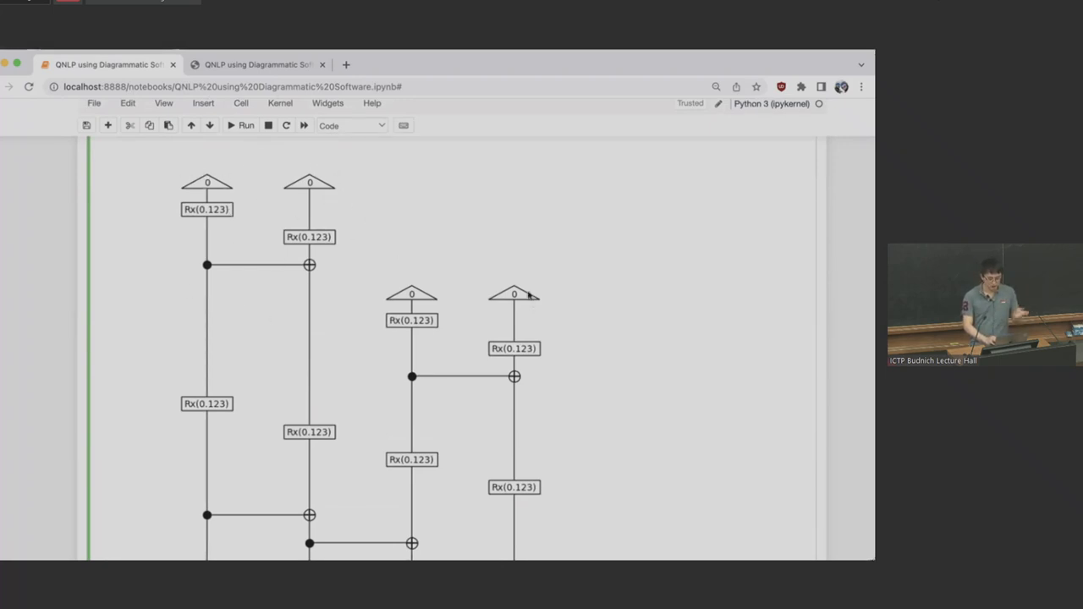
{"action": "mouse_move", "coordinate": [551, 357]}
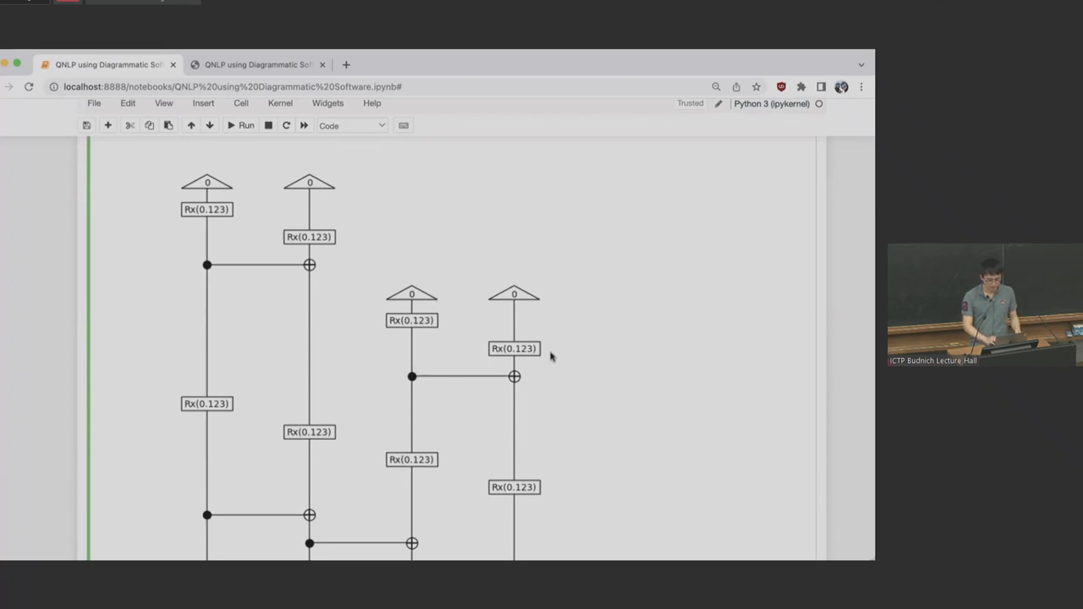
{"action": "scroll", "scroll_direction": "down", "scroll_amount": 3}
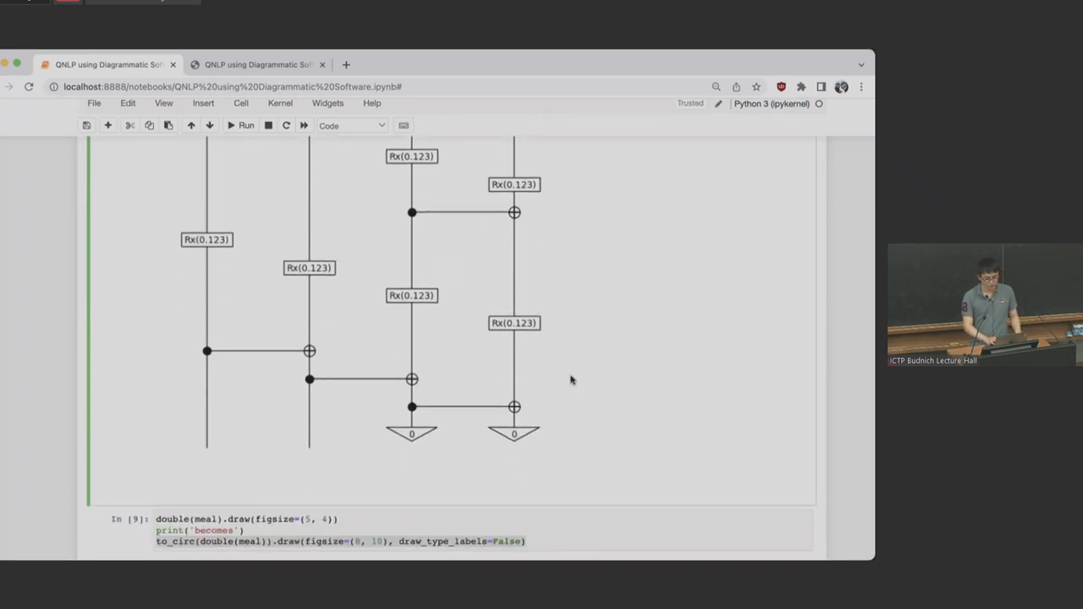
{"action": "mouse_move", "coordinate": [327, 230]}
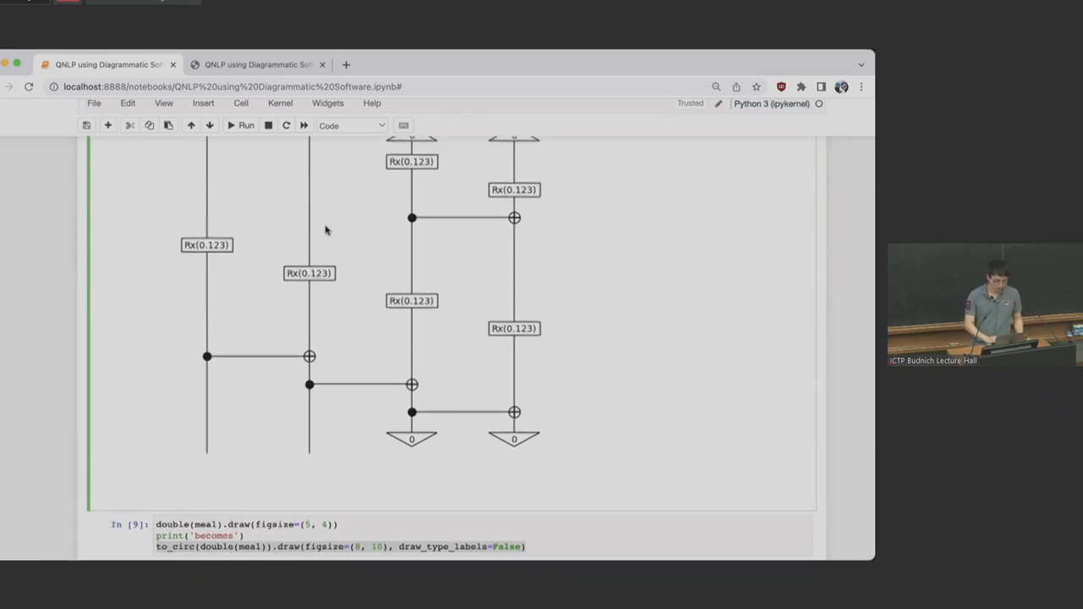
Step: Scroll through cell In [9]'s doubled meal diagram to its larger circuit with wire swaps
{"action": "scroll", "scroll_direction": "down", "scroll_amount": 3}
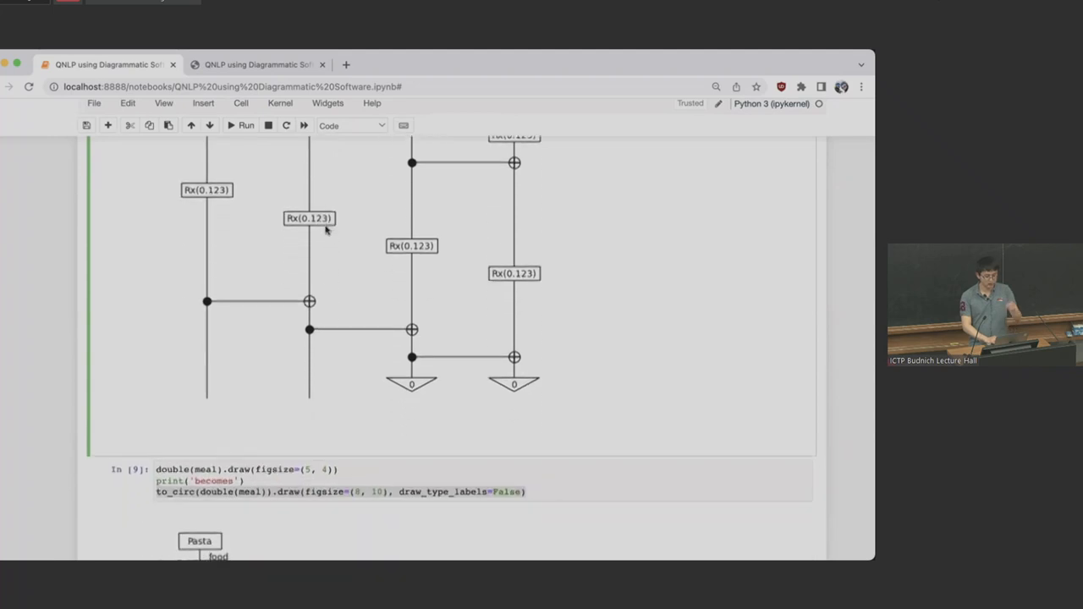
{"action": "scroll", "scroll_direction": "down", "scroll_amount": 3}
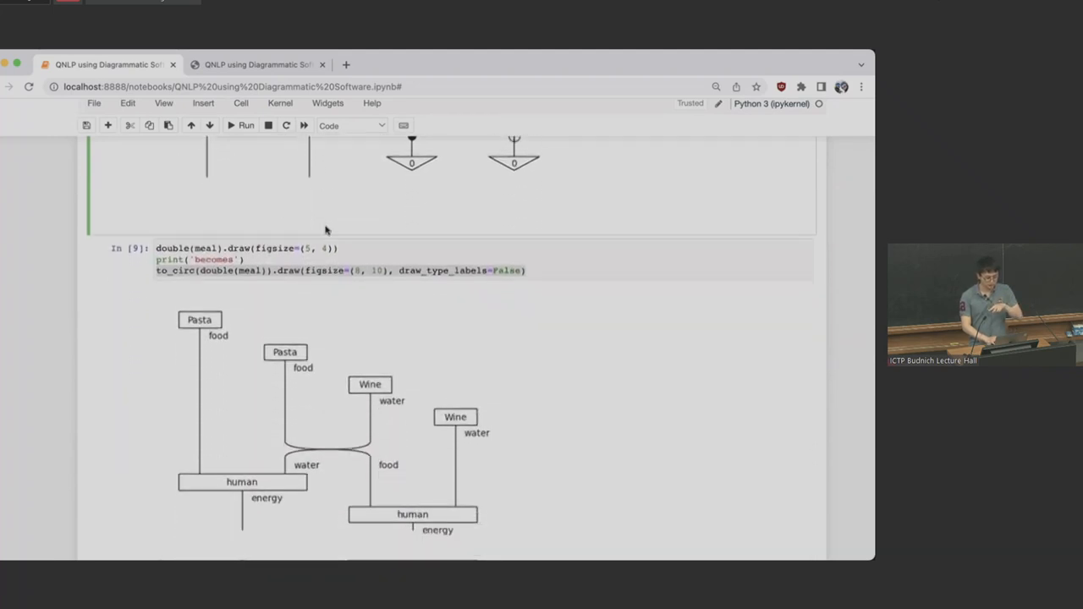
{"action": "scroll", "scroll_direction": "down", "scroll_amount": 3}
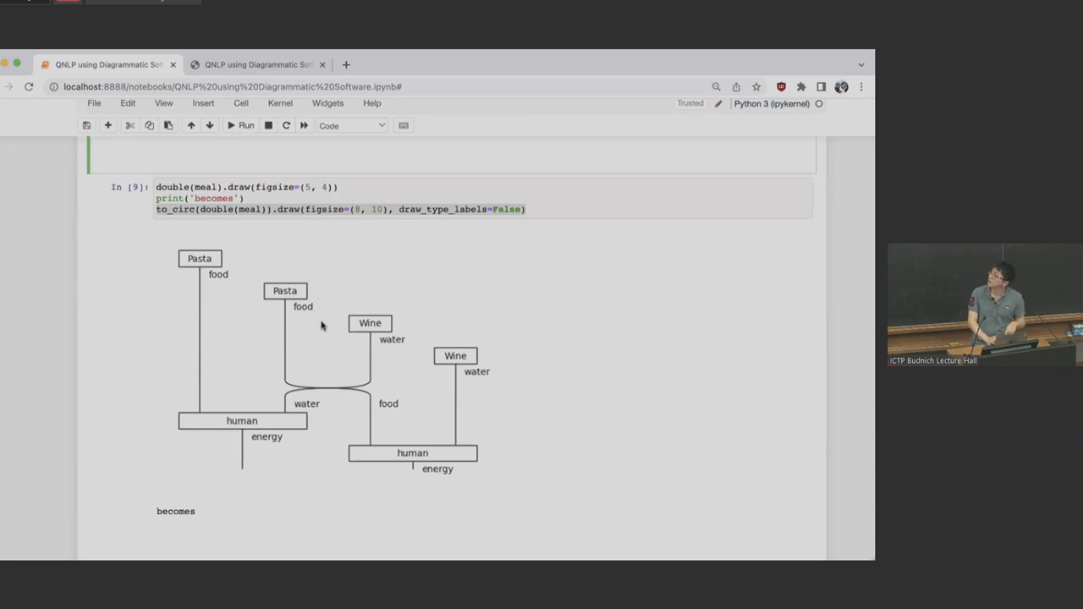
{"action": "scroll", "scroll_direction": "down", "scroll_amount": 3}
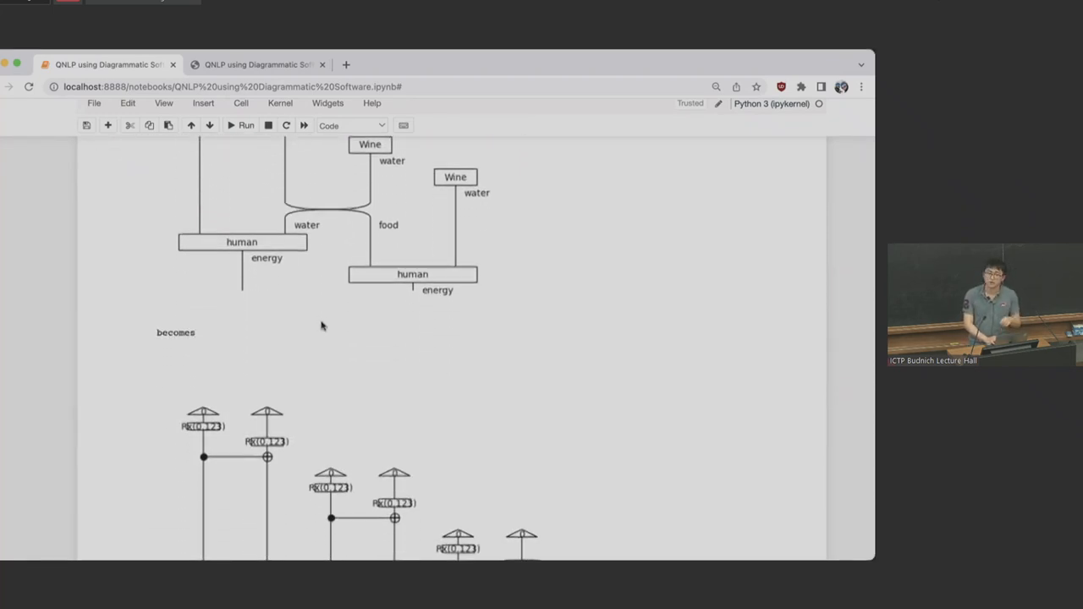
{"action": "scroll", "scroll_direction": "down", "scroll_amount": 3}
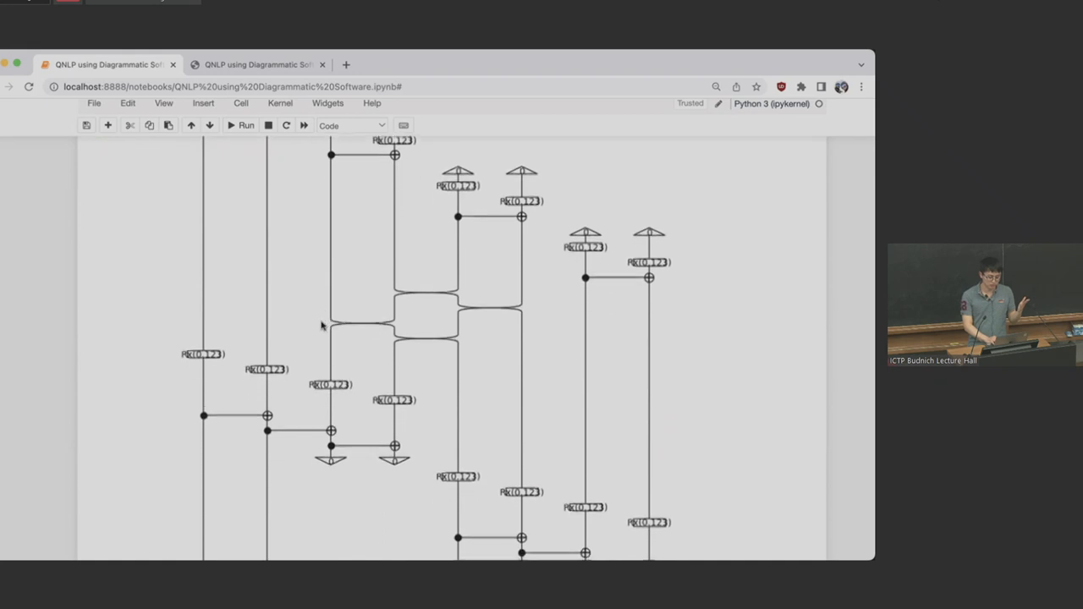
{"action": "scroll", "scroll_direction": "down", "scroll_amount": 3}
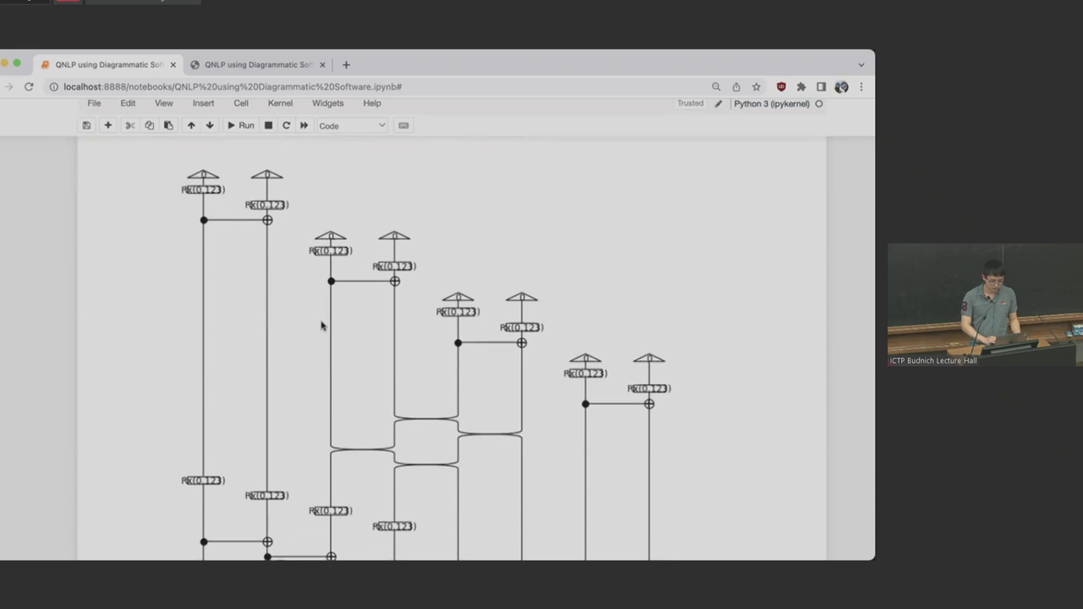
{"action": "scroll", "scroll_direction": "down", "scroll_amount": 3}
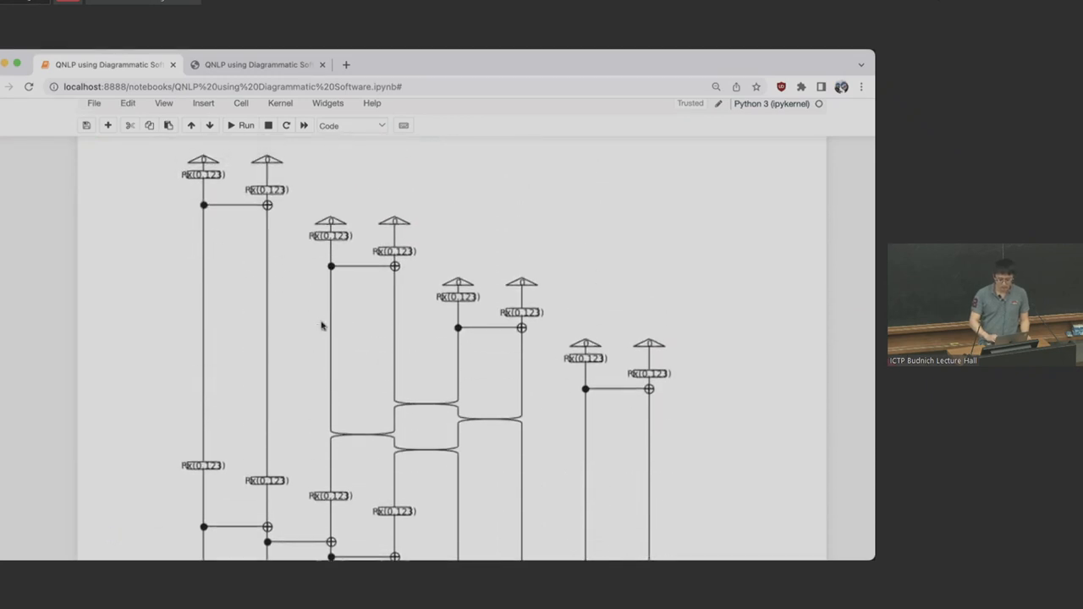
Step: Scroll to cell In [10]'s circuit2zx PyZX drawing, with In [11] below
{"action": "scroll", "scroll_direction": "down", "scroll_amount": 3}
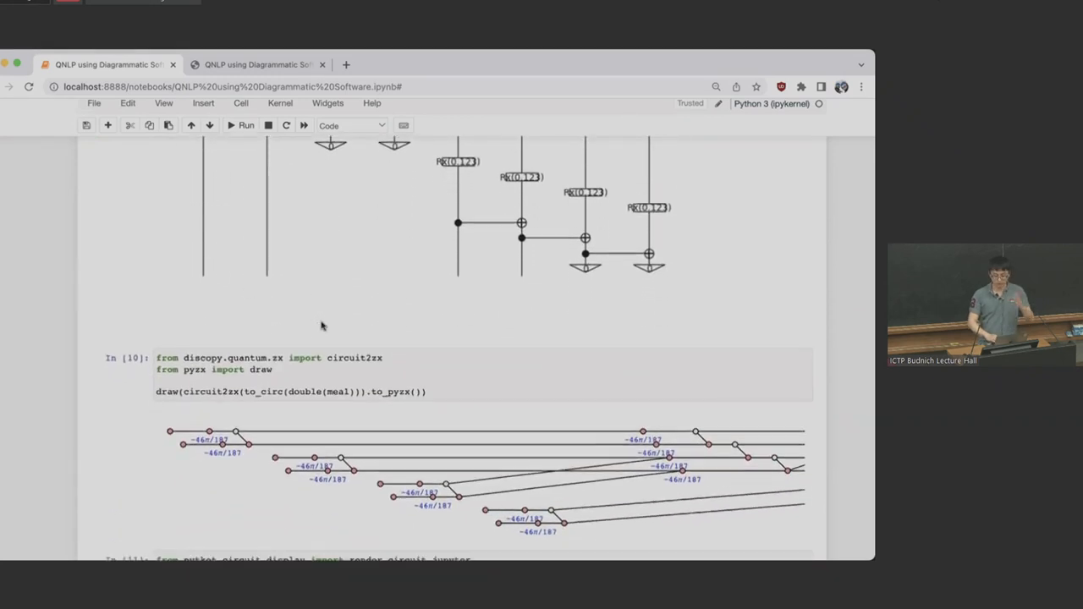
{"action": "scroll", "scroll_direction": "down", "scroll_amount": 3}
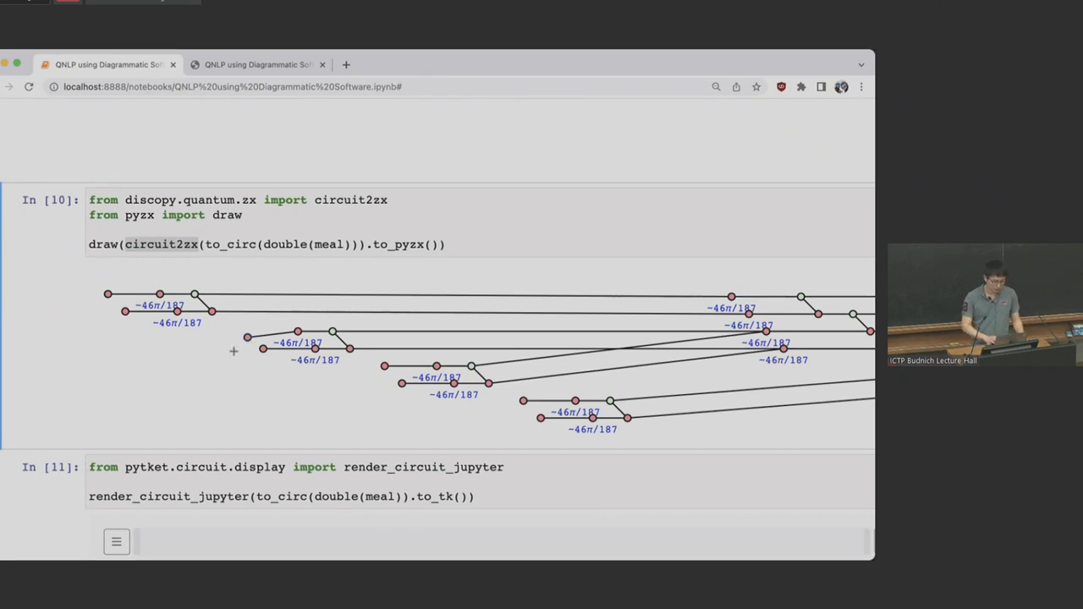
Step: Scroll through the 8-qubit pytket rendering to the Out [12] tensor and 'QNLP with lambeq' heading
{"action": "scroll", "scroll_direction": "down", "scroll_amount": 3}
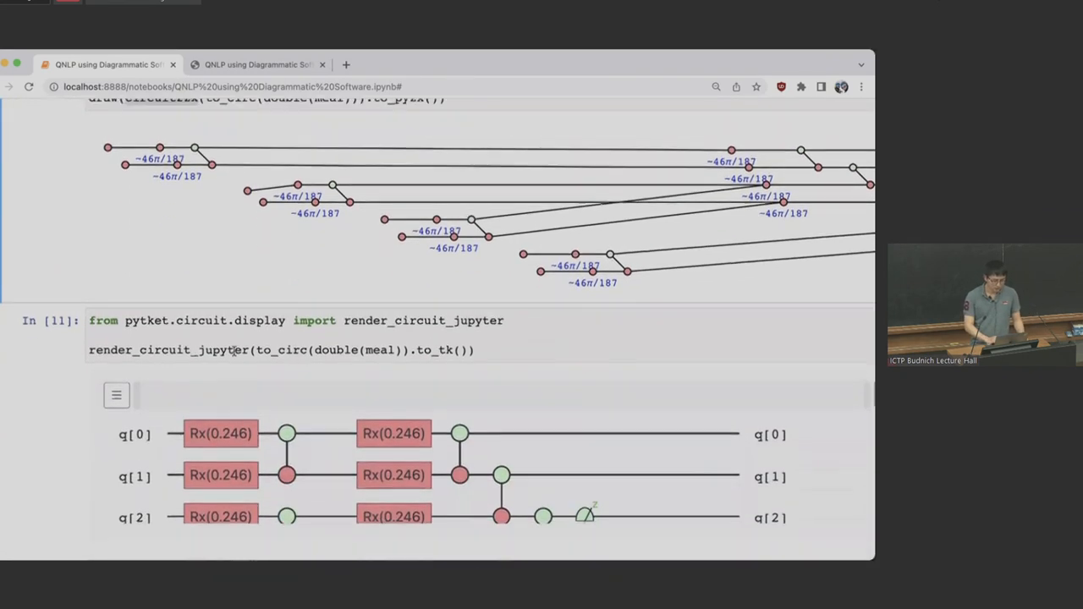
{"action": "scroll", "scroll_direction": "down", "scroll_amount": 3}
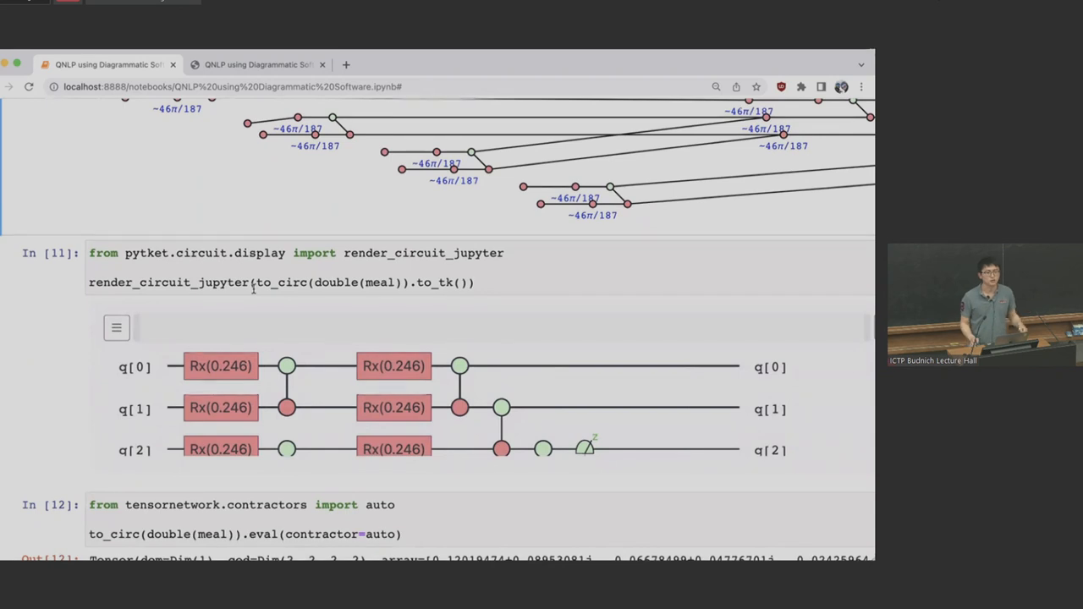
{"action": "scroll", "scroll_direction": "down", "scroll_amount": 3}
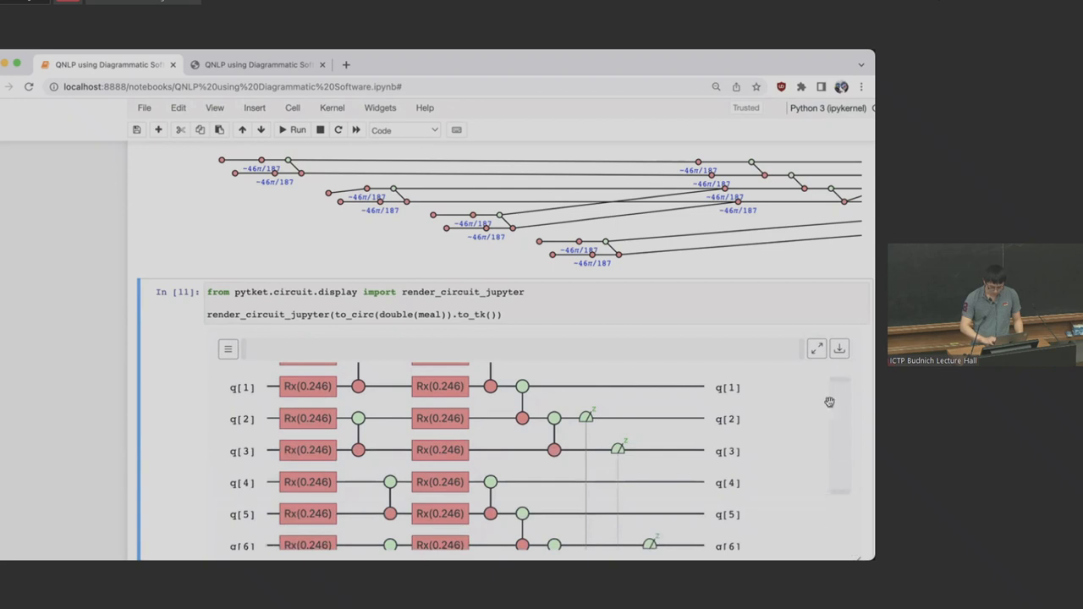
{"action": "scroll", "scroll_direction": "down", "scroll_amount": 3}
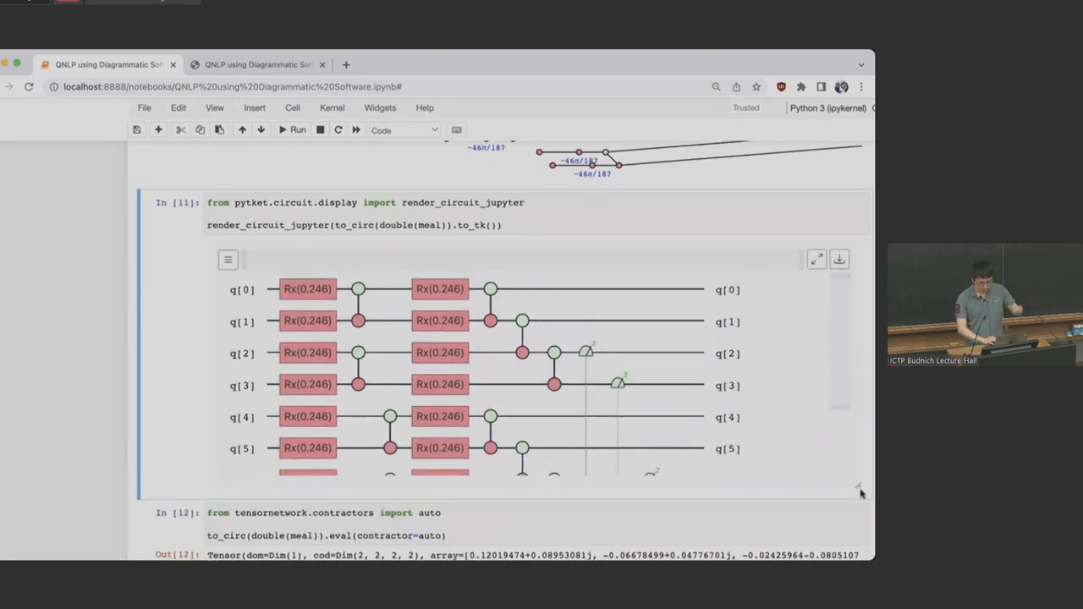
{"action": "scroll", "scroll_direction": "down", "scroll_amount": 3}
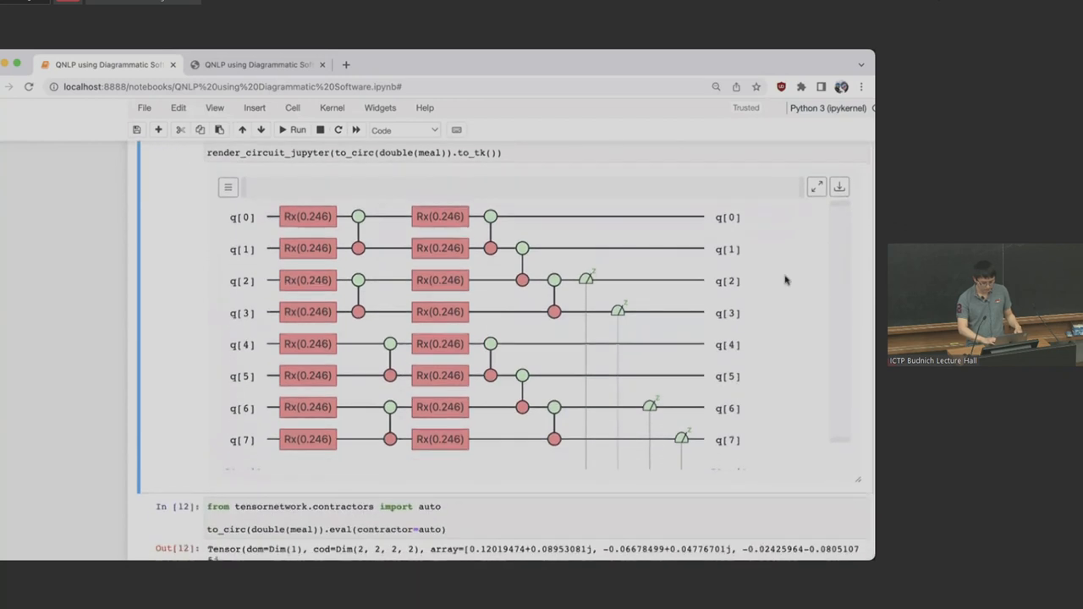
{"action": "scroll", "scroll_direction": "down", "scroll_amount": 3}
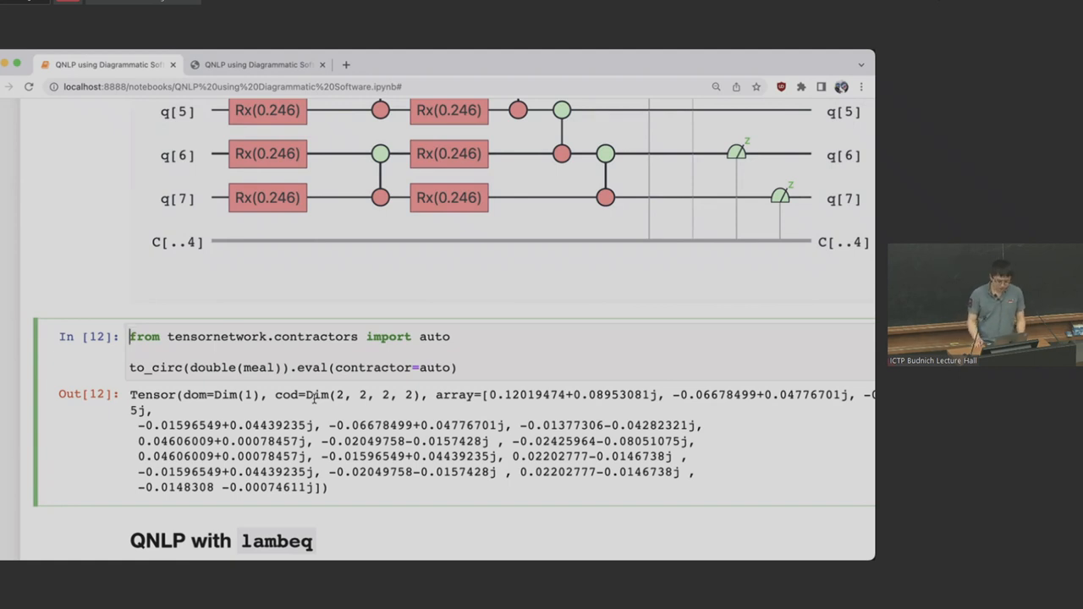
Step: Return to cell In [8] showing Pasta and Wine feeding the human box above 'becomes'
{"action": "scroll", "scroll_direction": "down", "scroll_amount": 3}
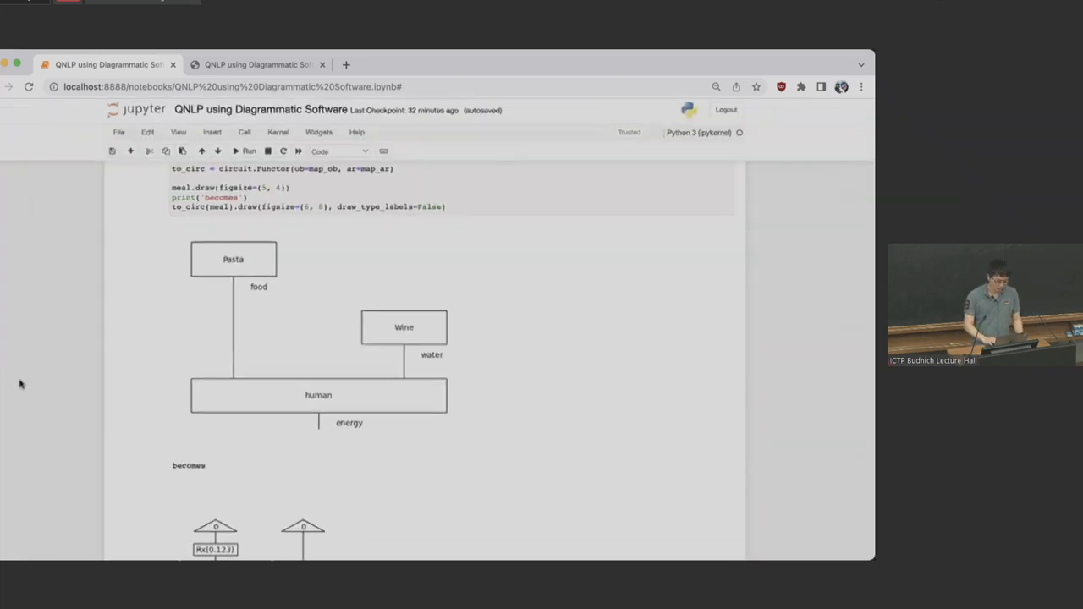
Step: Scroll to cell In [13]'s spiders_reader diagram of 'fat cats eat rats'
{"action": "scroll", "scroll_direction": "down", "scroll_amount": 3}
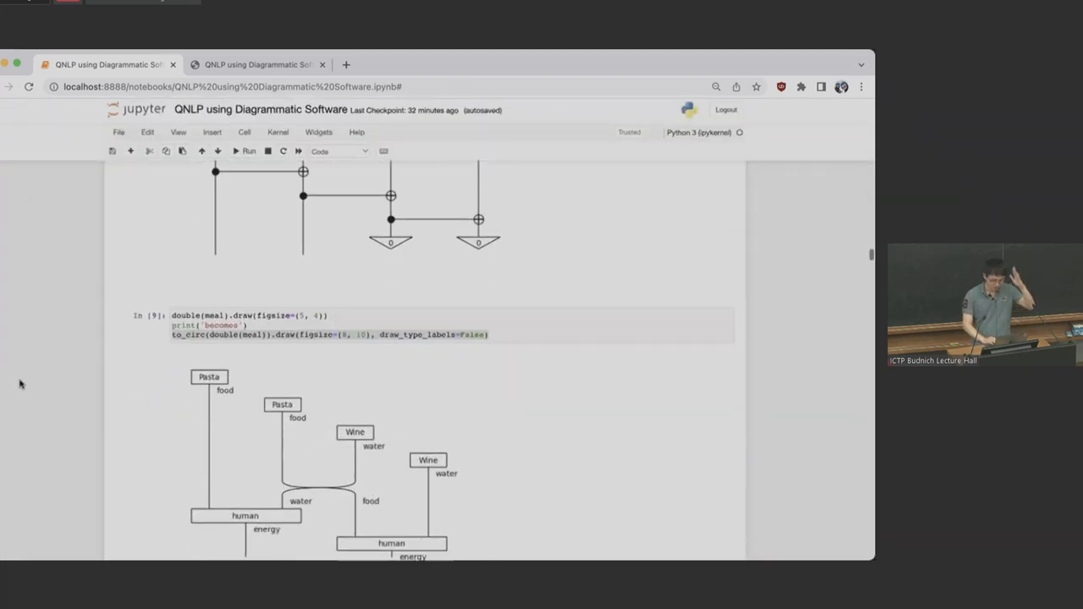
{"action": "scroll", "scroll_direction": "down", "scroll_amount": 3}
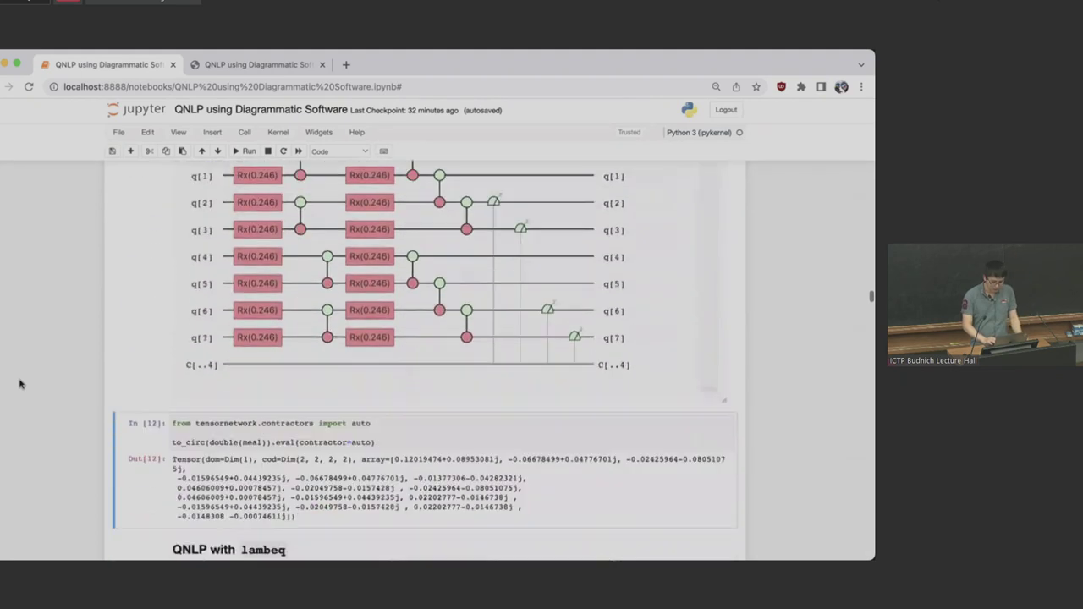
{"action": "scroll", "scroll_direction": "down", "scroll_amount": 3}
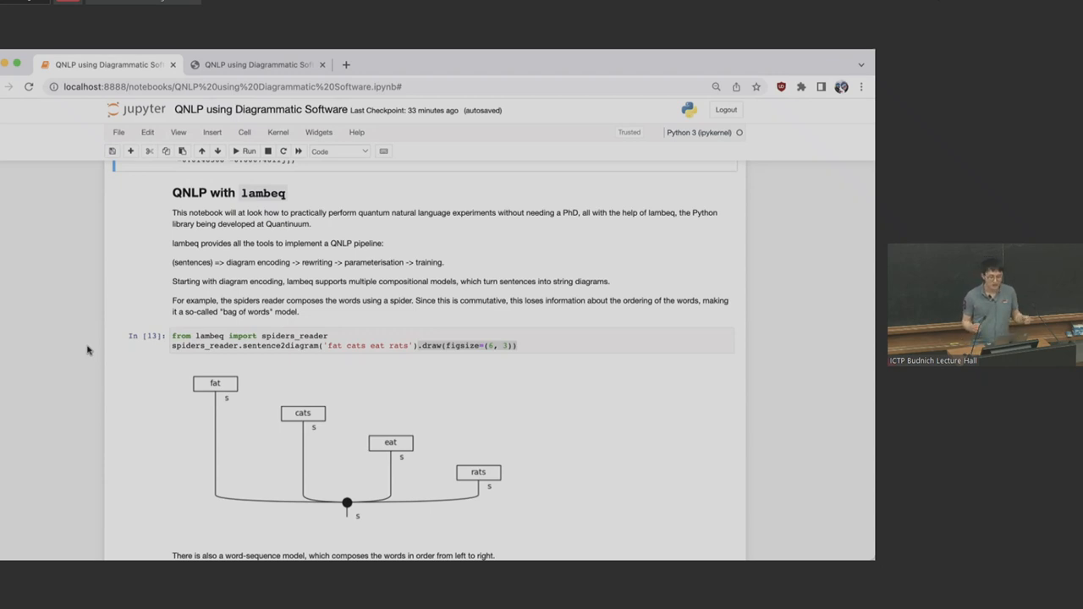
{"action": "mouse_move", "coordinate": [119, 324]}
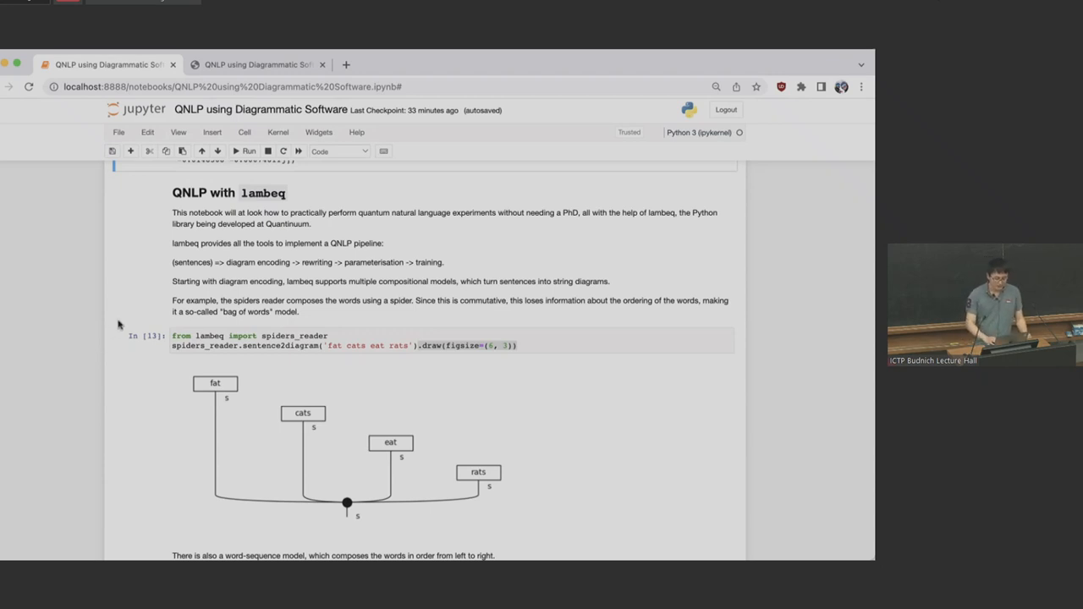
Step: Scroll past the In [13] spiders_reader diagram to reveal the In [14] stairs_reader cell
{"action": "scroll", "scroll_direction": "down", "scroll_amount": 3}
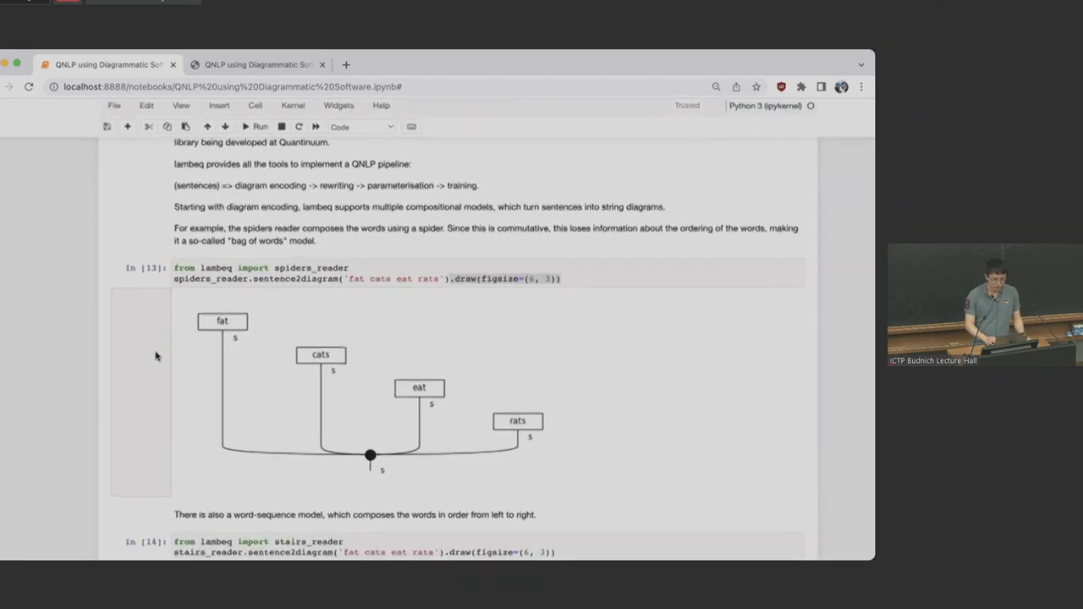
{"action": "scroll", "scroll_direction": "down", "scroll_amount": 3}
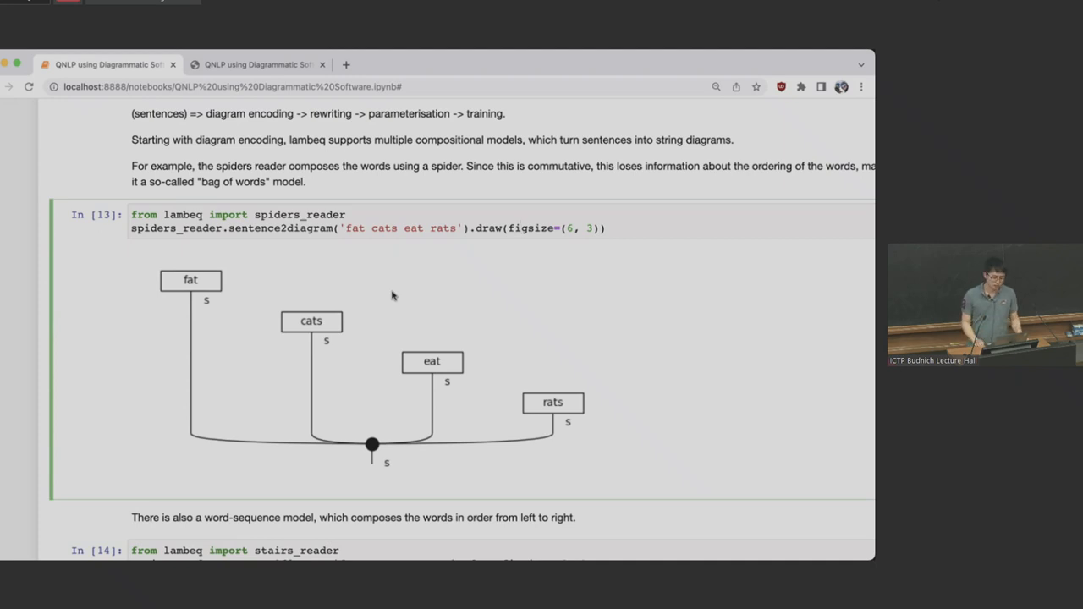
{"action": "scroll", "scroll_direction": "down", "scroll_amount": 3}
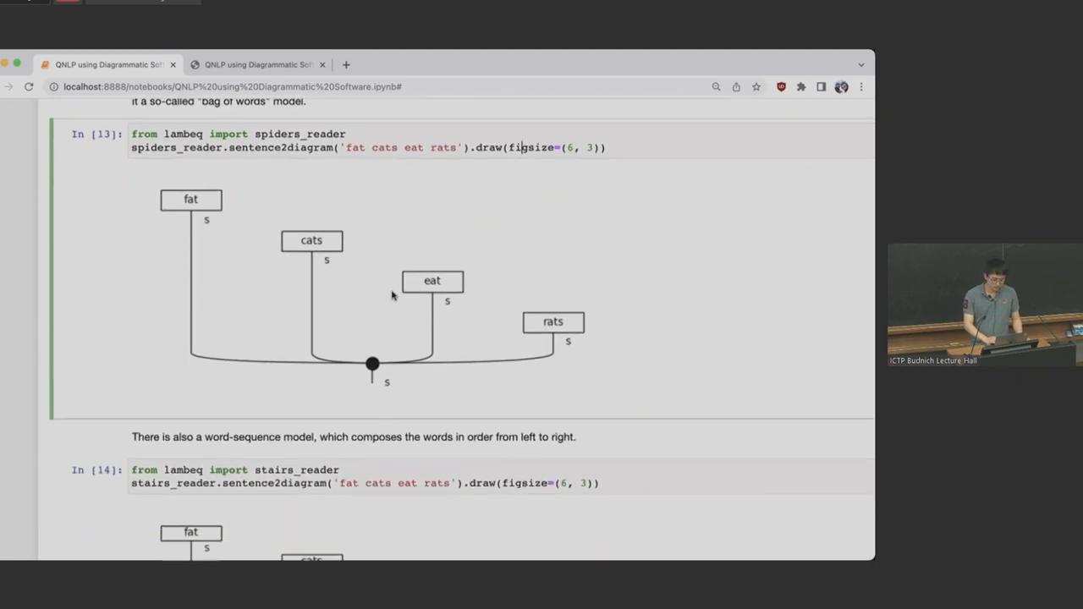
Step: Scroll to the STAIR-box diagram, the DisCoCat markdown and the discopy Word/Ty cell
{"action": "scroll", "scroll_direction": "down", "scroll_amount": 3}
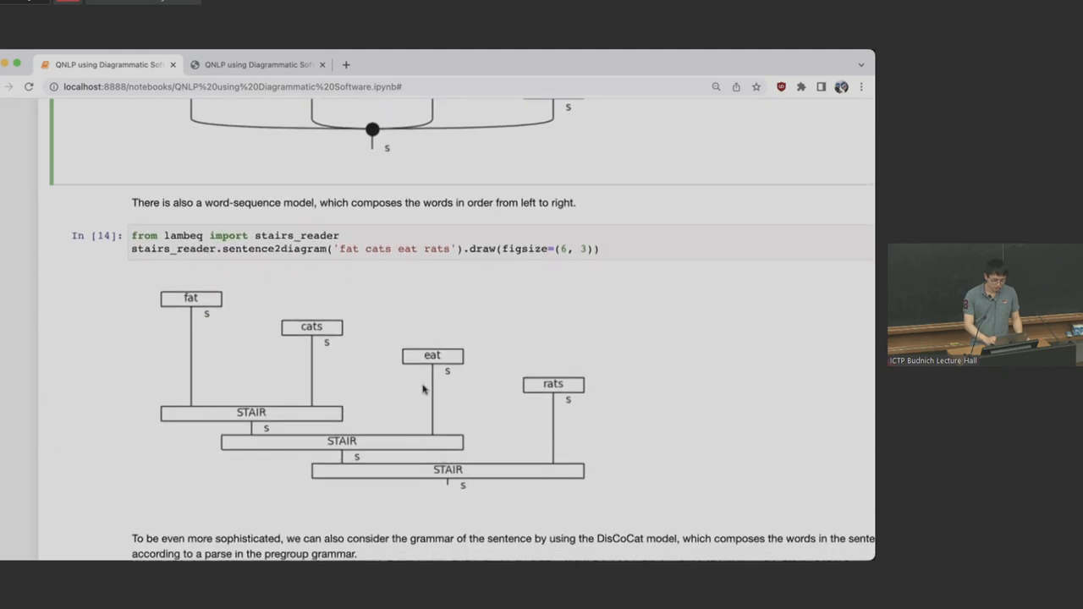
{"action": "scroll", "scroll_direction": "down", "scroll_amount": 3}
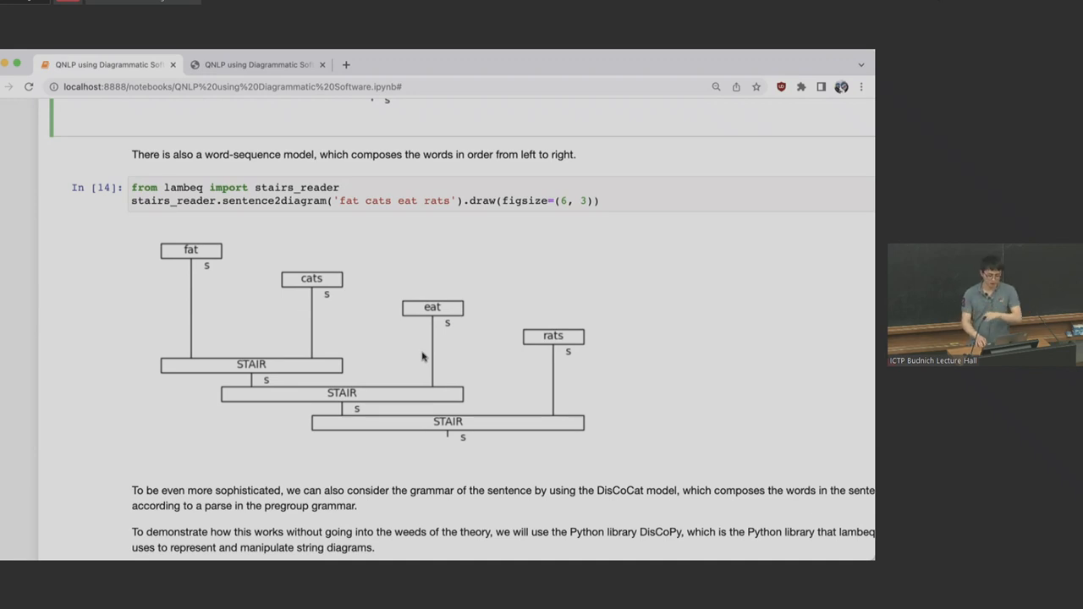
{"action": "mouse_move", "coordinate": [251, 392]}
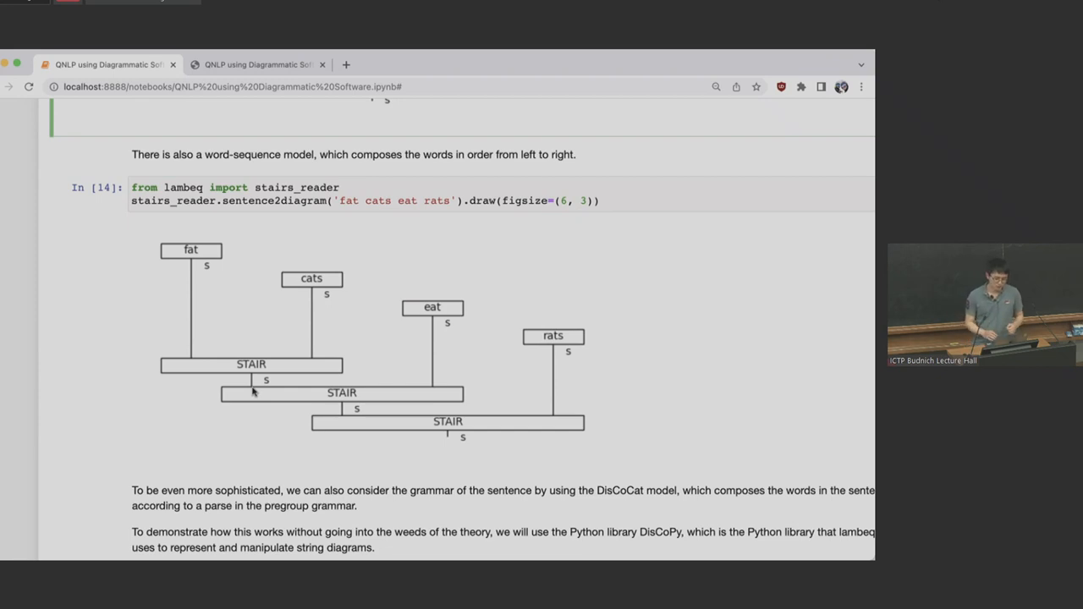
{"action": "scroll", "scroll_direction": "down", "scroll_amount": 3}
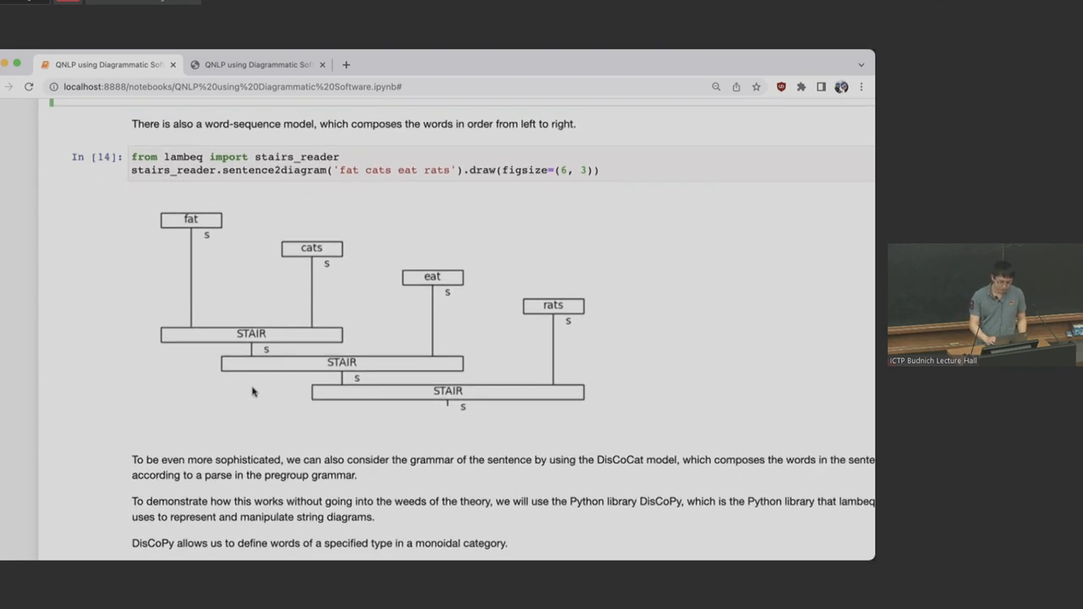
{"action": "scroll", "scroll_direction": "down", "scroll_amount": 3}
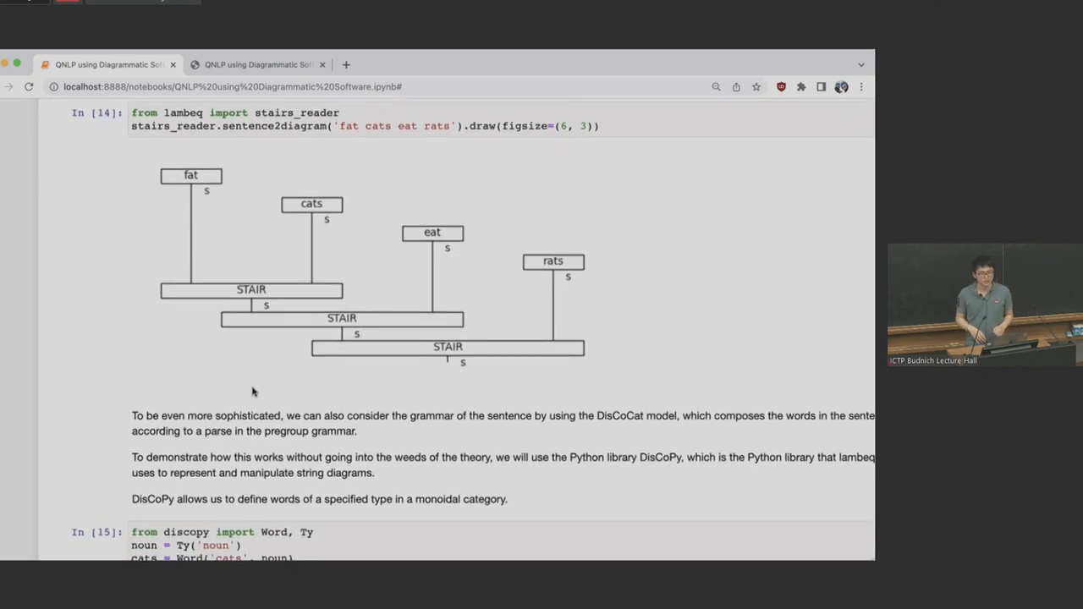
Step: Scroll past the In [15] cats noun box to the In [16] cats @ eat @ rats drawing
{"action": "scroll", "scroll_direction": "down", "scroll_amount": 3}
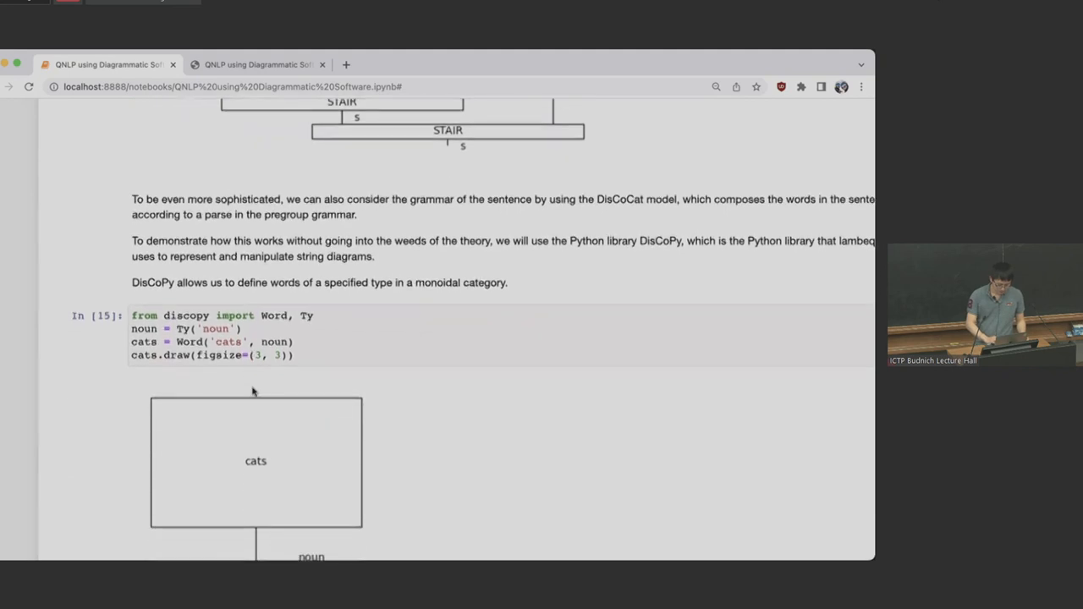
{"action": "scroll", "scroll_direction": "down", "scroll_amount": 3}
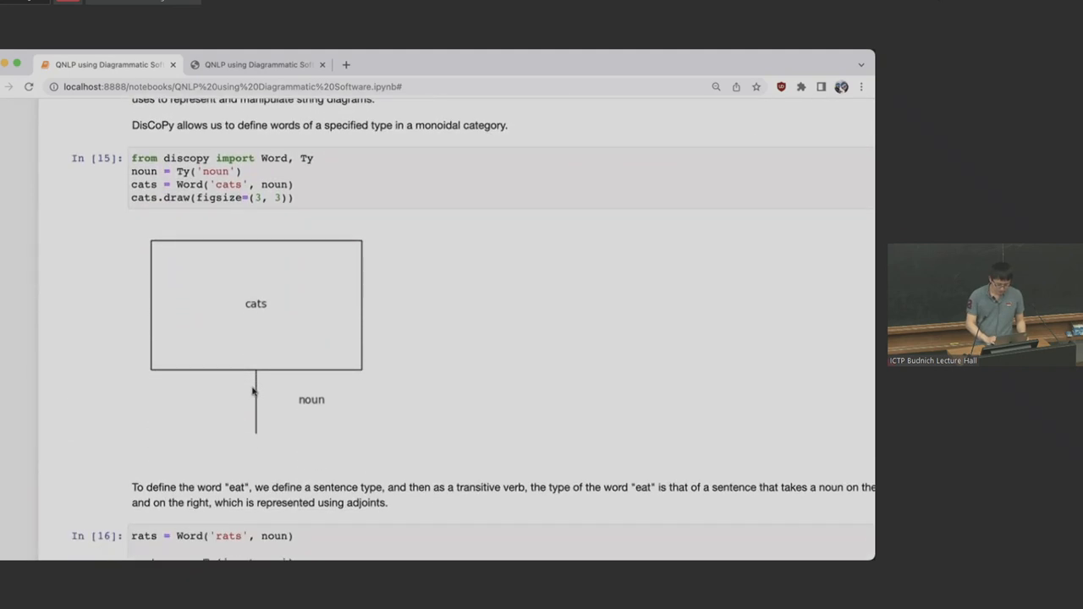
{"action": "scroll", "scroll_direction": "down", "scroll_amount": 3}
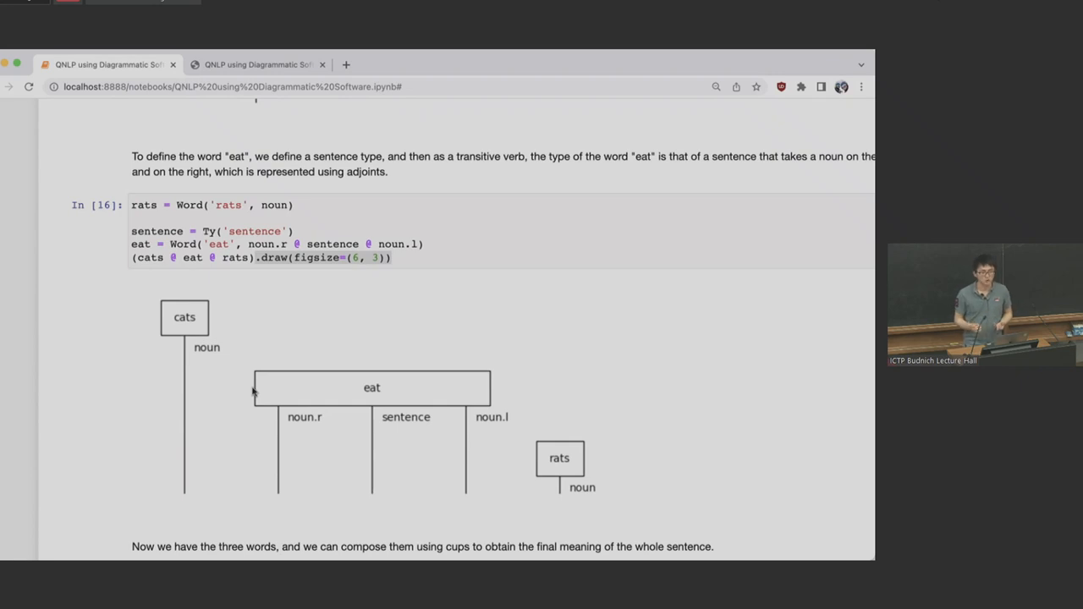
{"action": "mouse_move", "coordinate": [400, 277]}
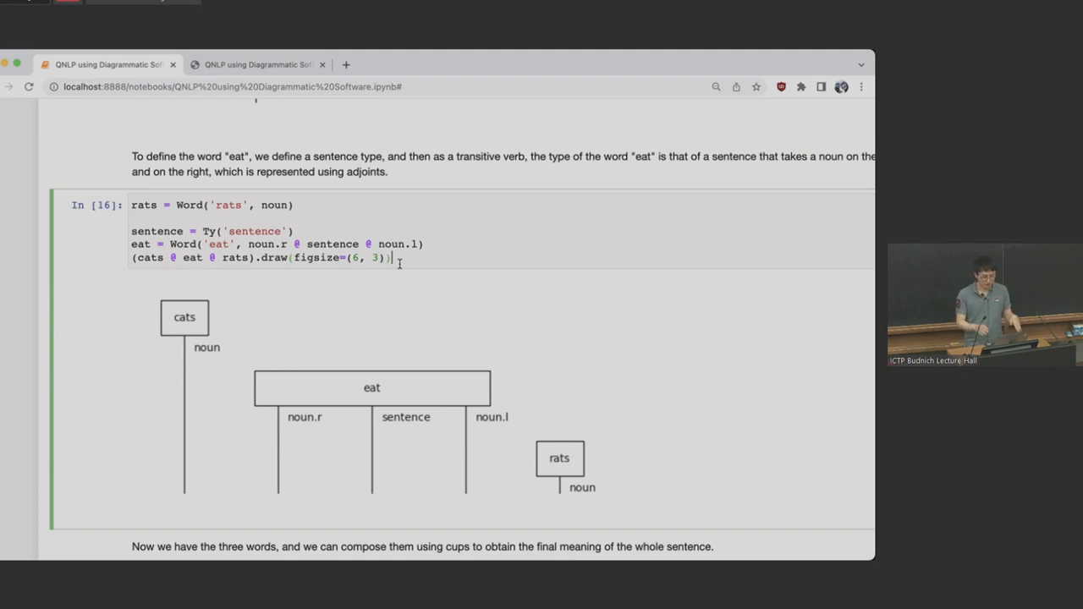
Step: Scroll to cell In [17] showing the .cup(3, 4).cup(0, 1) sentence diagram
{"action": "scroll", "scroll_direction": "down", "scroll_amount": 3}
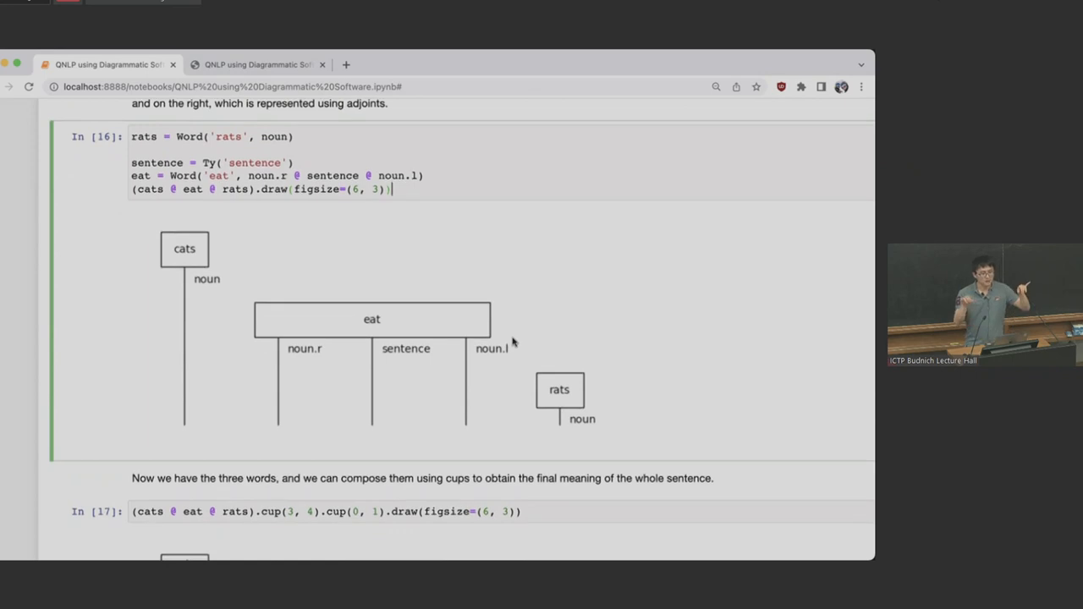
{"action": "scroll", "scroll_direction": "down", "scroll_amount": 3}
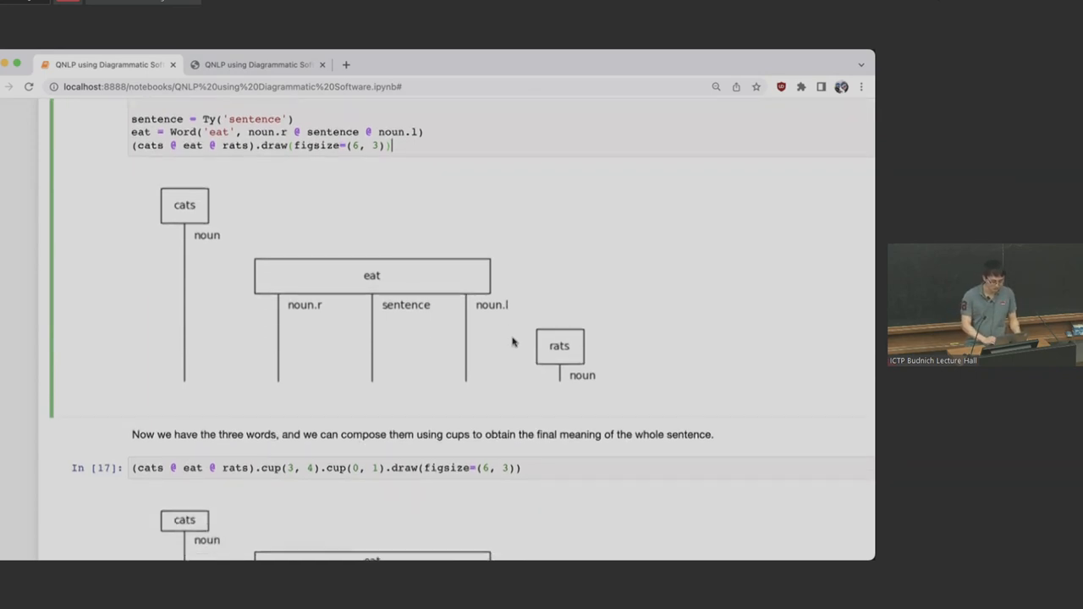
{"action": "scroll", "scroll_direction": "down", "scroll_amount": 3}
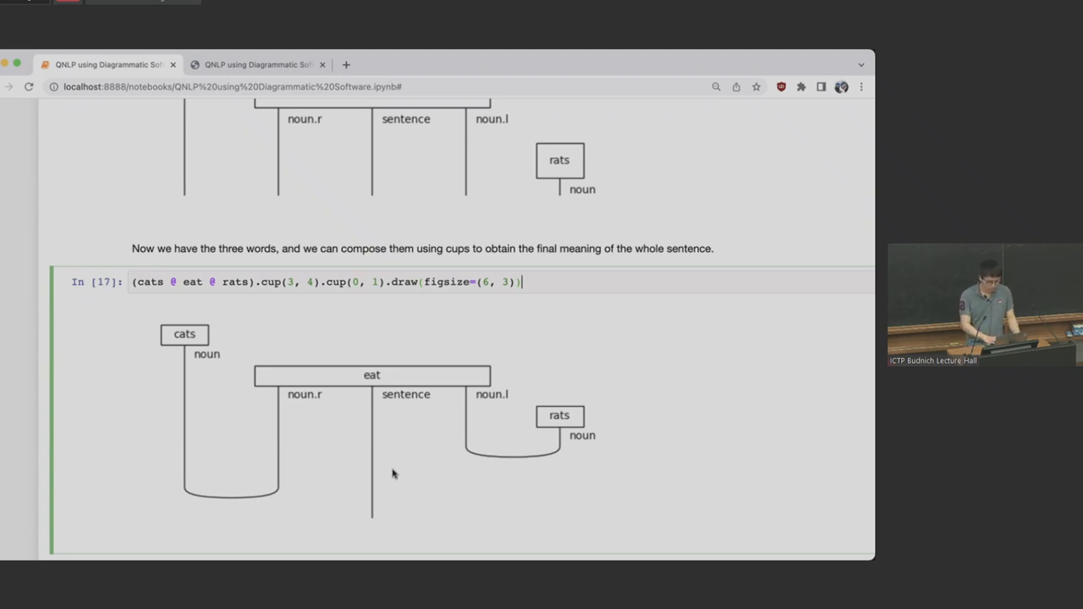
{"action": "mouse_move", "coordinate": [401, 480]}
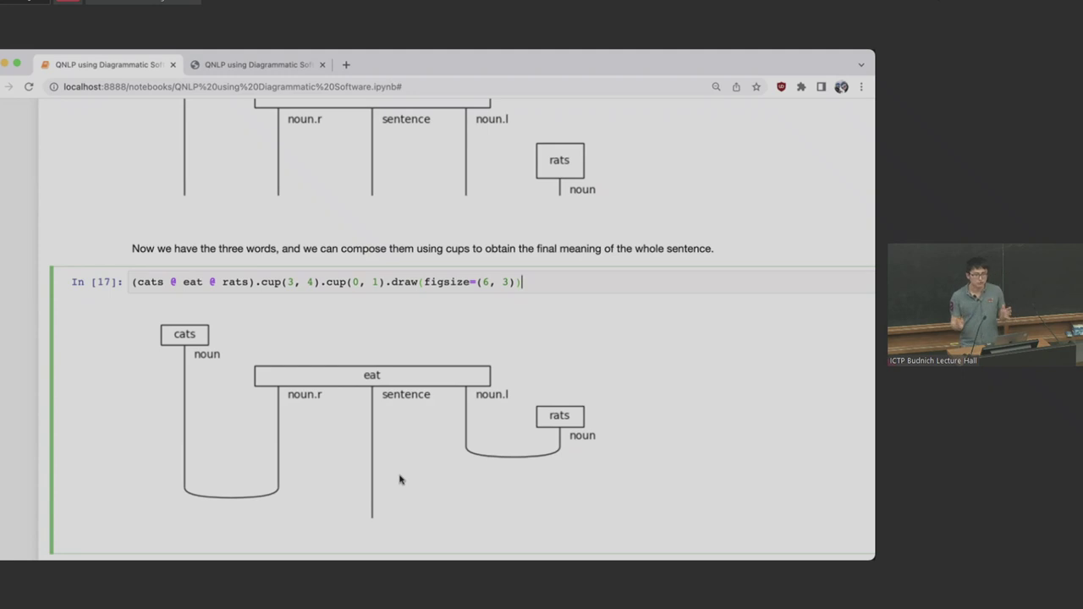
{"action": "scroll", "scroll_direction": "down", "scroll_amount": 3}
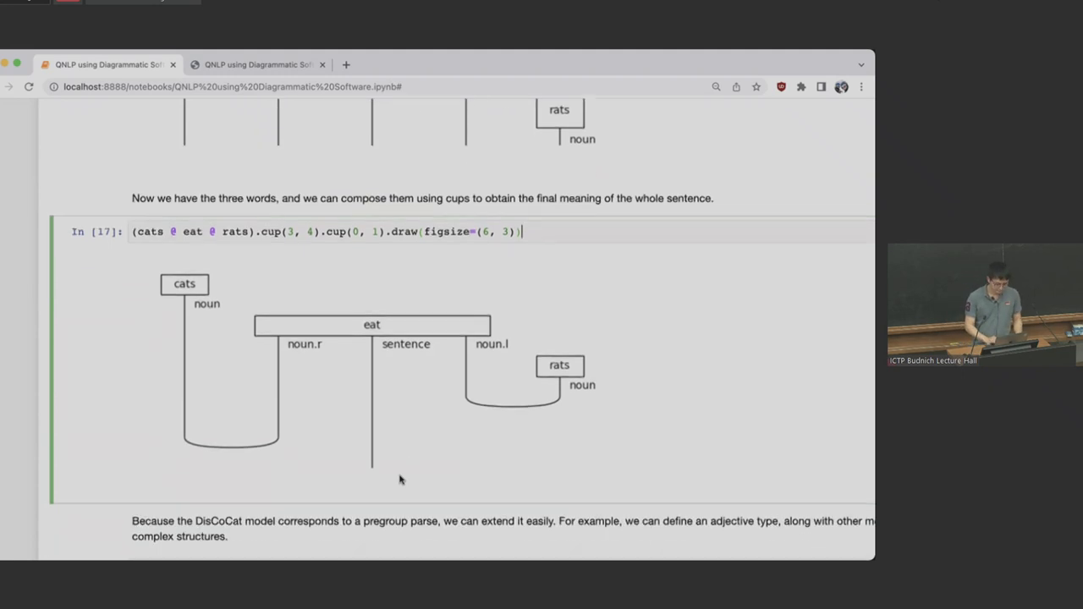
Step: Scroll to cell In [18] defining 'fat' and its cup-composed fat cats eat rats diagram
{"action": "scroll", "scroll_direction": "down", "scroll_amount": 3}
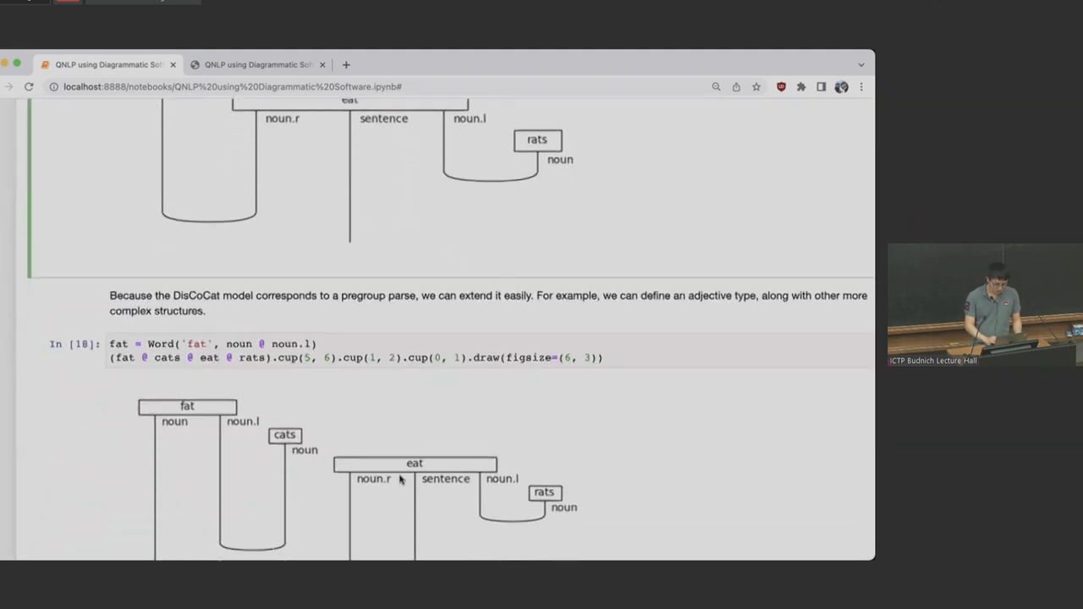
{"action": "scroll", "scroll_direction": "down", "scroll_amount": 3}
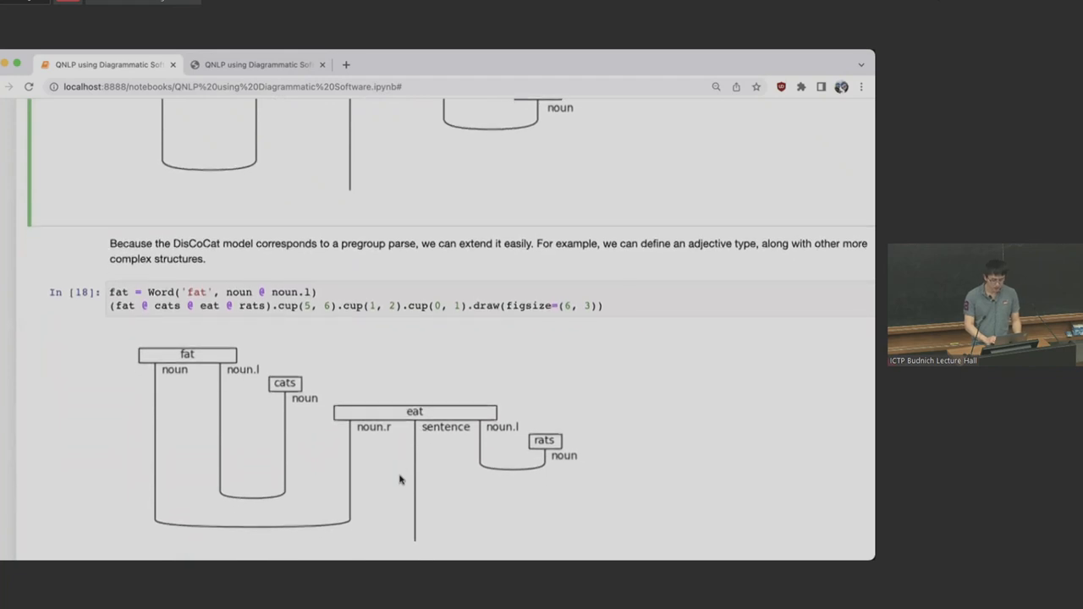
{"action": "scroll", "scroll_direction": "down", "scroll_amount": 3}
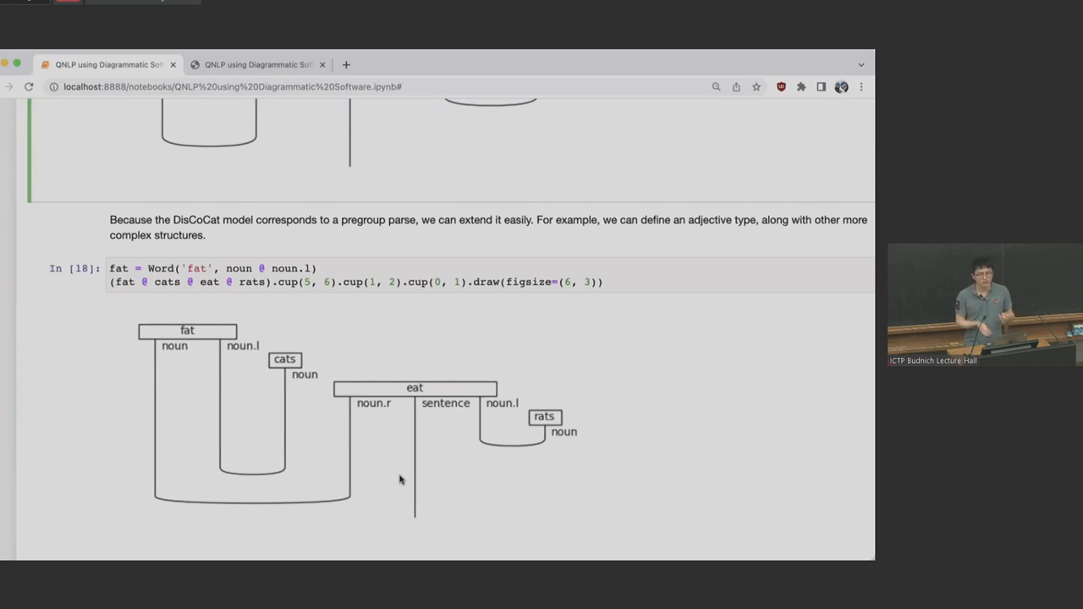
{"action": "mouse_move", "coordinate": [351, 450]}
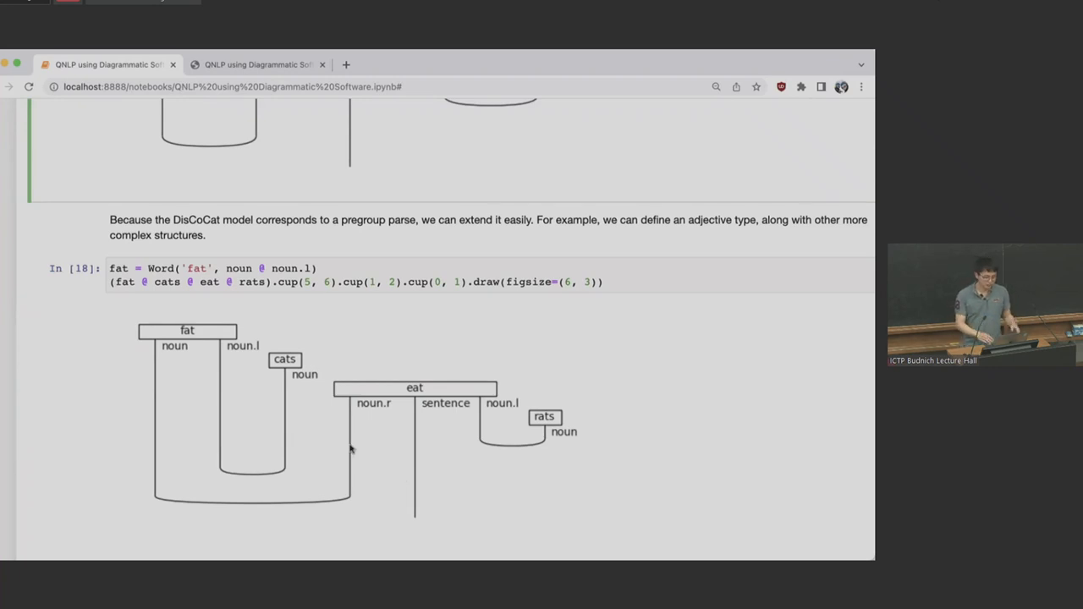
{"action": "mouse_move", "coordinate": [256, 348]}
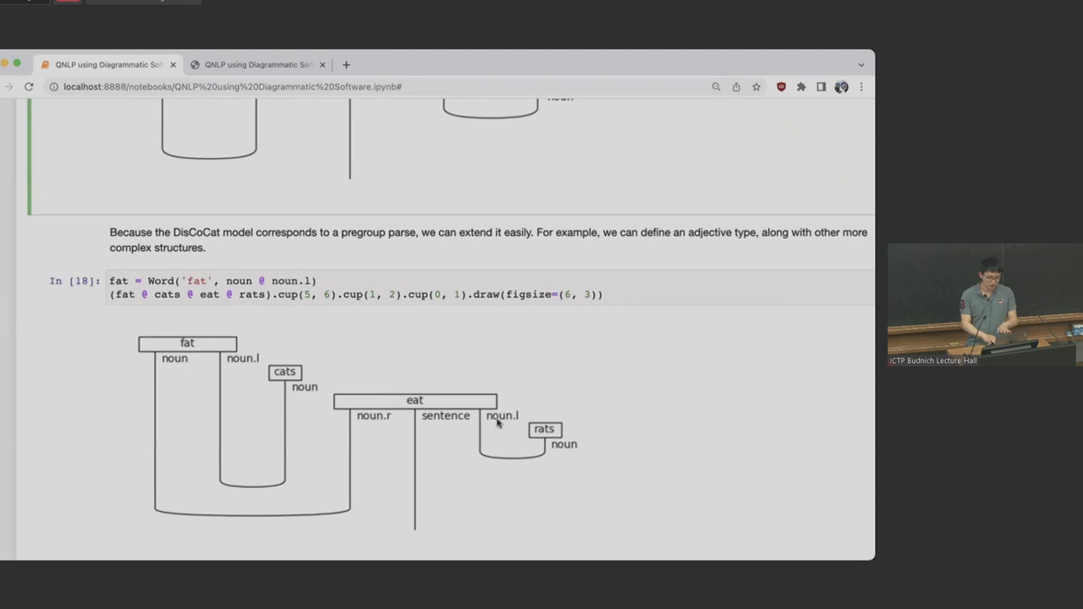
{"action": "mouse_move", "coordinate": [506, 417]}
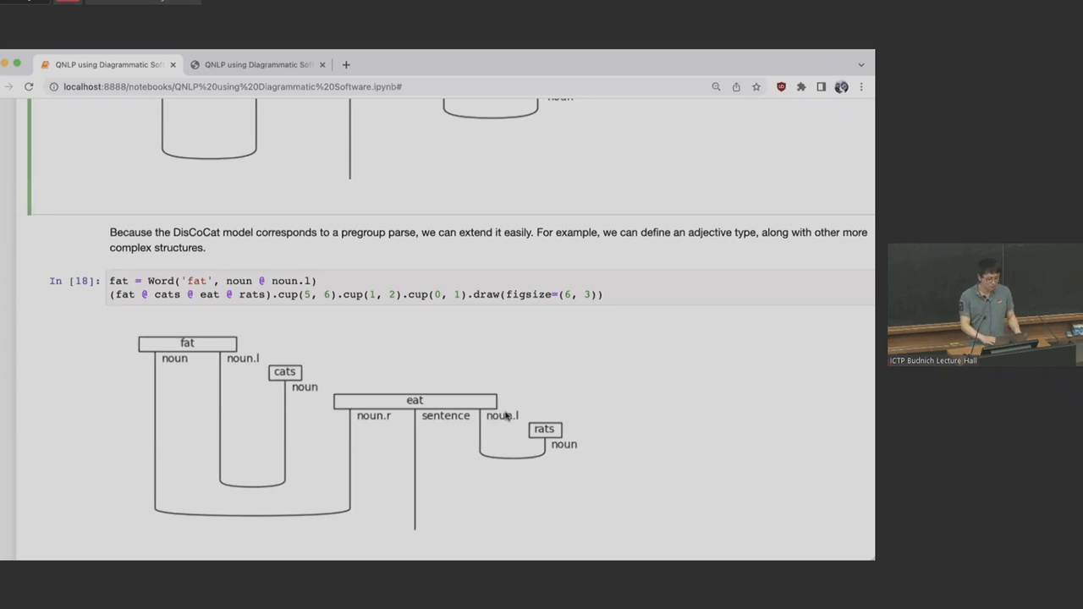
{"action": "mouse_move", "coordinate": [571, 417]}
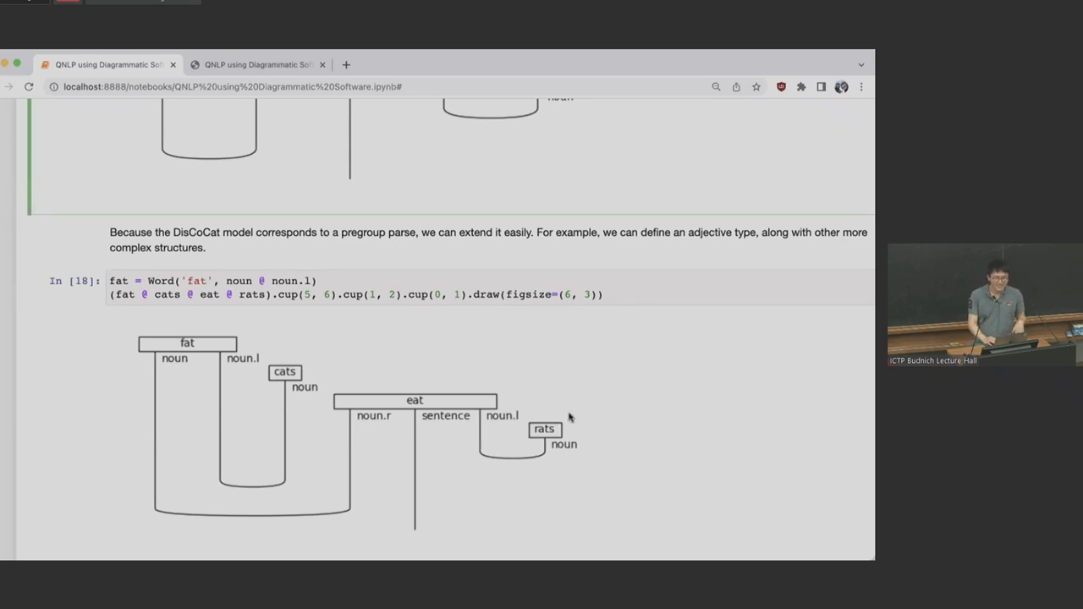
Step: Scroll past cell 20's CCG derivation to the Bobcat tree diagram and cell 21
{"action": "scroll", "scroll_direction": "down", "scroll_amount": 3}
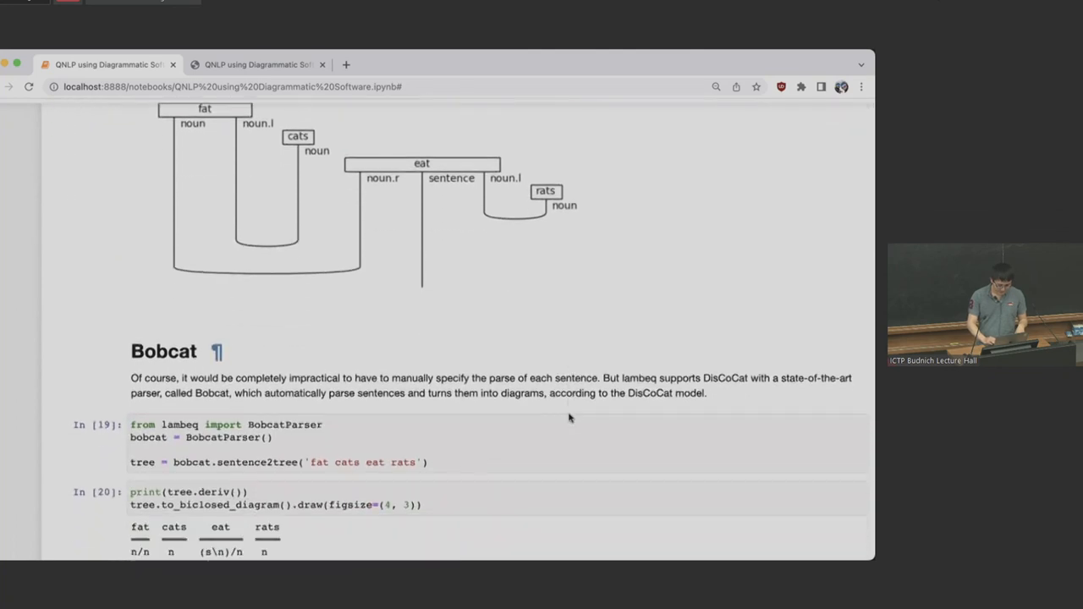
{"action": "scroll", "scroll_direction": "up", "scroll_amount": 3}
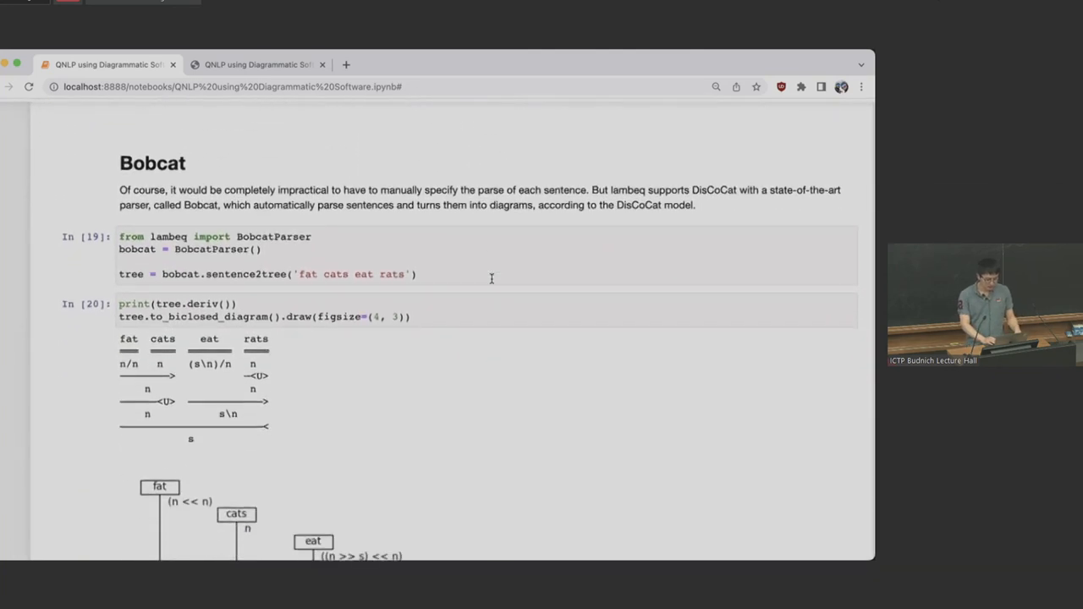
{"action": "scroll", "scroll_direction": "down", "scroll_amount": 3}
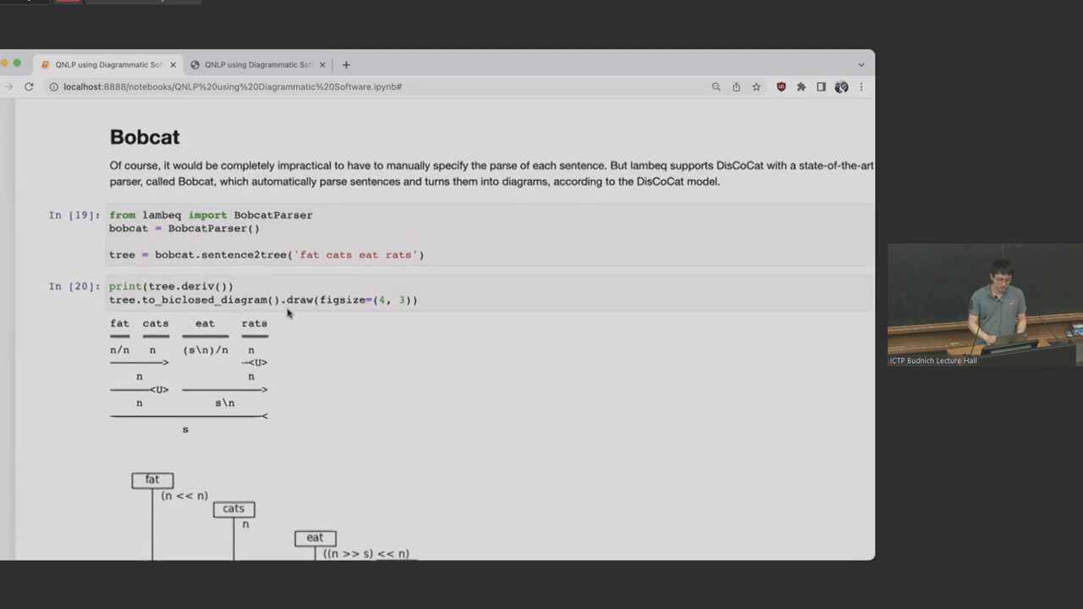
{"action": "scroll", "scroll_direction": "down", "scroll_amount": 3}
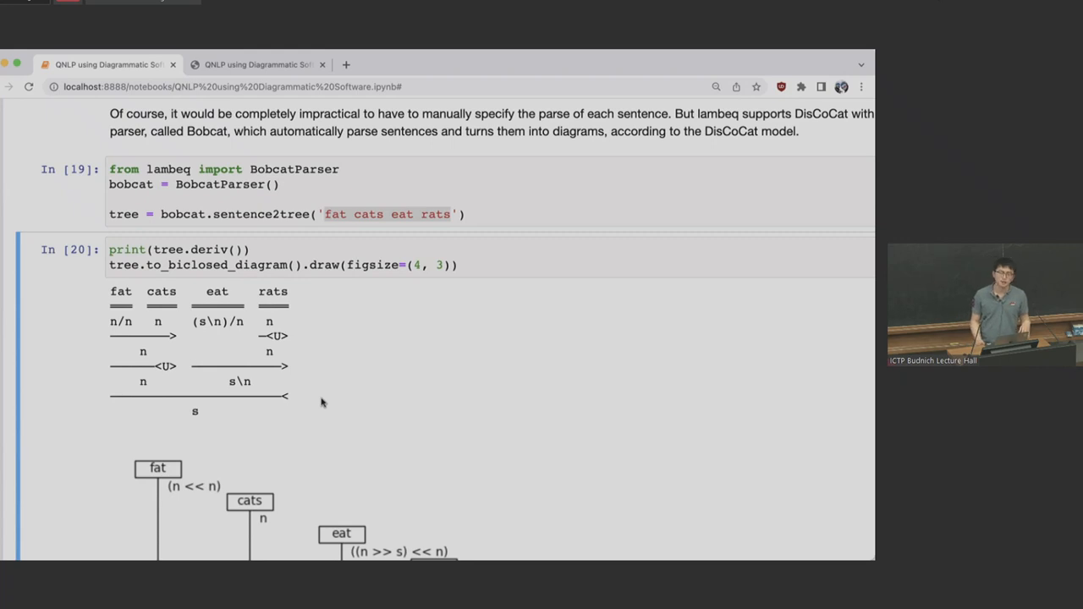
{"action": "scroll", "scroll_direction": "down", "scroll_amount": 3}
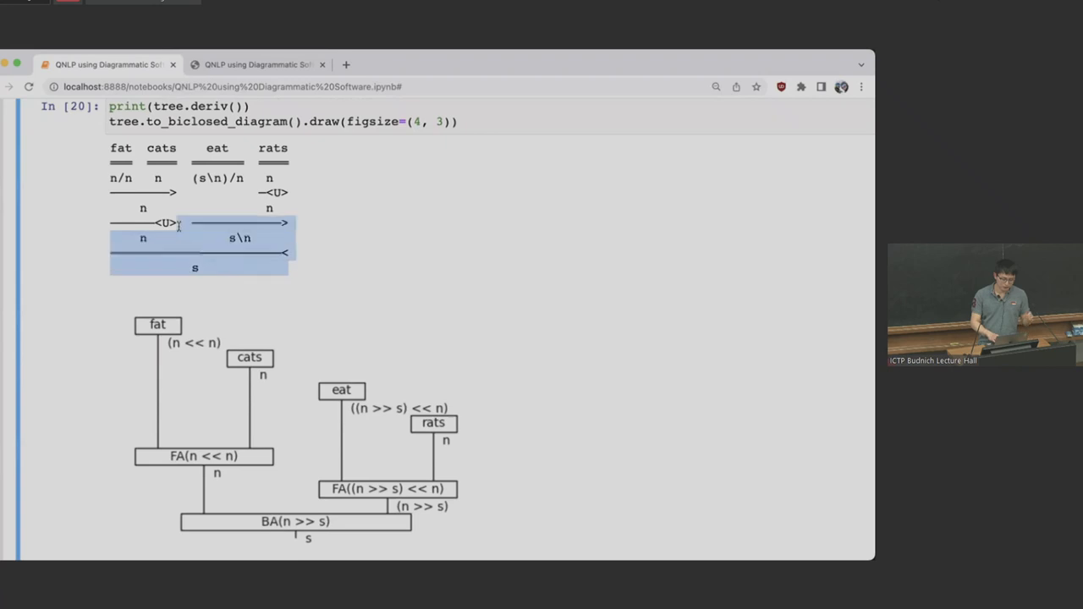
{"action": "scroll", "scroll_direction": "down", "scroll_amount": 3}
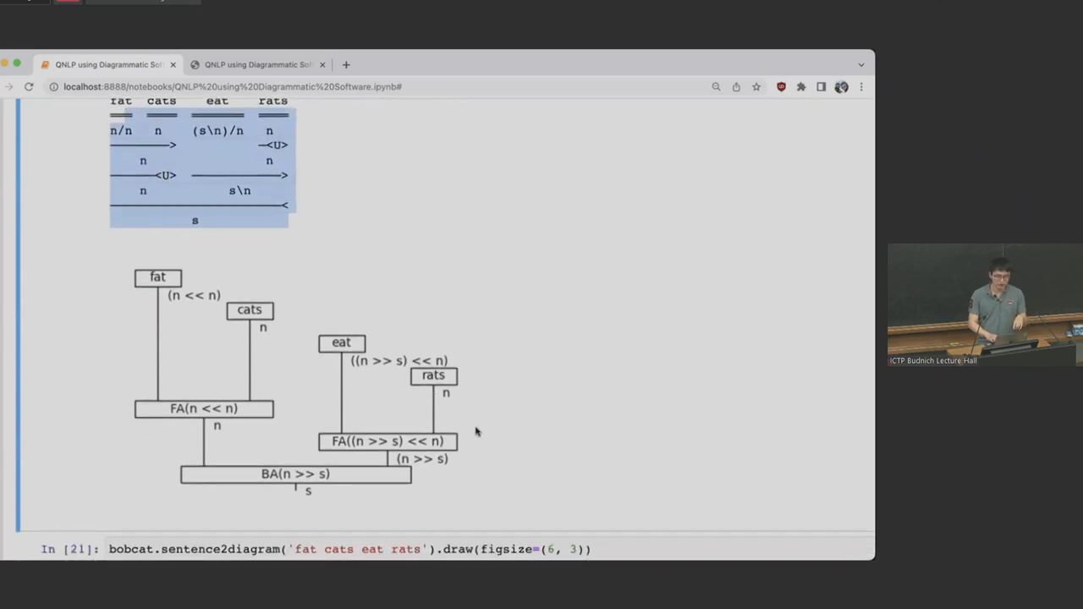
{"action": "scroll", "scroll_direction": "down", "scroll_amount": 3}
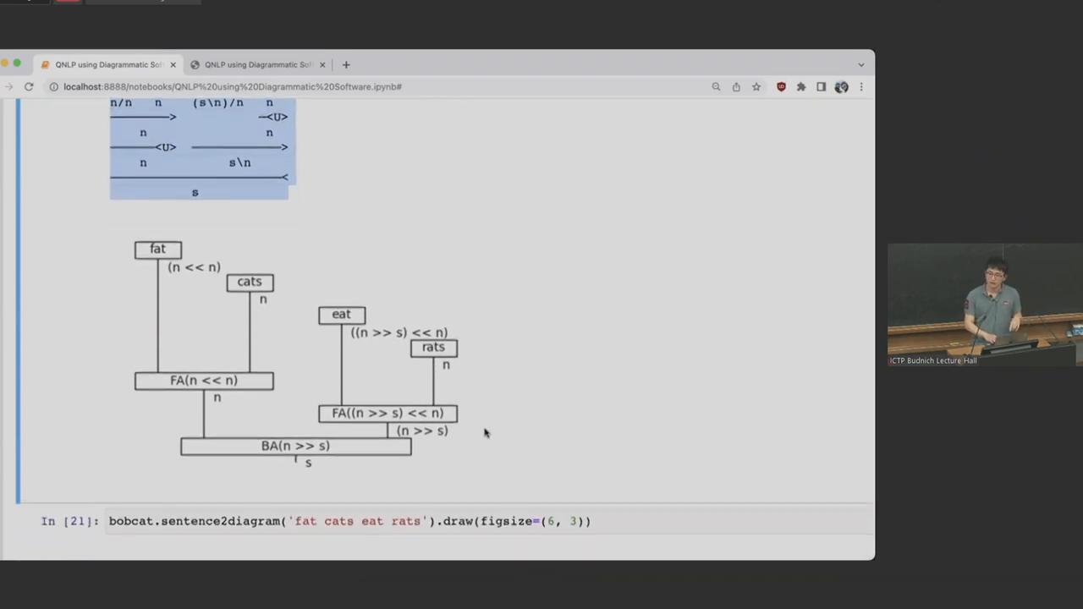
{"action": "scroll", "scroll_direction": "down", "scroll_amount": 3}
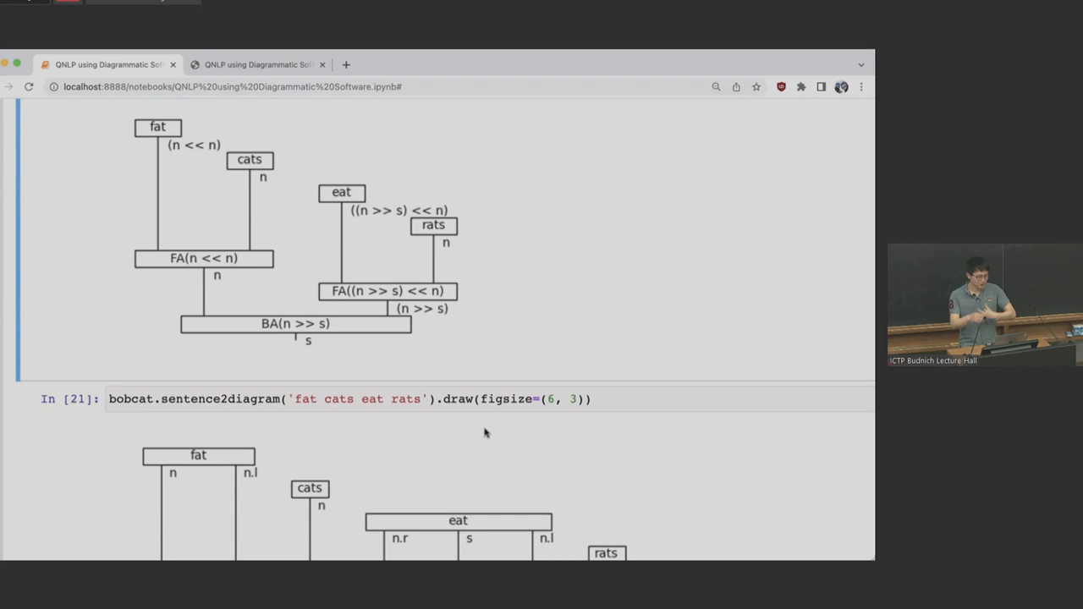
Step: Scroll through cell 21's sentence2diagram cup diagram to the corpus-parsing cell below
{"action": "scroll", "scroll_direction": "down", "scroll_amount": 3}
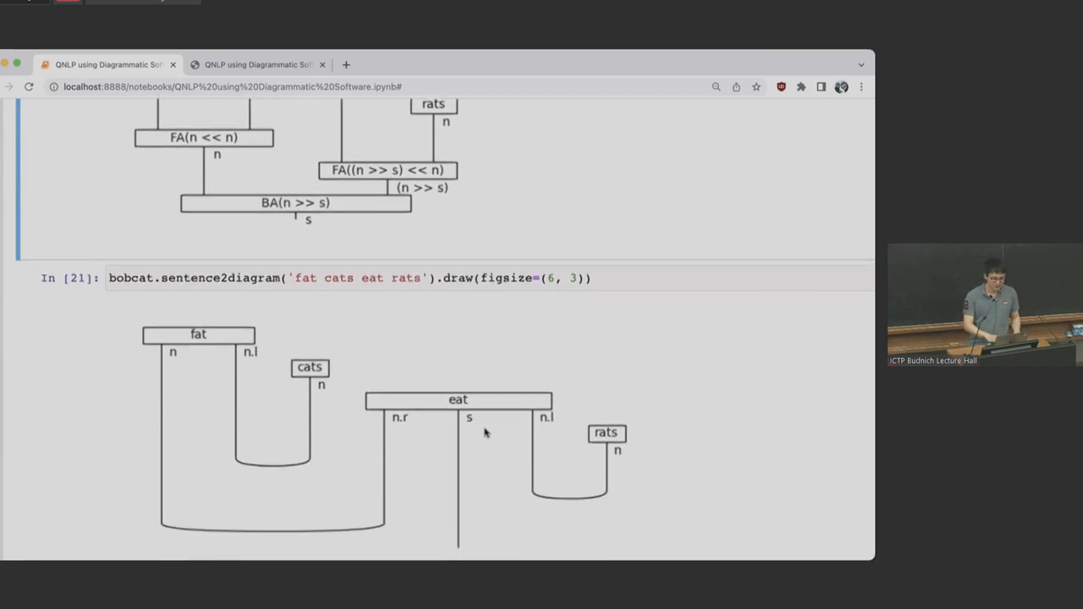
{"action": "scroll", "scroll_direction": "down", "scroll_amount": 3}
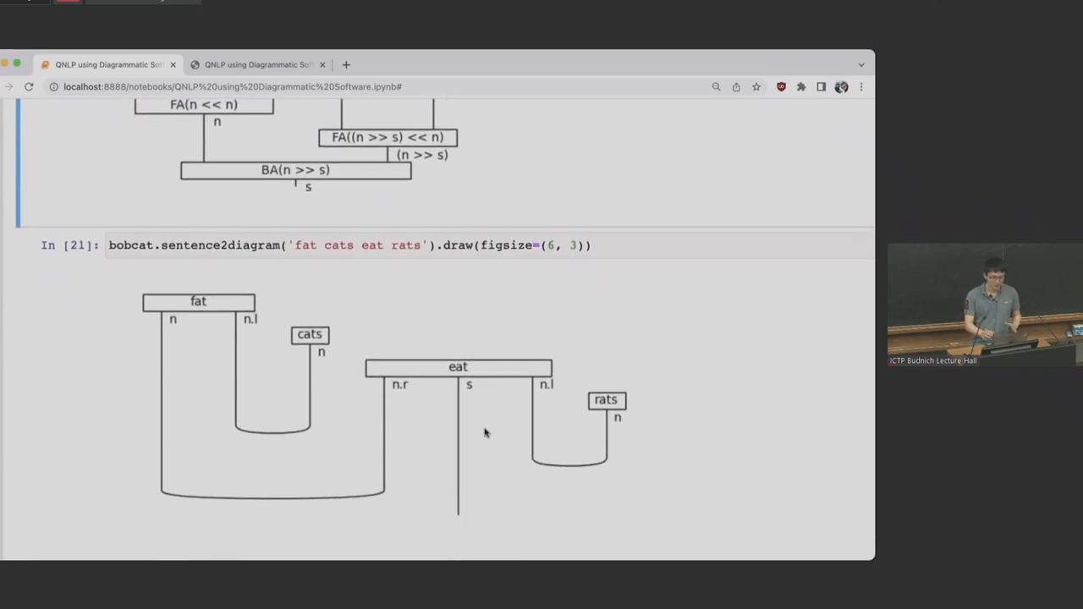
{"action": "scroll", "scroll_direction": "up", "scroll_amount": 3}
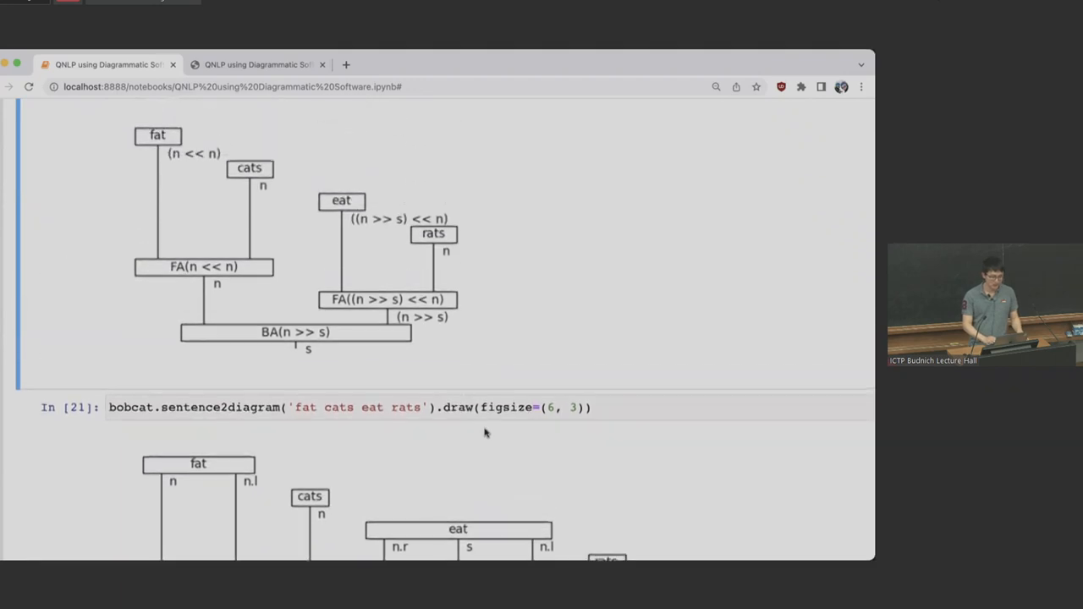
{"action": "scroll", "scroll_direction": "down", "scroll_amount": 3}
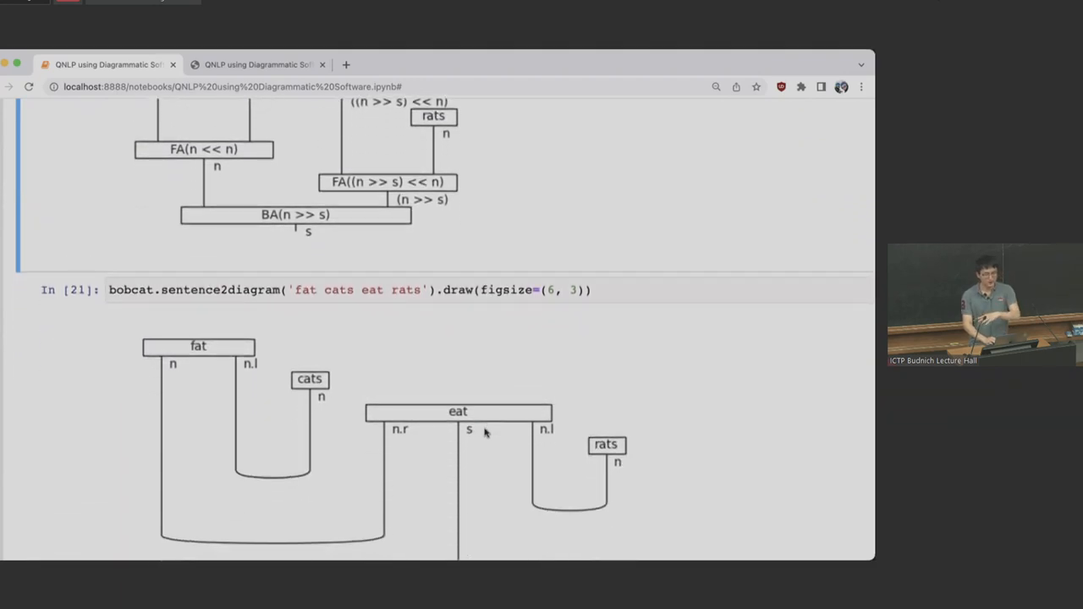
{"action": "scroll", "scroll_direction": "down", "scroll_amount": 3}
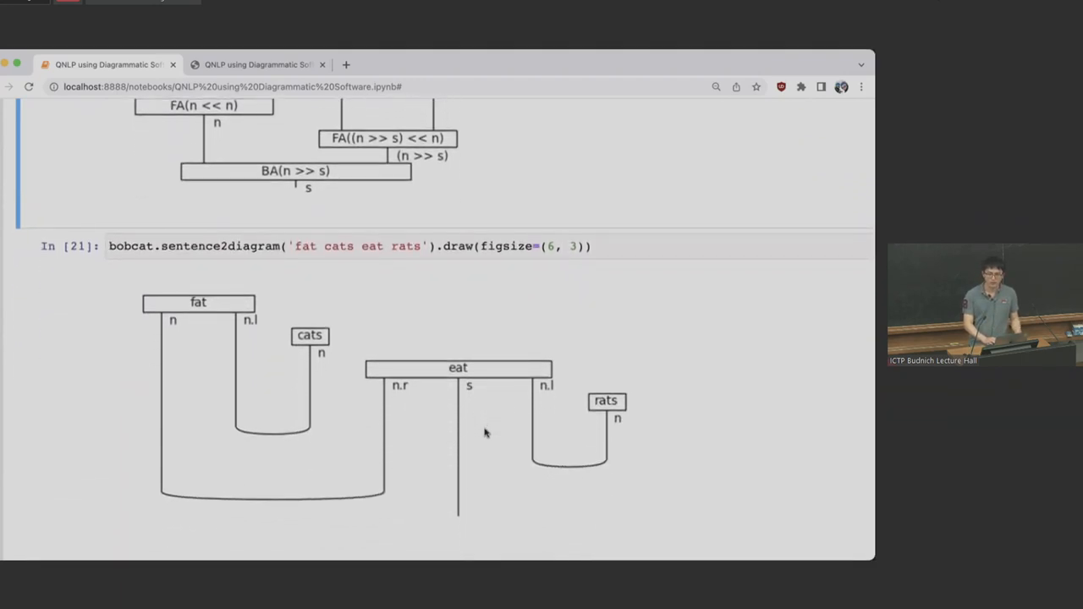
{"action": "scroll", "scroll_direction": "down", "scroll_amount": 3}
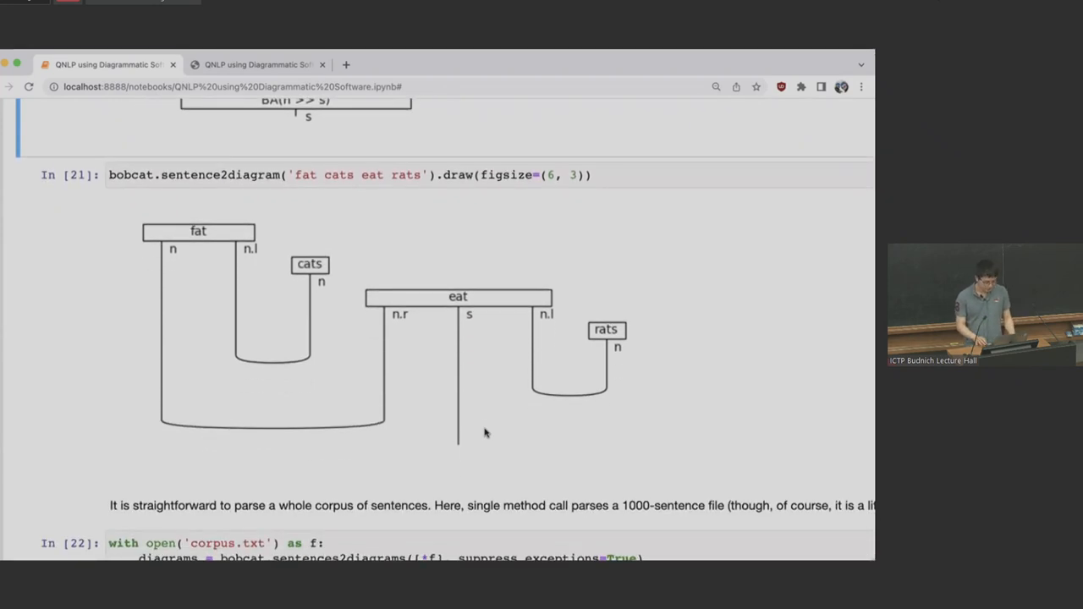
Step: Scroll to cells 22 and 23 and enlarge the 30-word sentence diagram output
{"action": "scroll", "scroll_direction": "down", "scroll_amount": 3}
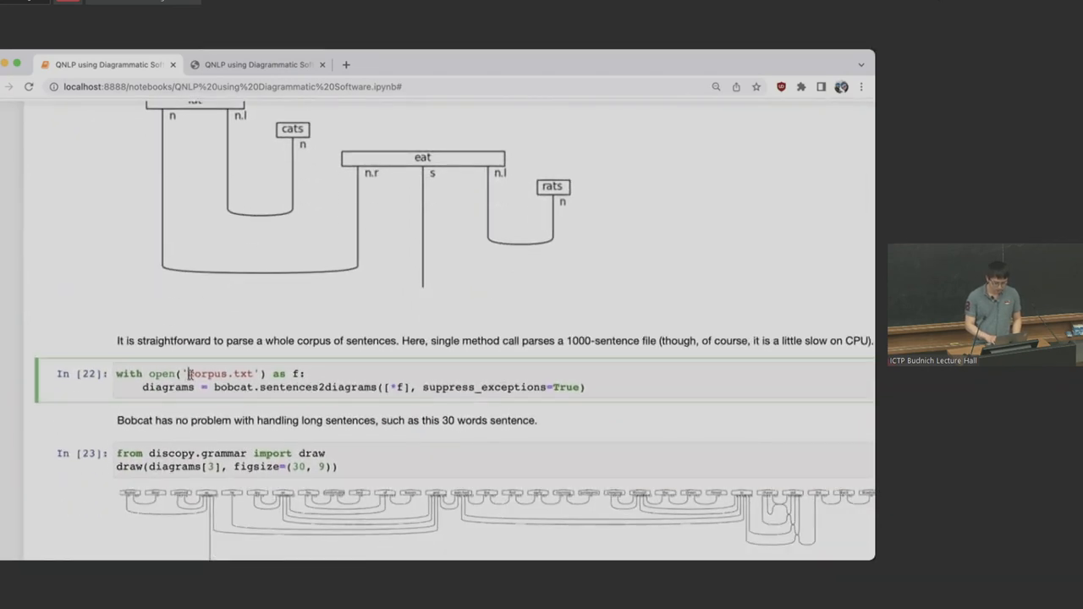
{"action": "double_click", "coordinate": [216, 373]}
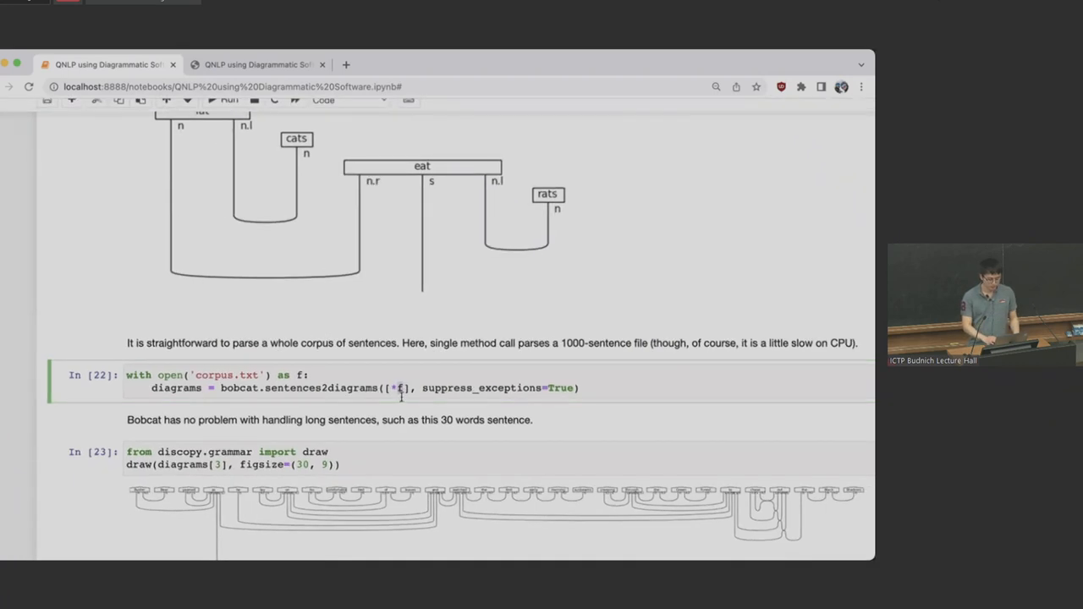
{"action": "scroll", "scroll_direction": "down", "scroll_amount": 3}
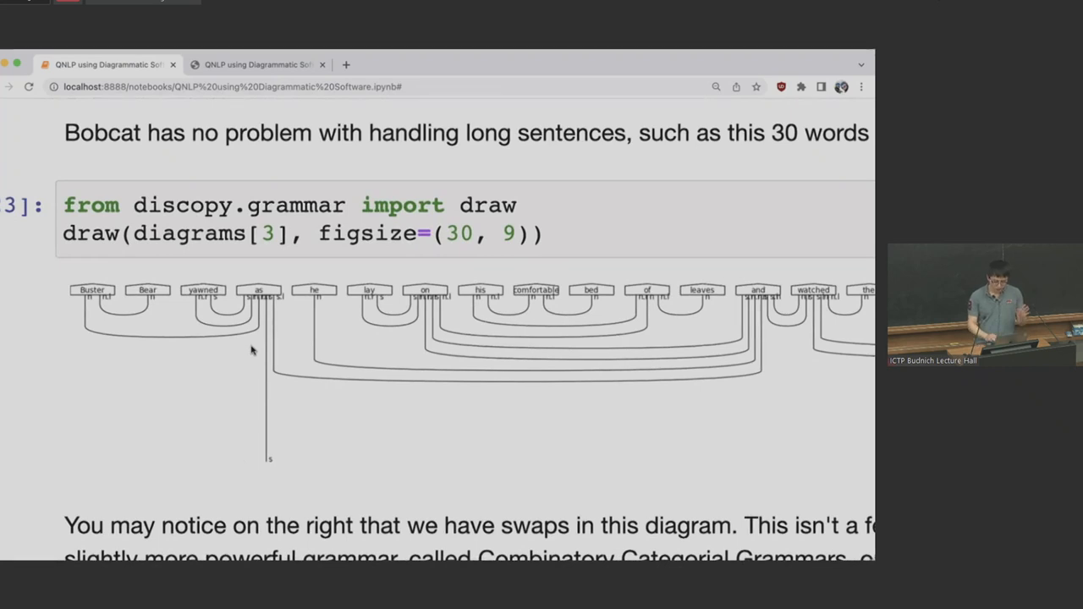
Step: Pan right across the 30-word diagram, then scroll down to the Parameterisation heading and cell 24
{"action": "scroll", "scroll_direction": "right", "scroll_amount": 3}
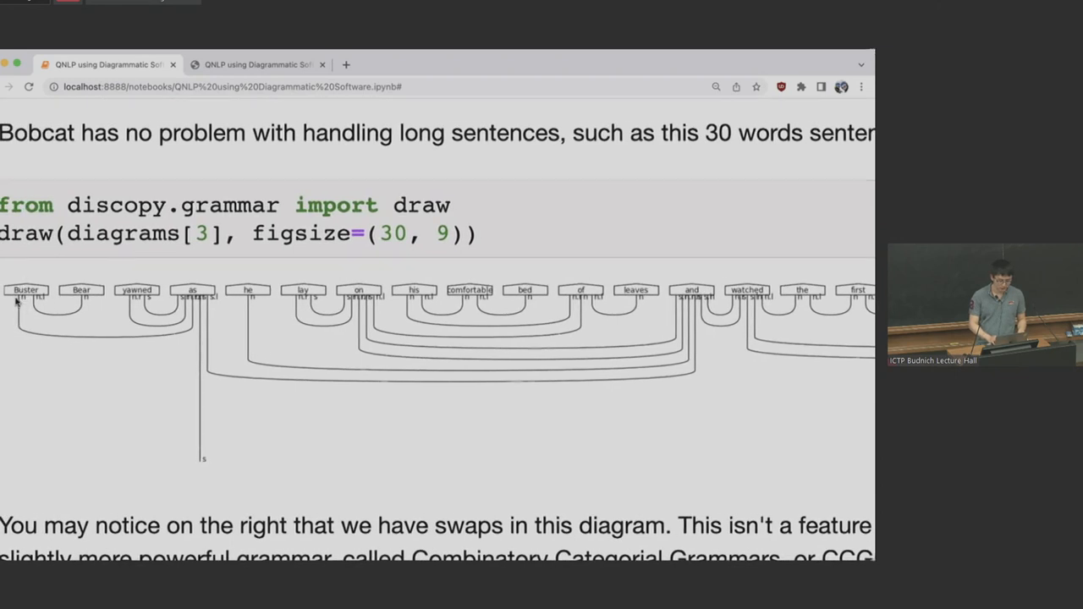
{"action": "mouse_move", "coordinate": [25, 323]}
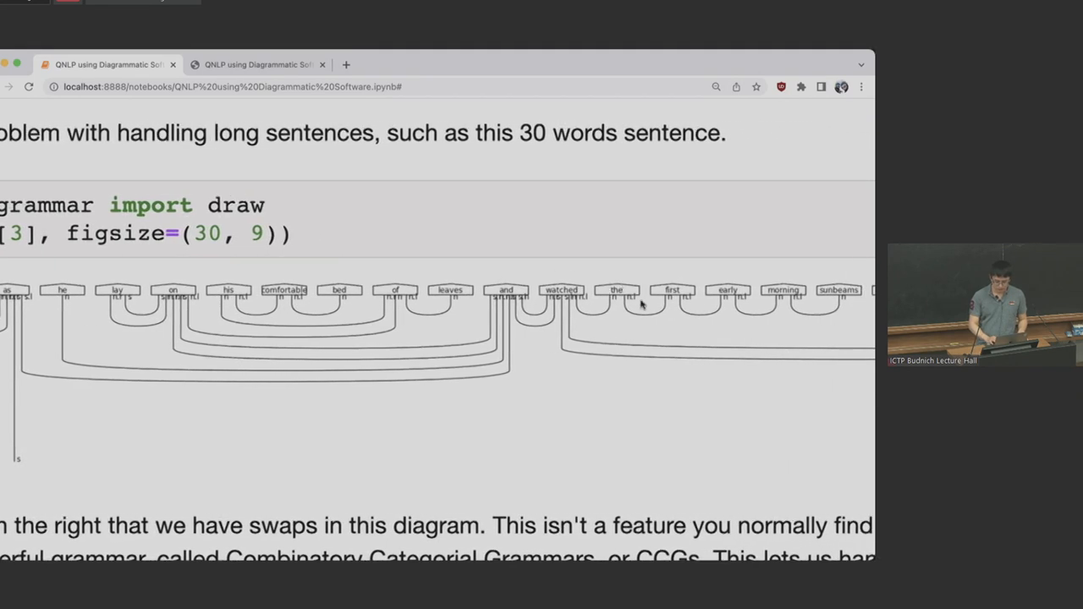
{"action": "scroll", "scroll_direction": "right", "scroll_amount": 3}
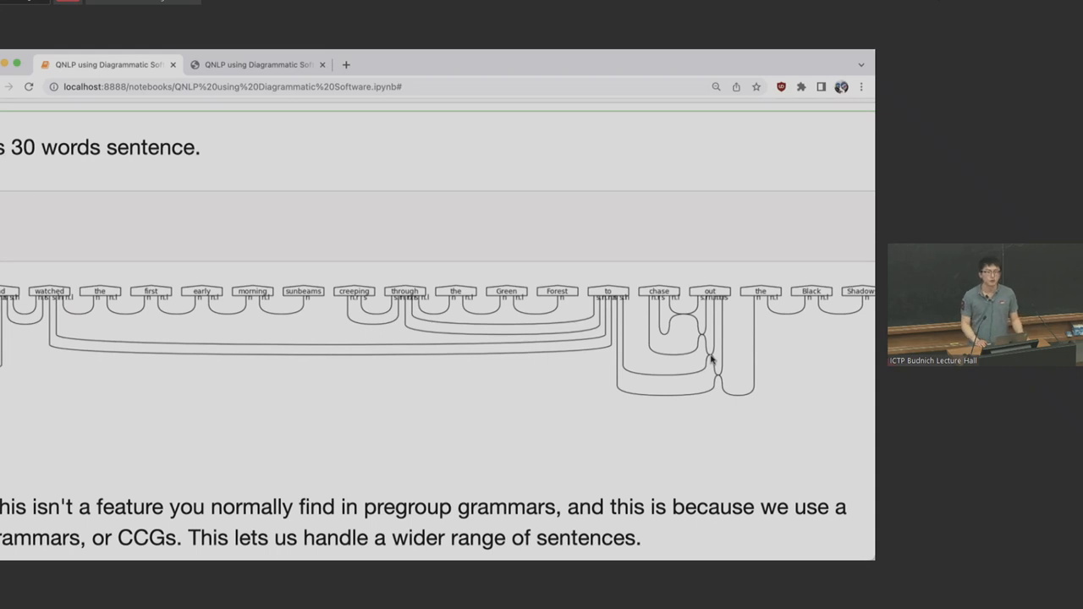
{"action": "scroll", "scroll_direction": "down", "scroll_amount": 3}
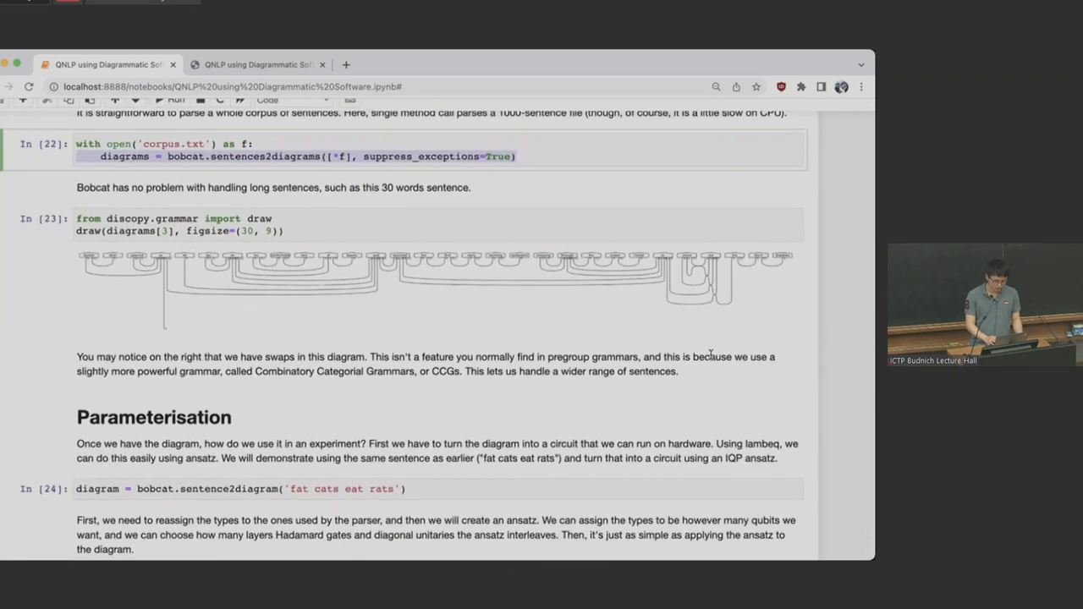
Step: Scroll to cell 25 and highlight the IQPAnsatz name in the ansatz code
{"action": "scroll", "scroll_direction": "down", "scroll_amount": 3}
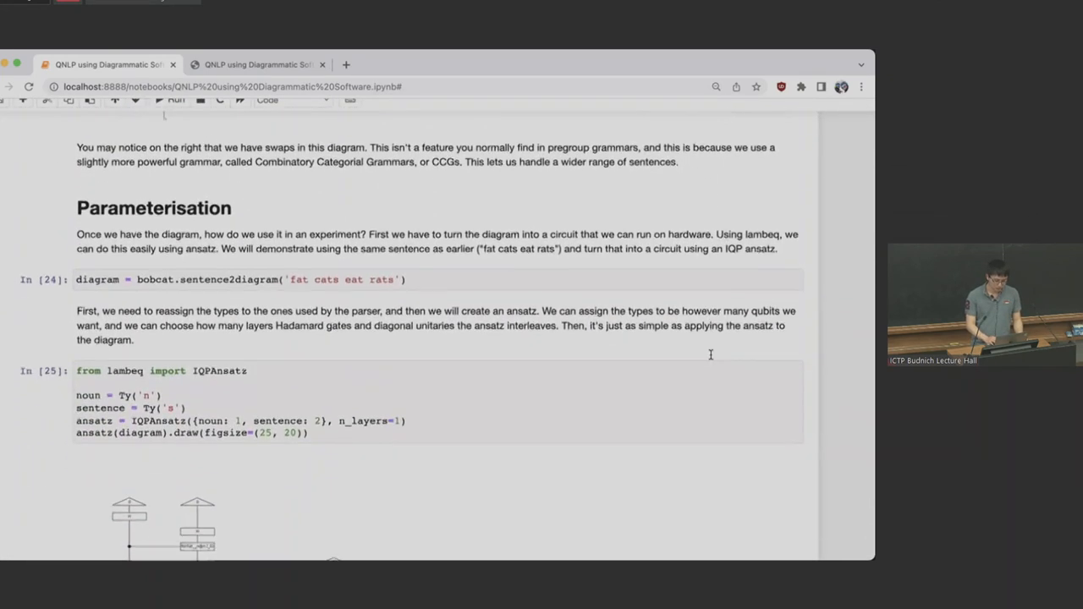
{"action": "scroll", "scroll_direction": "down", "scroll_amount": 3}
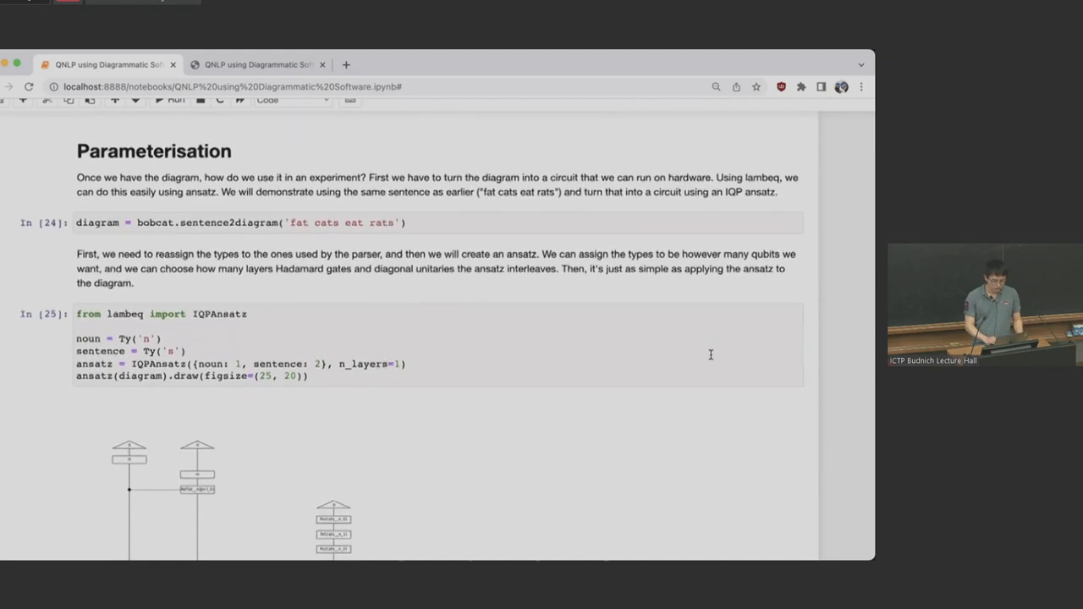
{"action": "scroll", "scroll_direction": "down", "scroll_amount": 3}
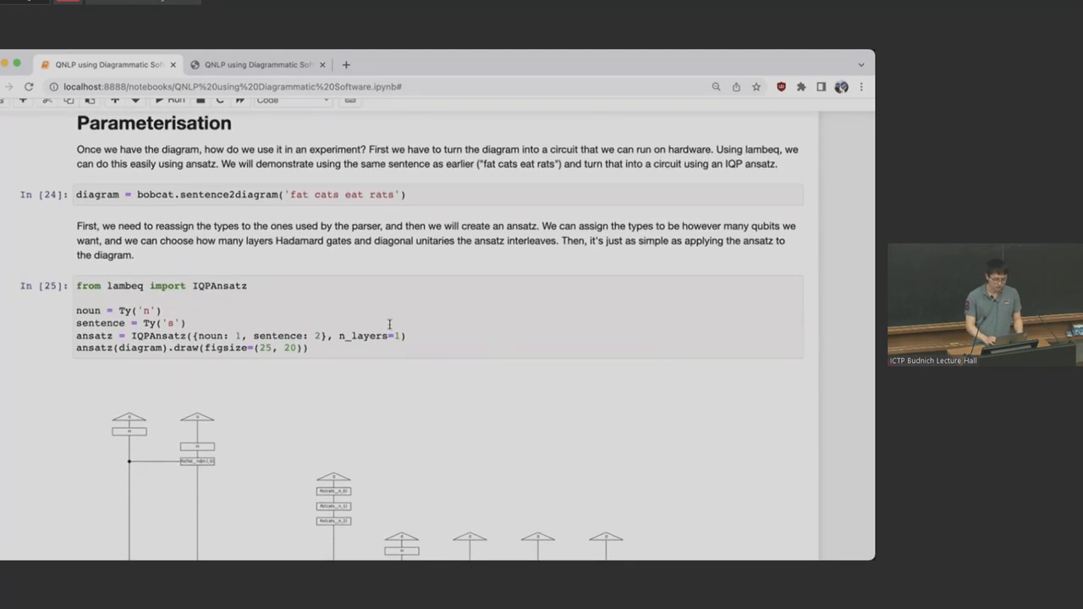
{"action": "double_click", "coordinate": [219, 285]}
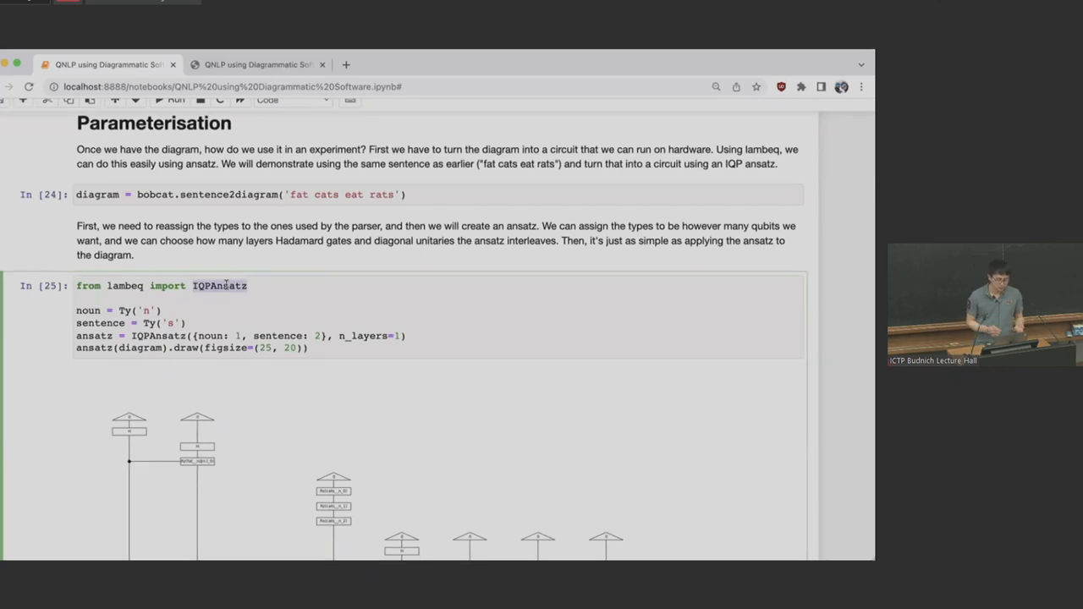
Step: Scroll through the fat cats eat rats IQP circuit down to the TensorAnsatz cell 26
{"action": "scroll", "scroll_direction": "down", "scroll_amount": 3}
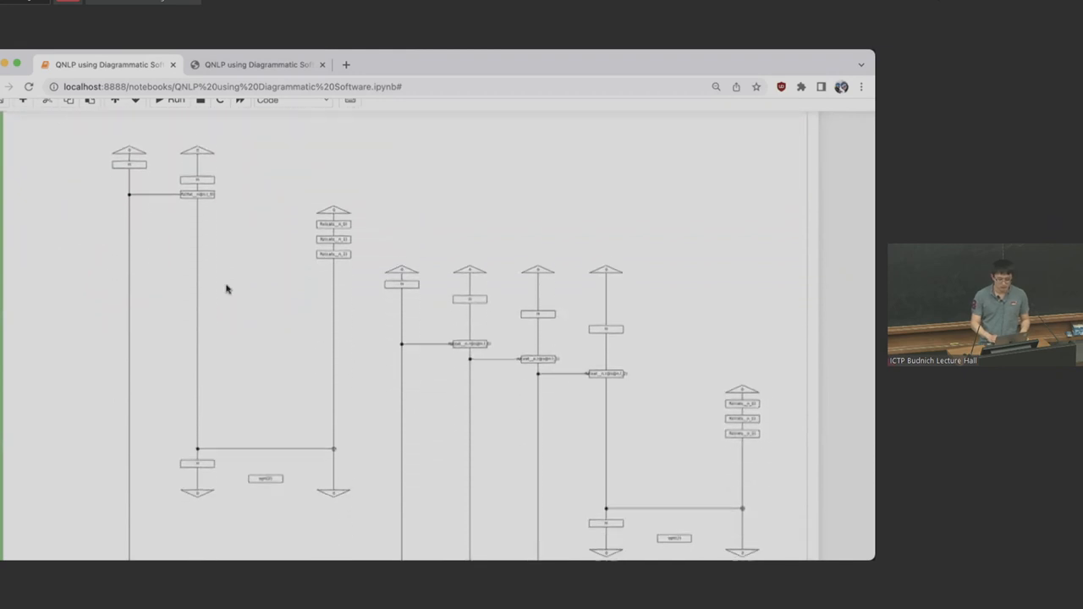
{"action": "scroll", "scroll_direction": "down", "scroll_amount": 3}
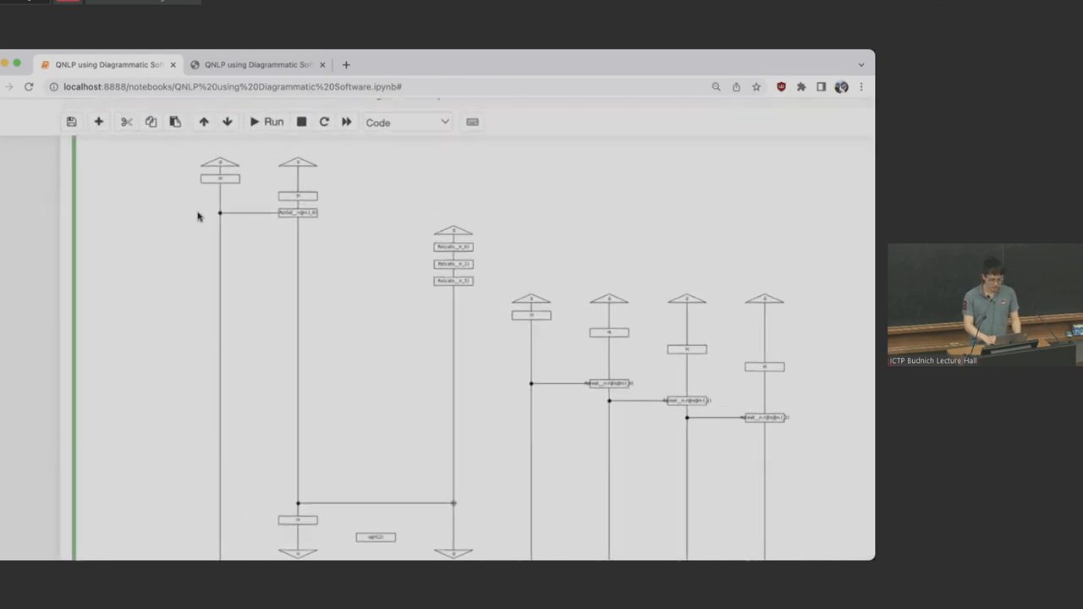
{"action": "scroll", "scroll_direction": "down", "scroll_amount": 3}
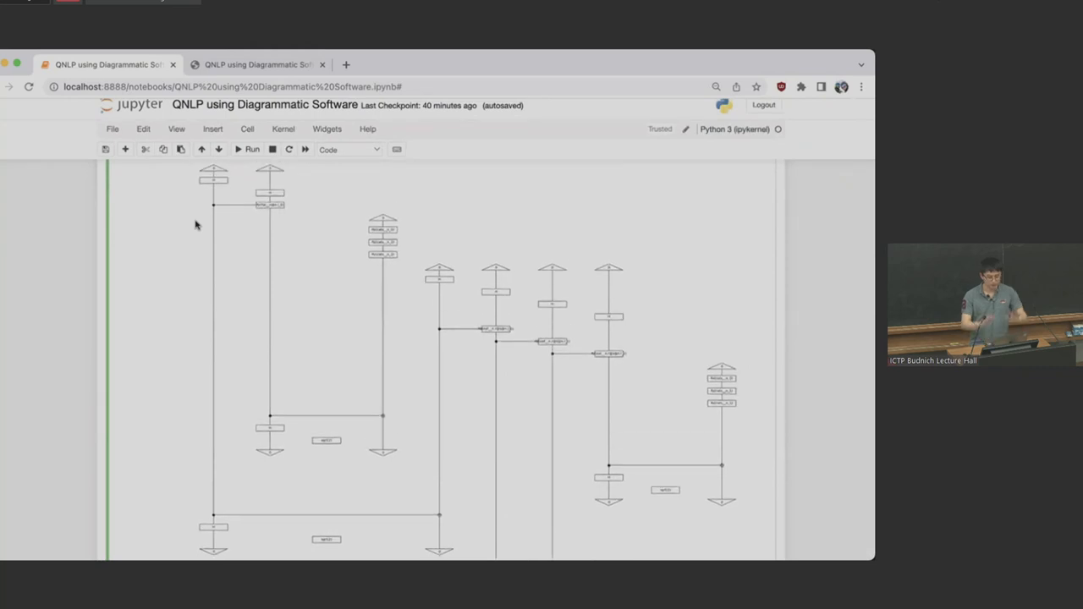
{"action": "scroll", "scroll_direction": "down", "scroll_amount": 3}
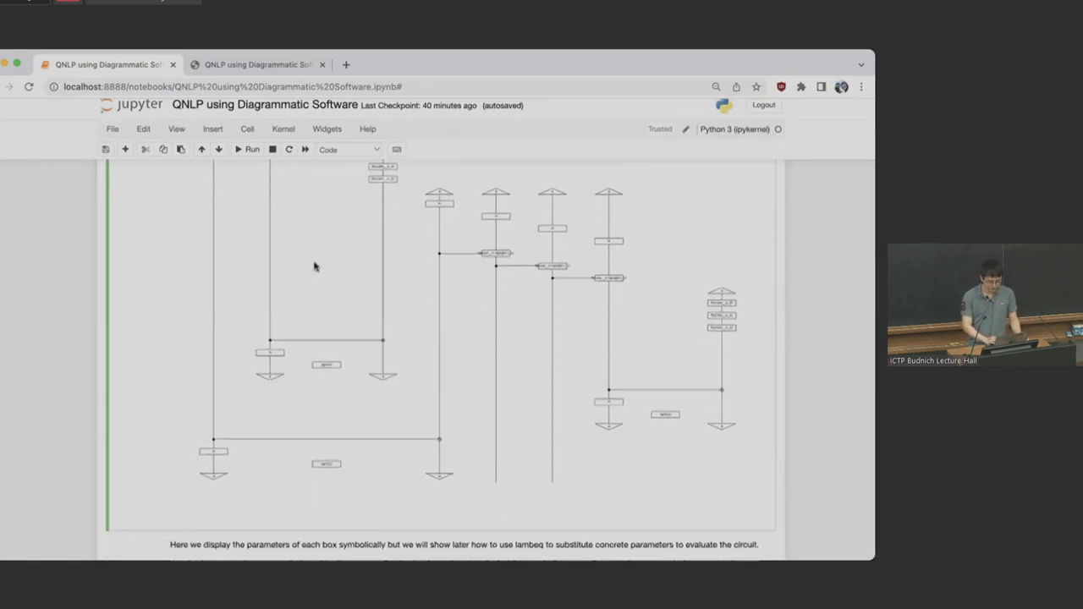
{"action": "scroll", "scroll_direction": "down", "scroll_amount": 3}
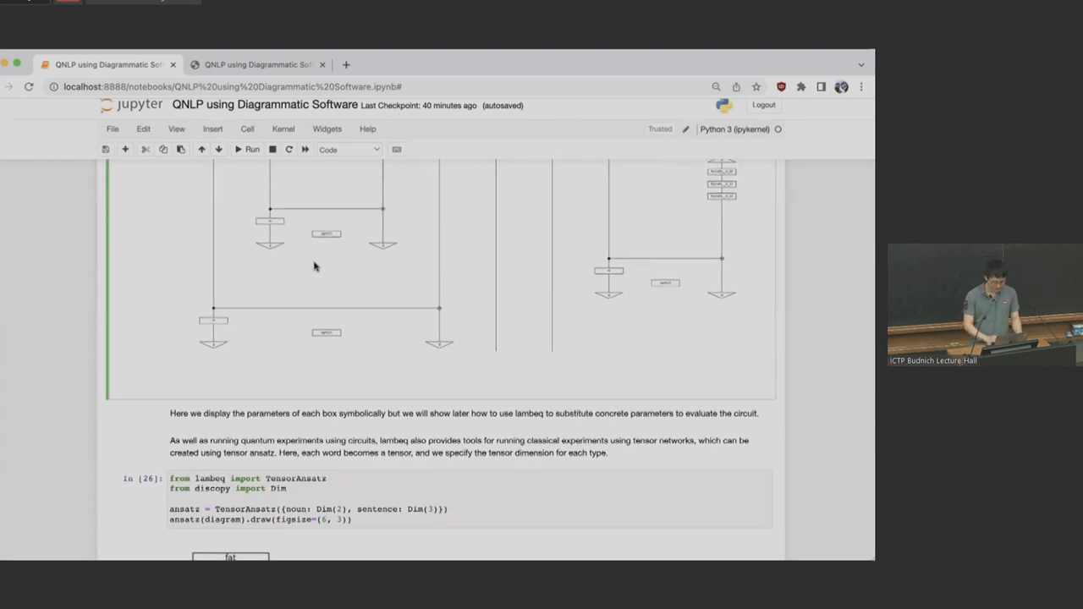
Step: Scroll past the TensorAnsatz diagram (noun dimension 2, sentence 3) to the Rewriting section's In [27]
{"action": "scroll", "scroll_direction": "down", "scroll_amount": 3}
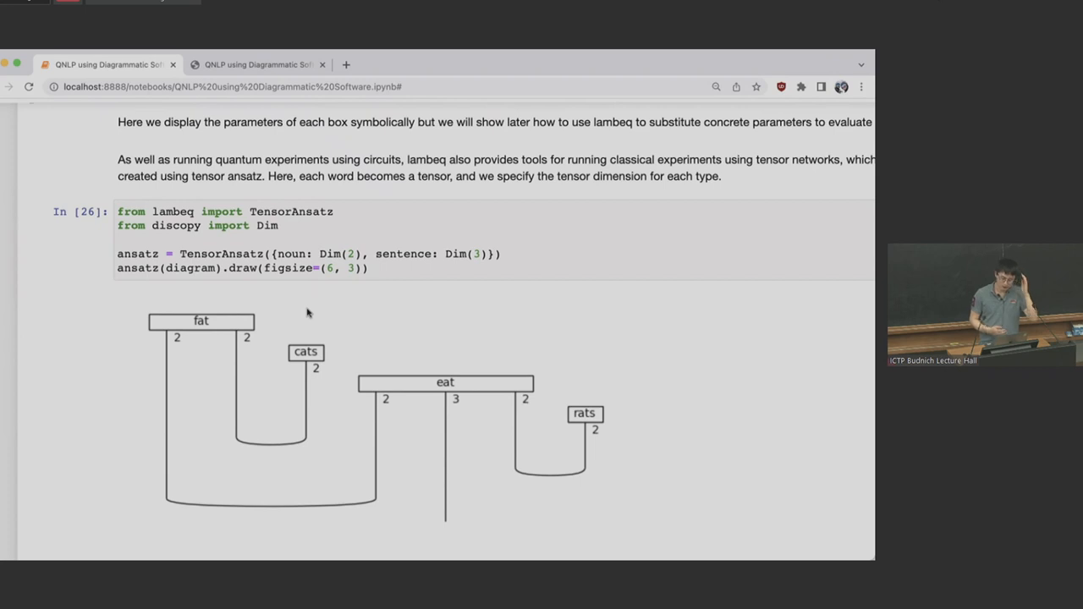
{"action": "mouse_move", "coordinate": [164, 372]}
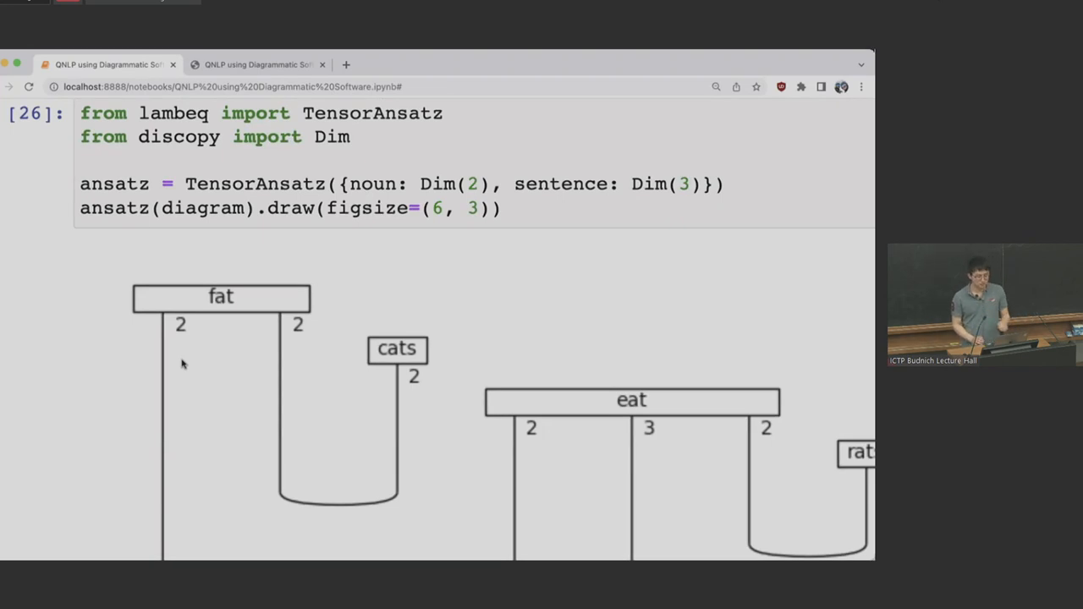
{"action": "scroll", "scroll_direction": "down", "scroll_amount": 3}
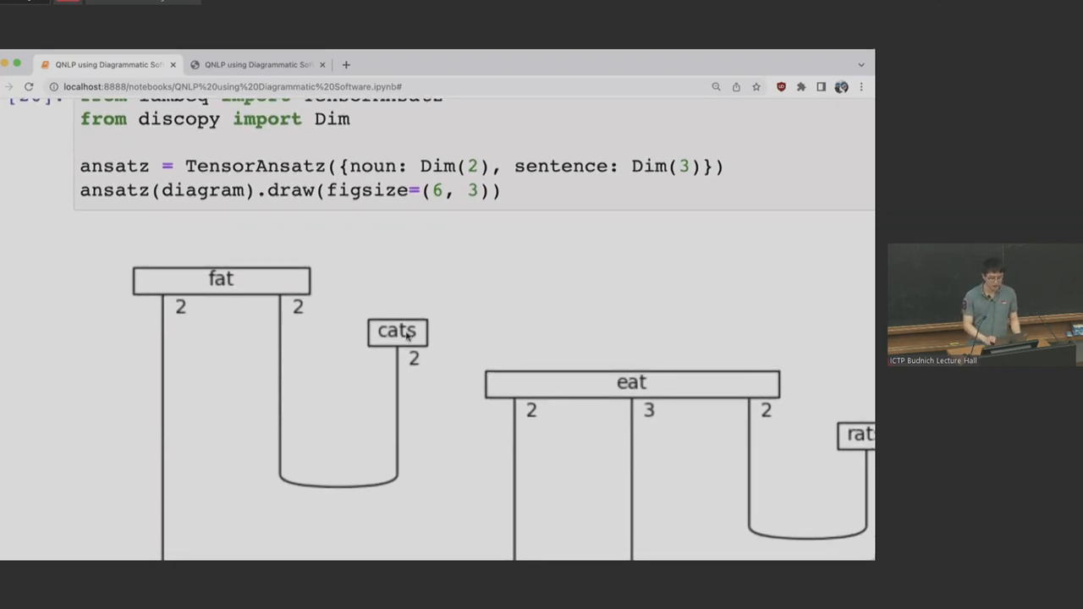
{"action": "mouse_move", "coordinate": [654, 368]}
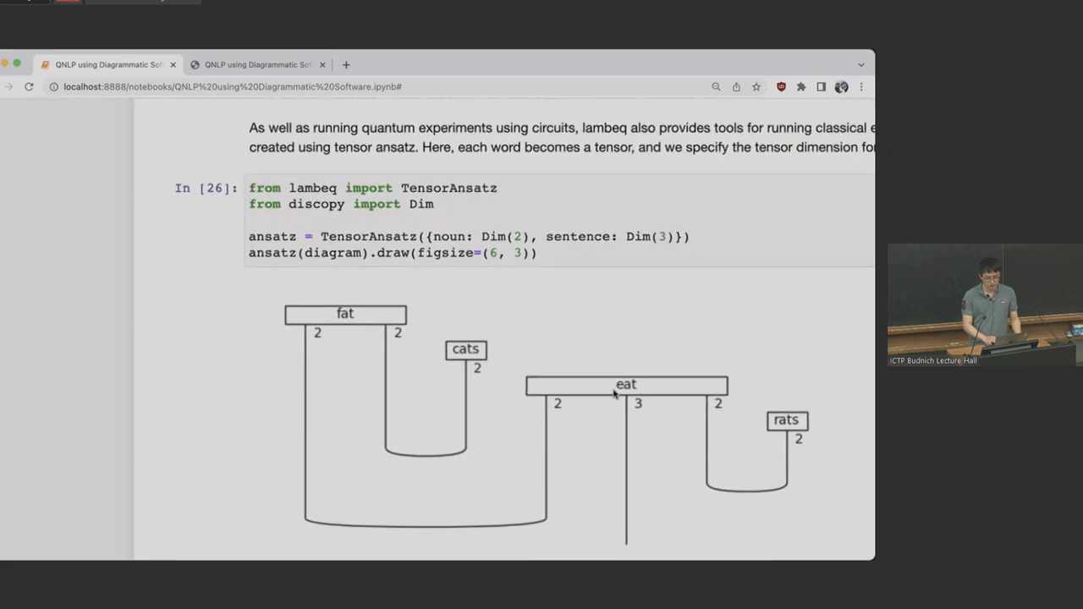
{"action": "mouse_move", "coordinate": [524, 425]}
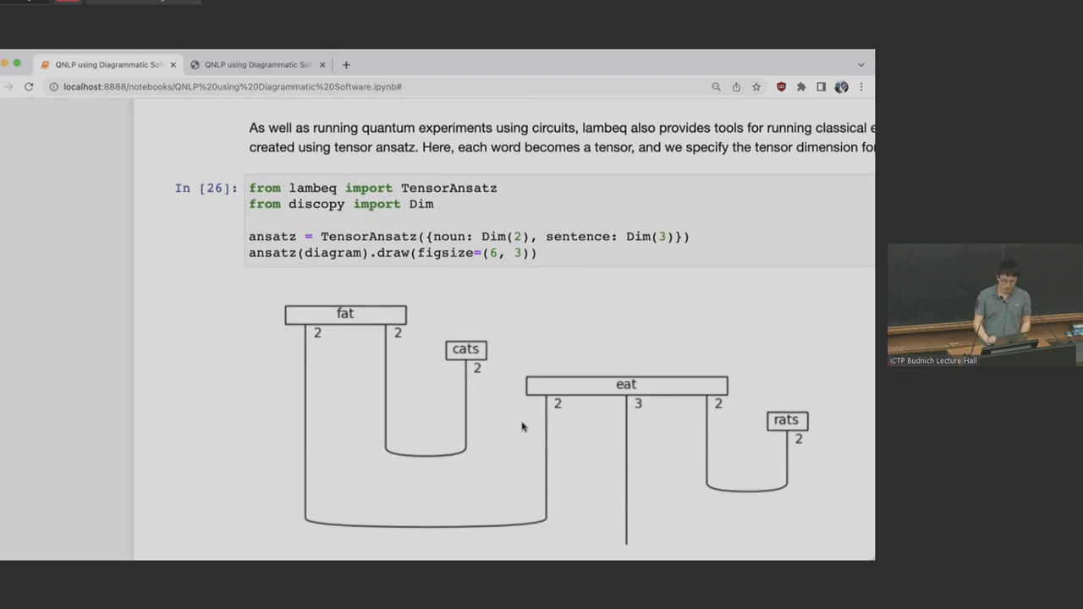
{"action": "scroll", "scroll_direction": "down", "scroll_amount": 3}
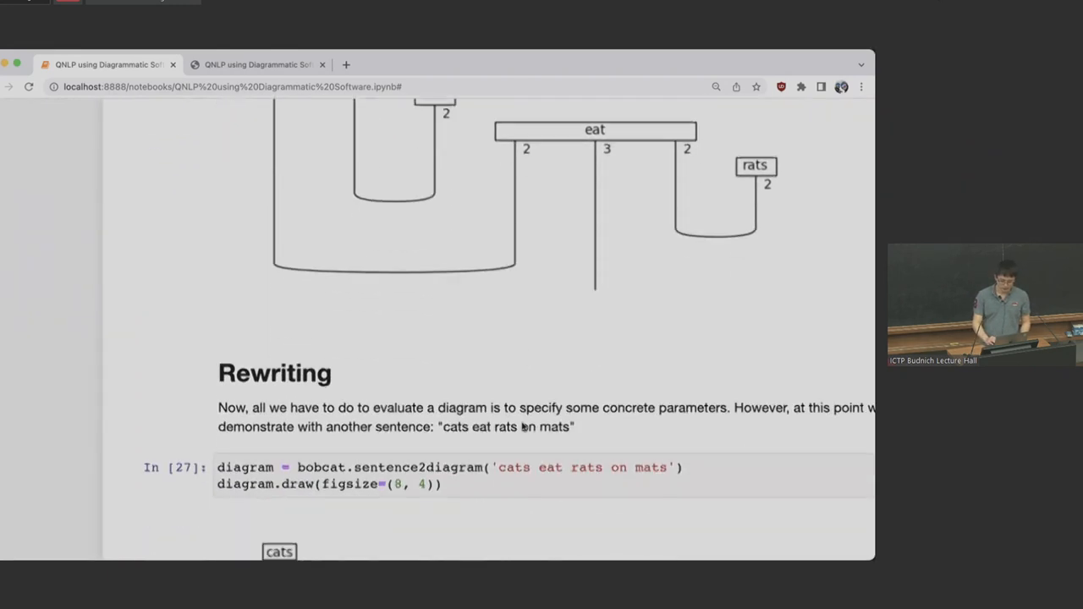
Step: Scroll until the full In [27] 'cats eat rats on mats' diagram, with its 'on' box cups, shows
{"action": "scroll", "scroll_direction": "down", "scroll_amount": 3}
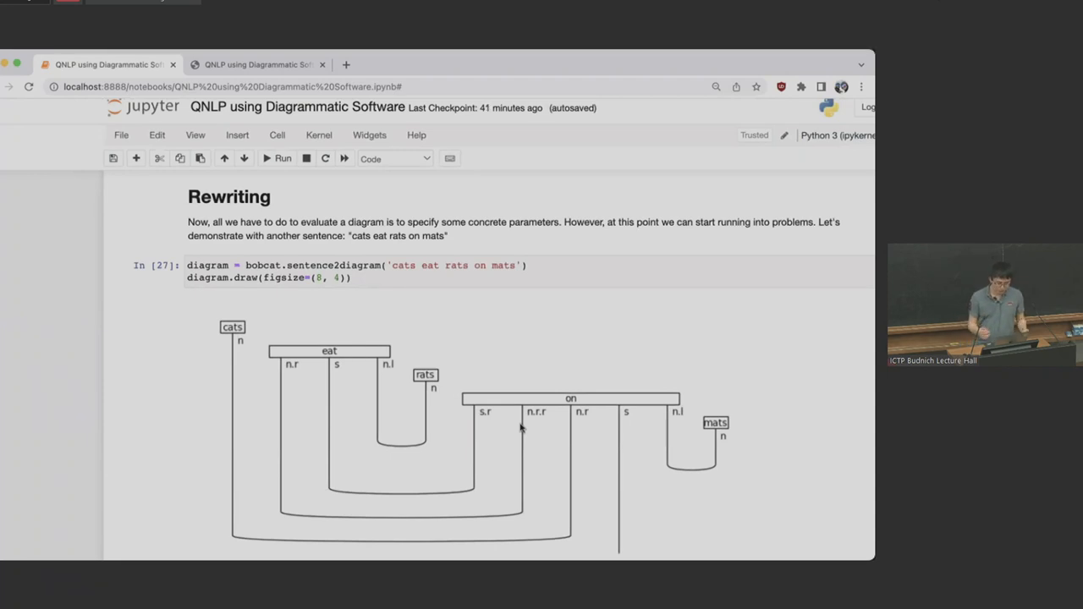
{"action": "scroll", "scroll_direction": "down", "scroll_amount": 3}
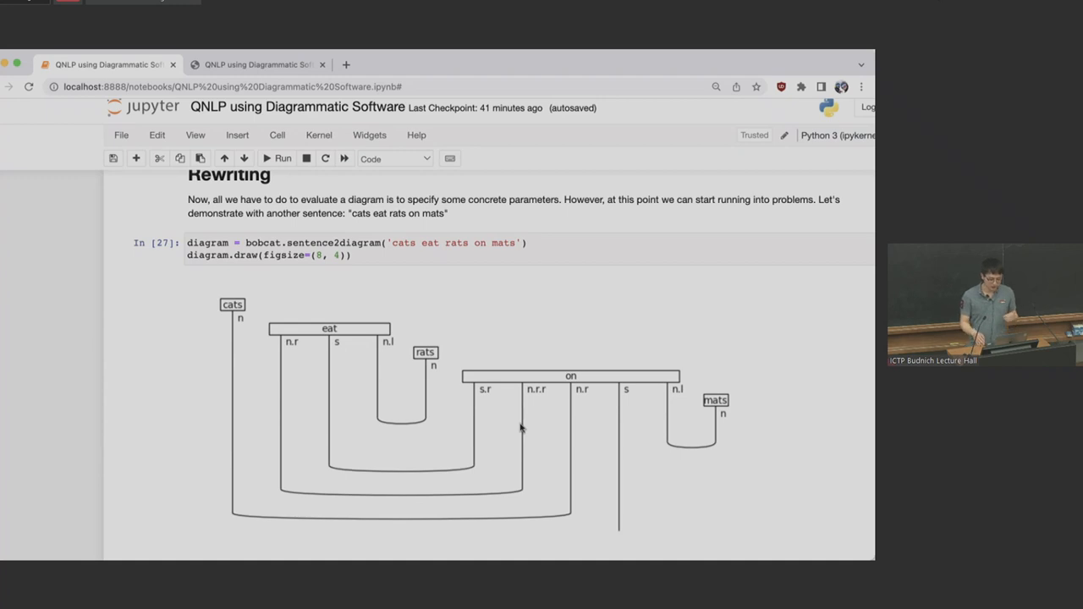
{"action": "mouse_move", "coordinate": [540, 377]}
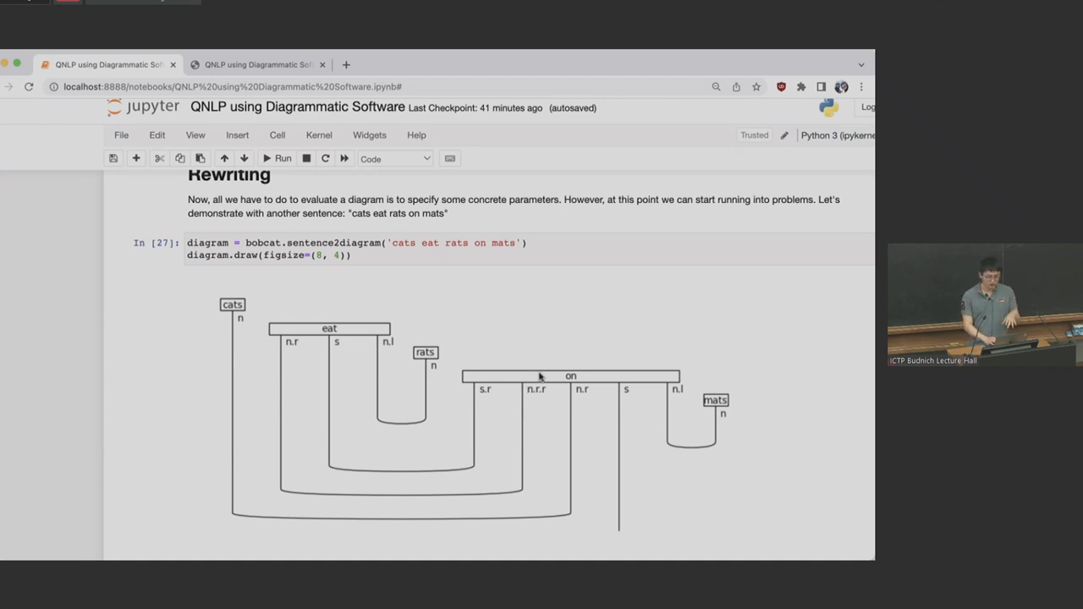
{"action": "mouse_move", "coordinate": [538, 371]}
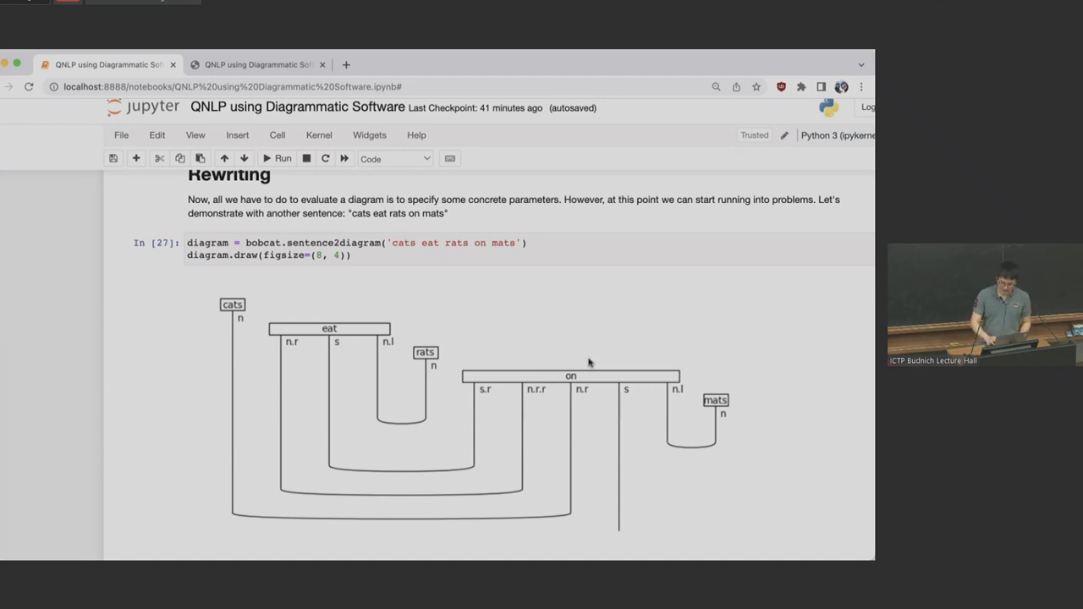
{"action": "mouse_move", "coordinate": [594, 384]}
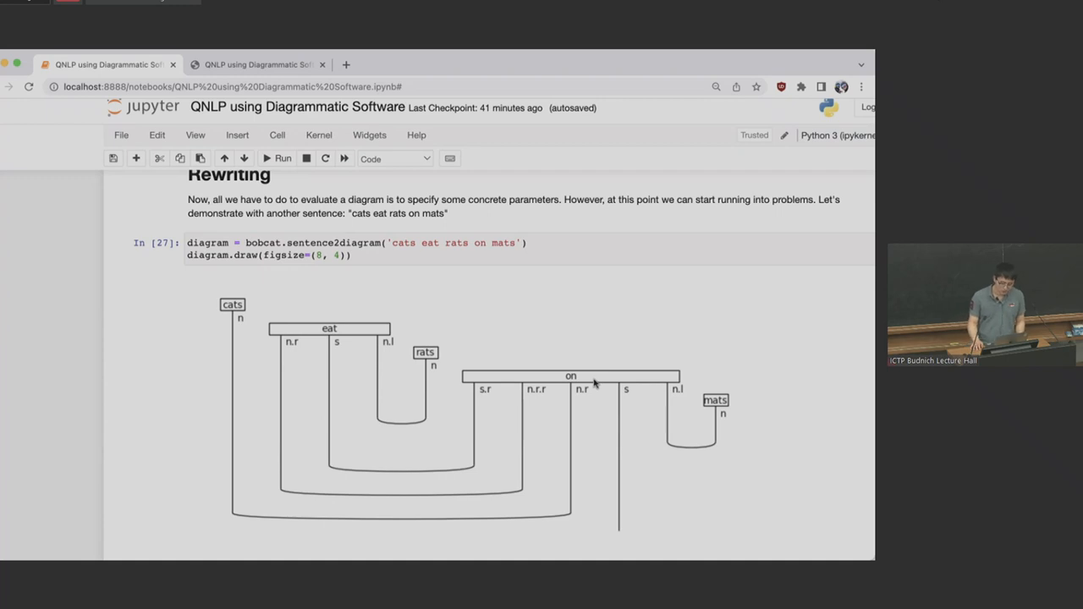
{"action": "mouse_move", "coordinate": [587, 386]}
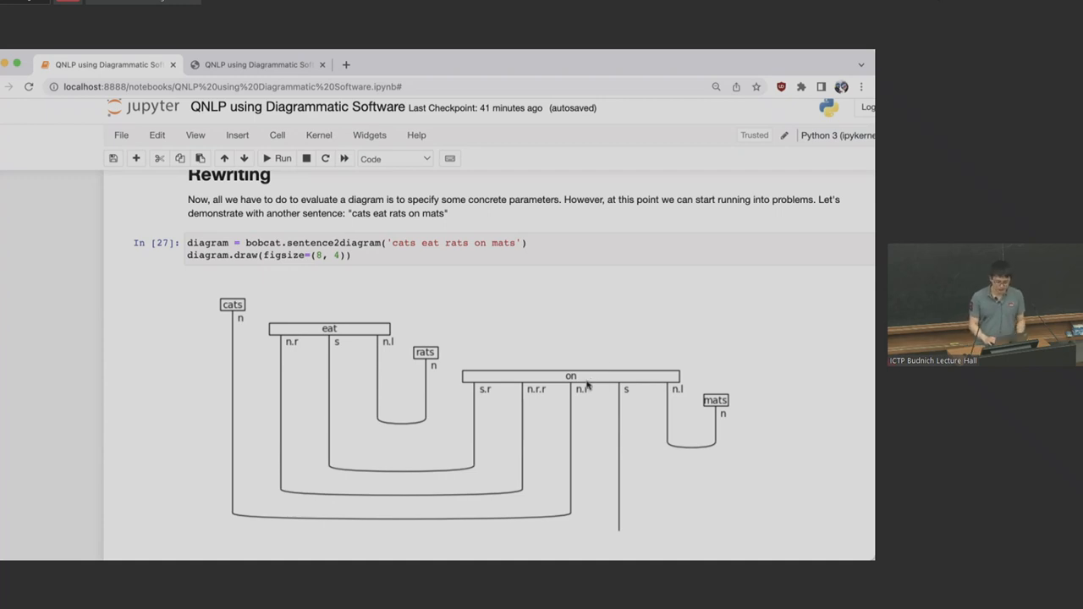
Step: Scroll through In [28]–[31] to the rewritten diagram with simplified 'on' box and normal_form cell
{"action": "scroll", "scroll_direction": "down", "scroll_amount": 3}
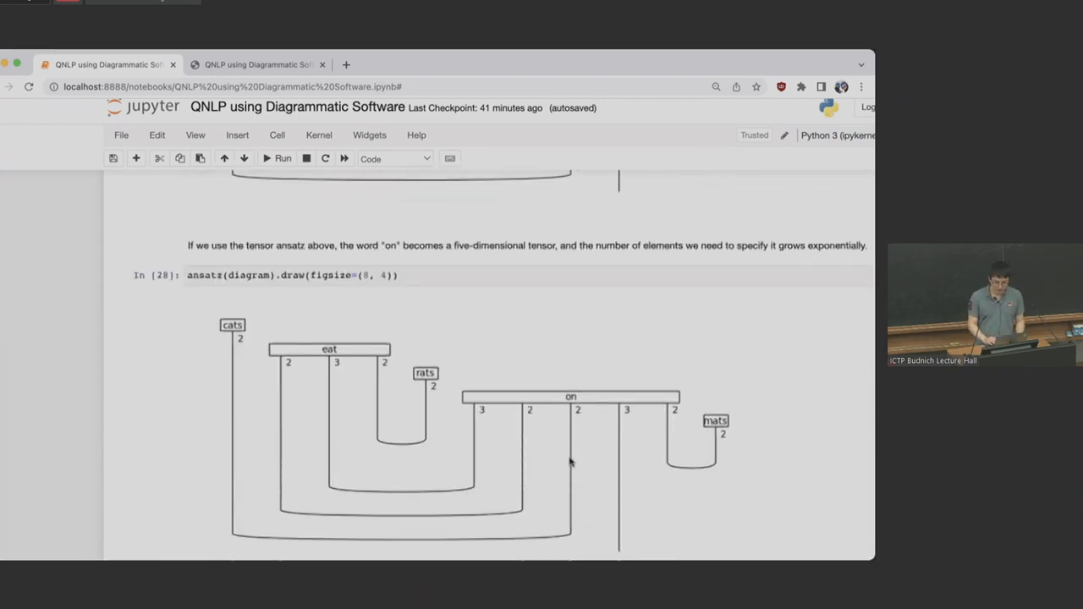
{"action": "scroll", "scroll_direction": "down", "scroll_amount": 3}
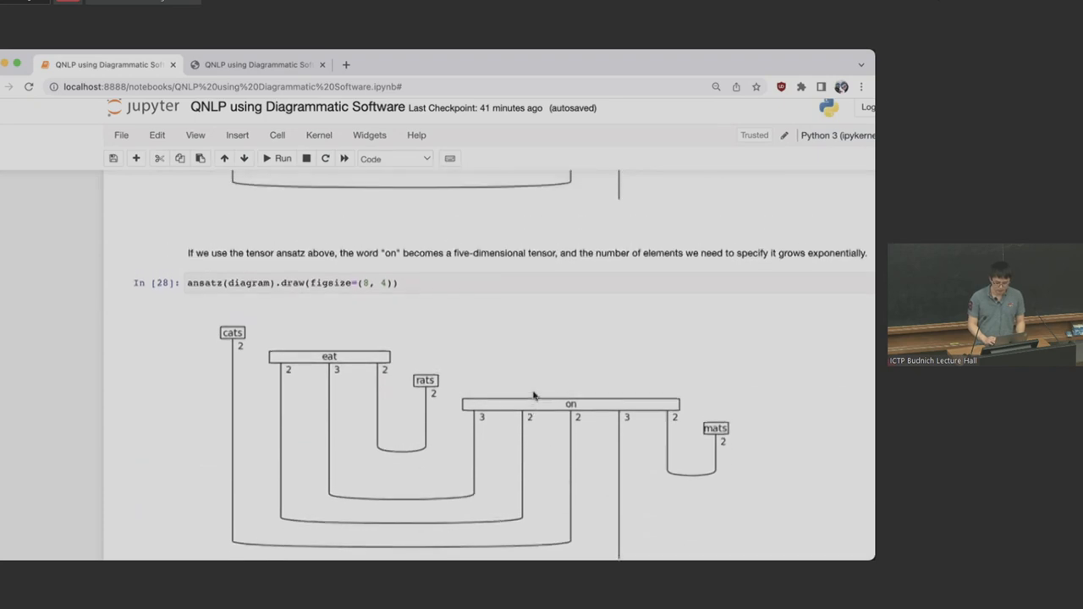
{"action": "scroll", "scroll_direction": "down", "scroll_amount": 3}
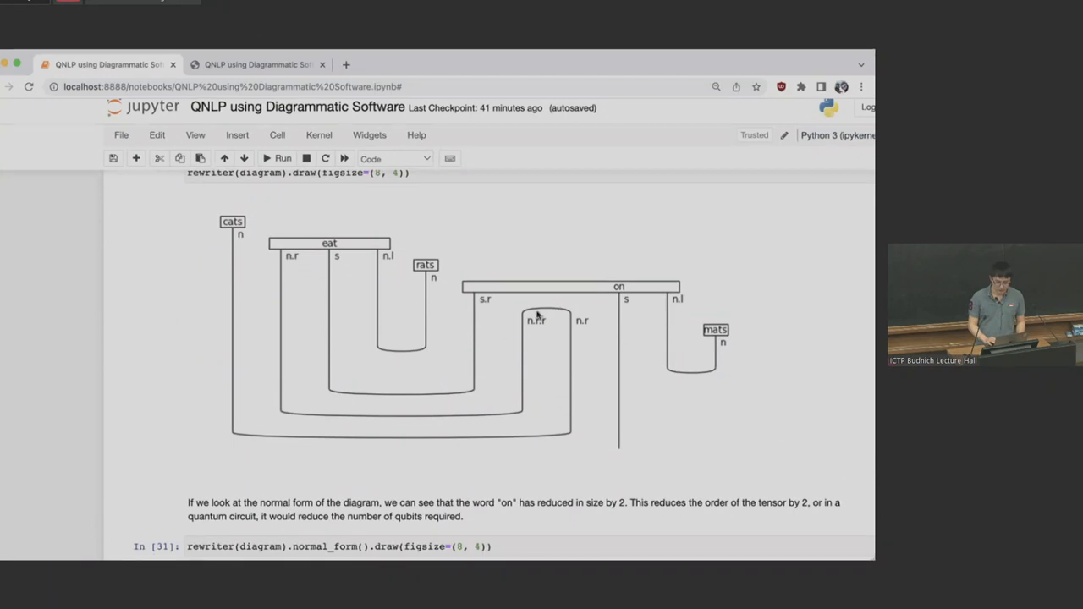
{"action": "mouse_move", "coordinate": [541, 309]}
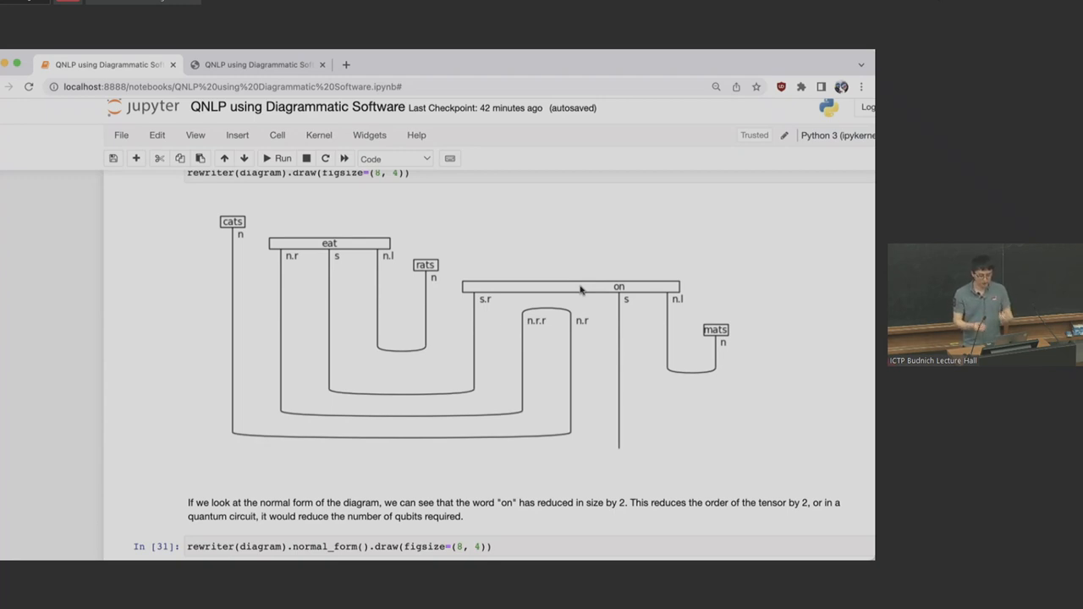
{"action": "mouse_move", "coordinate": [490, 376]}
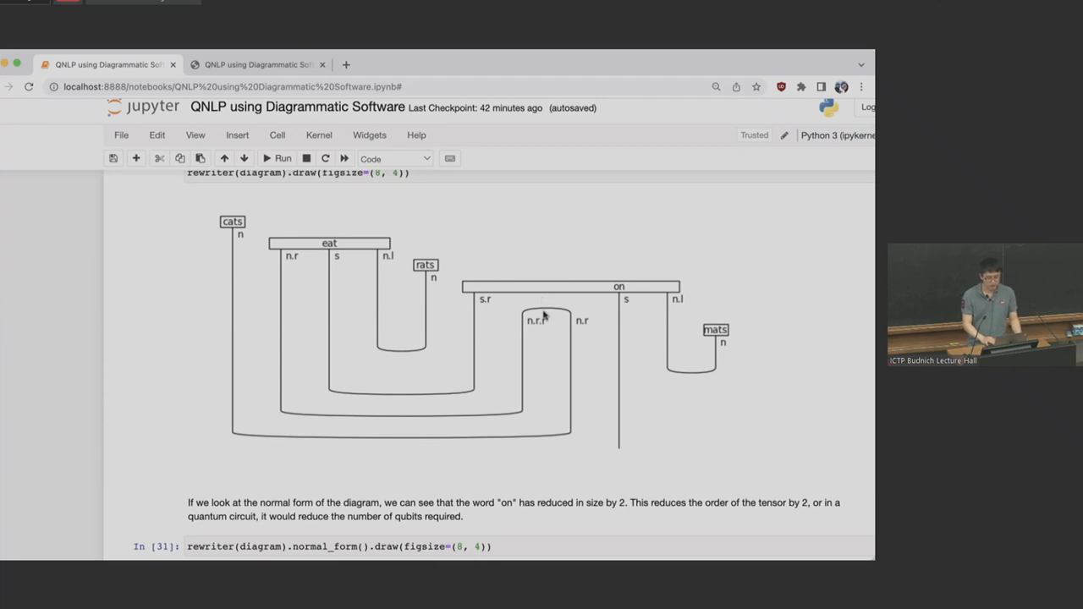
{"action": "scroll", "scroll_direction": "down", "scroll_amount": 3}
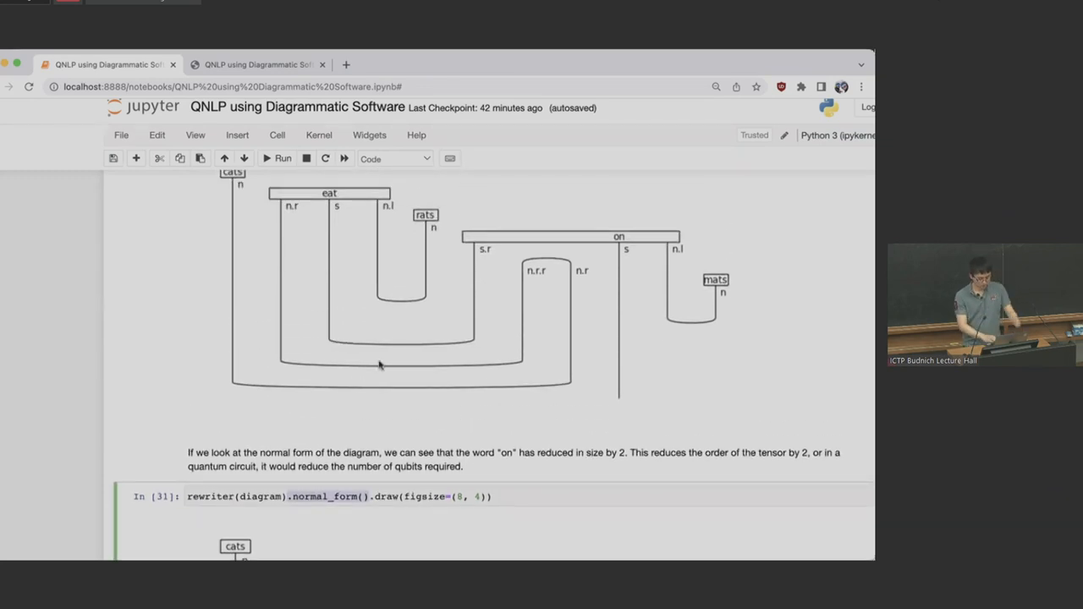
{"action": "mouse_move", "coordinate": [440, 382]}
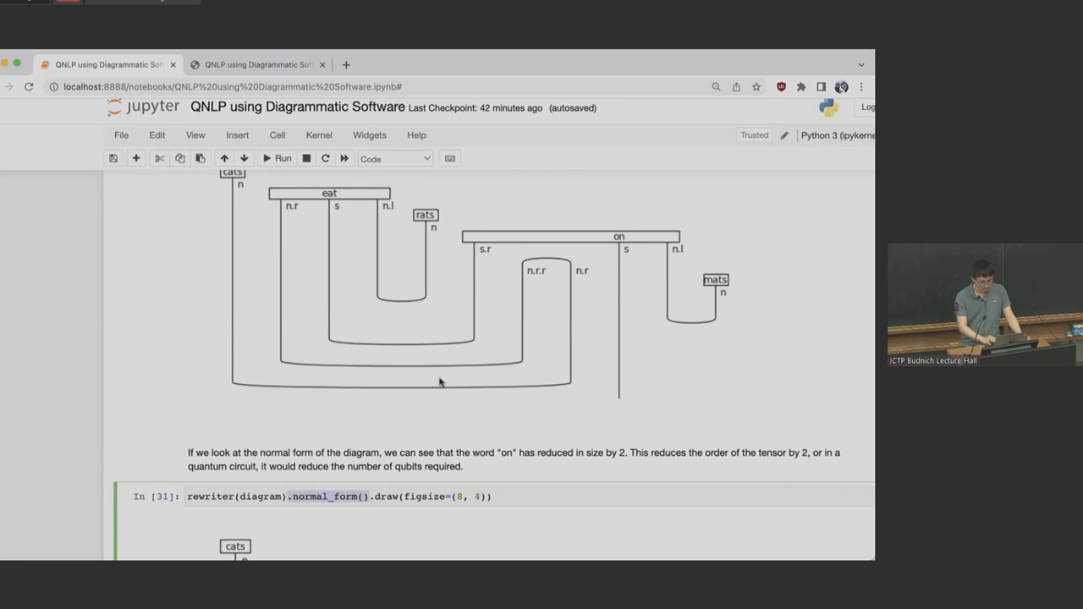
{"action": "mouse_move", "coordinate": [524, 334]}
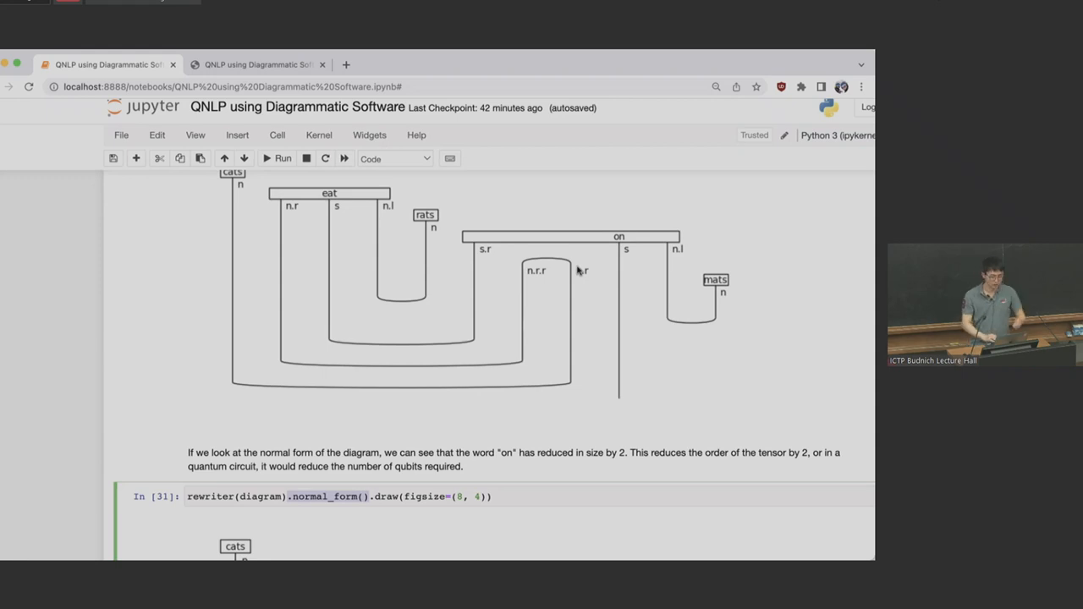
Step: Scroll to the dimension-labelled normal-form diagram and In [33] symbol sizes showing 'on' at 18
{"action": "scroll", "scroll_direction": "down", "scroll_amount": 3}
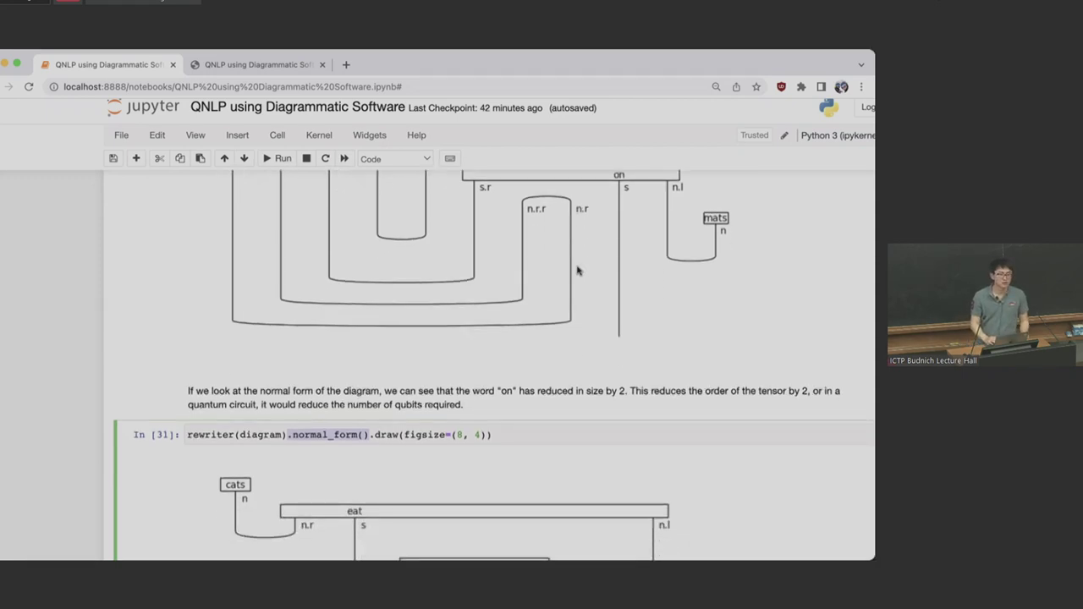
{"action": "scroll", "scroll_direction": "down", "scroll_amount": 3}
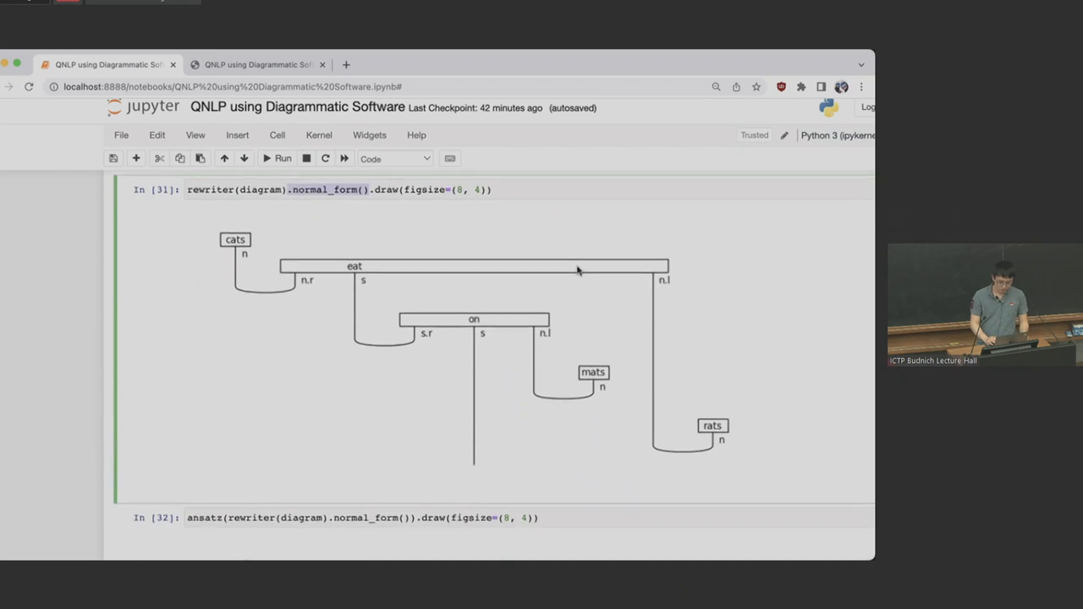
{"action": "scroll", "scroll_direction": "down", "scroll_amount": 3}
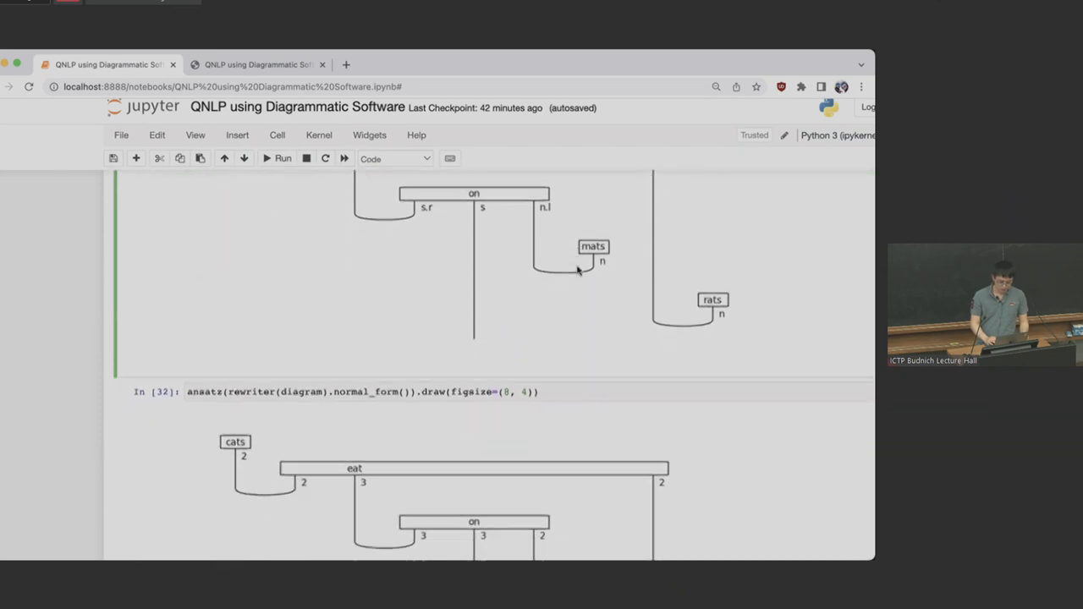
{"action": "scroll", "scroll_direction": "down", "scroll_amount": 3}
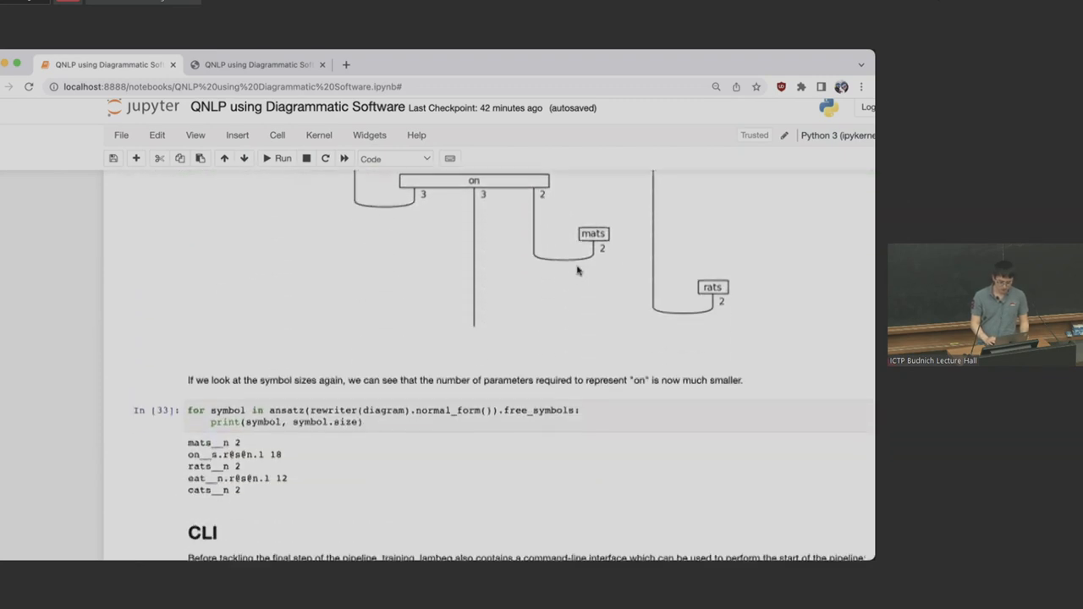
{"action": "scroll", "scroll_direction": "up", "scroll_amount": 3}
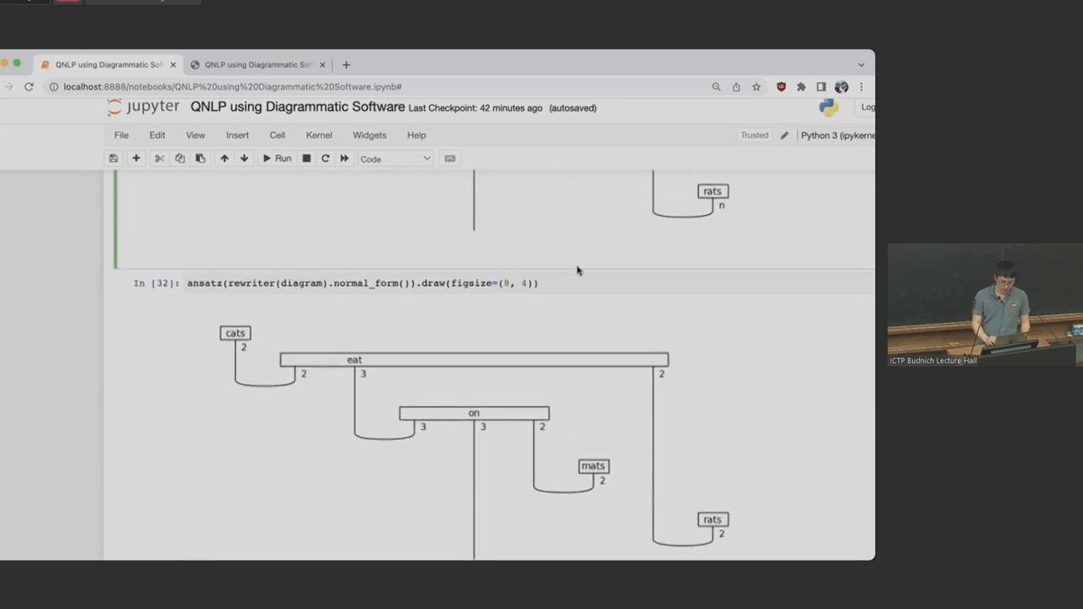
{"action": "scroll", "scroll_direction": "down", "scroll_amount": 3}
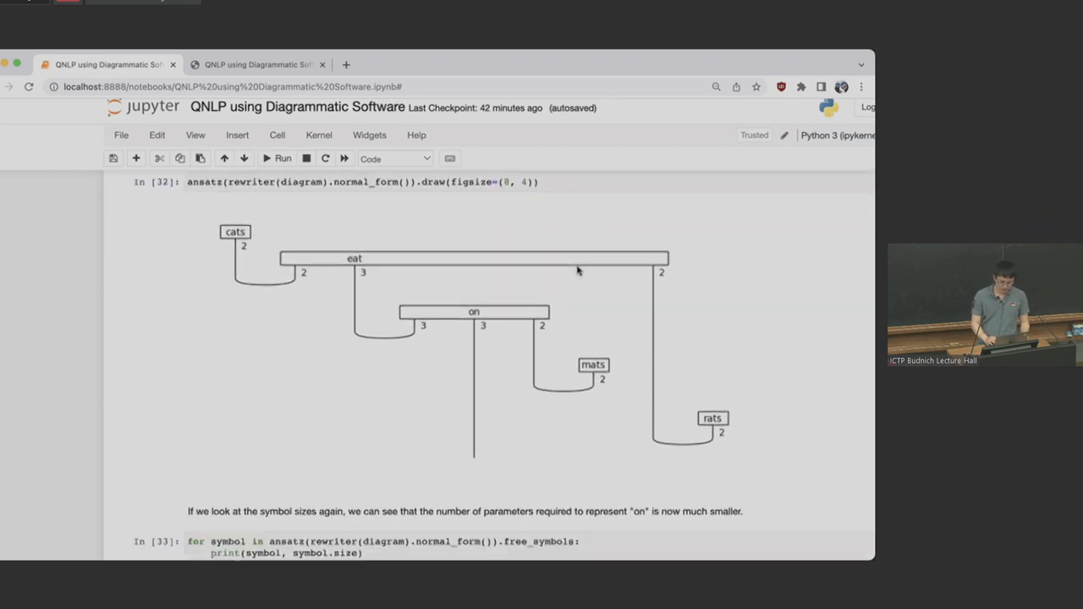
{"action": "scroll", "scroll_direction": "down", "scroll_amount": 3}
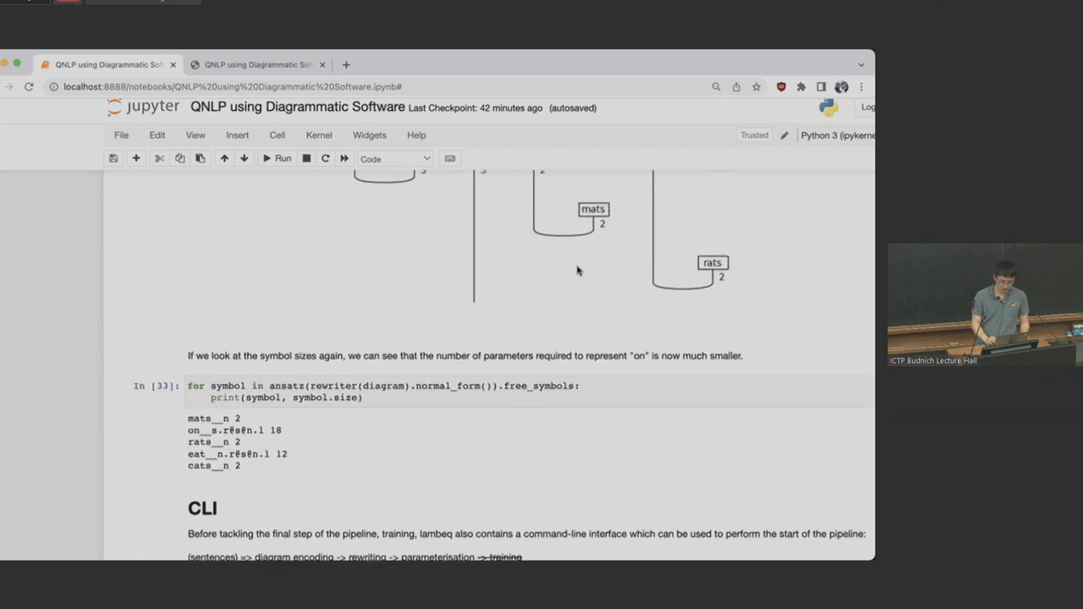
Step: Highlight the CLI diagram for 'John walks in the park', then scroll to Training
{"action": "scroll", "scroll_direction": "down", "scroll_amount": 3}
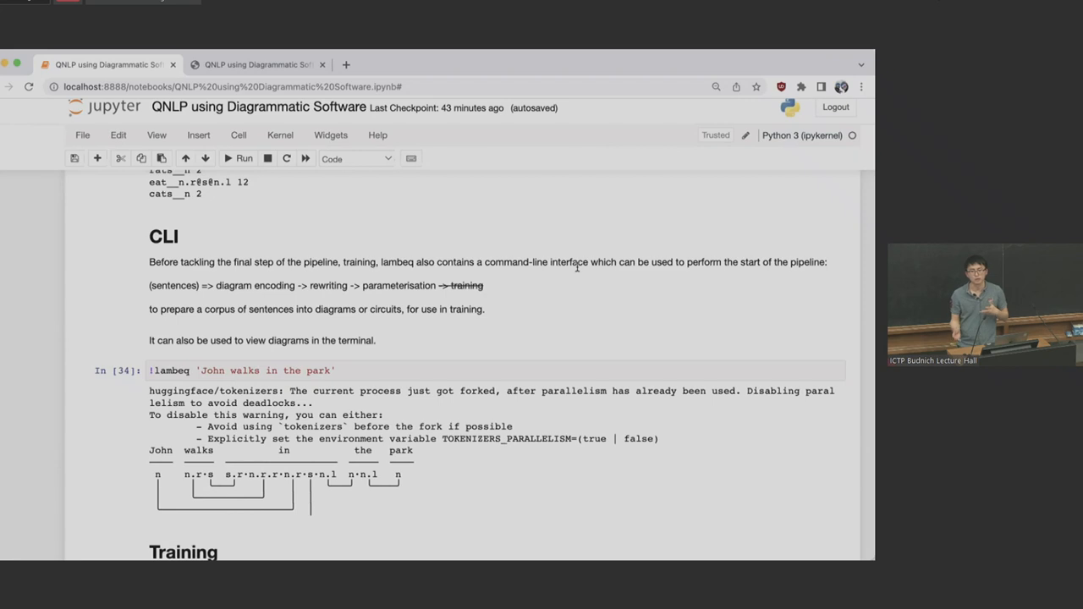
{"action": "mouse_move", "coordinate": [372, 499]}
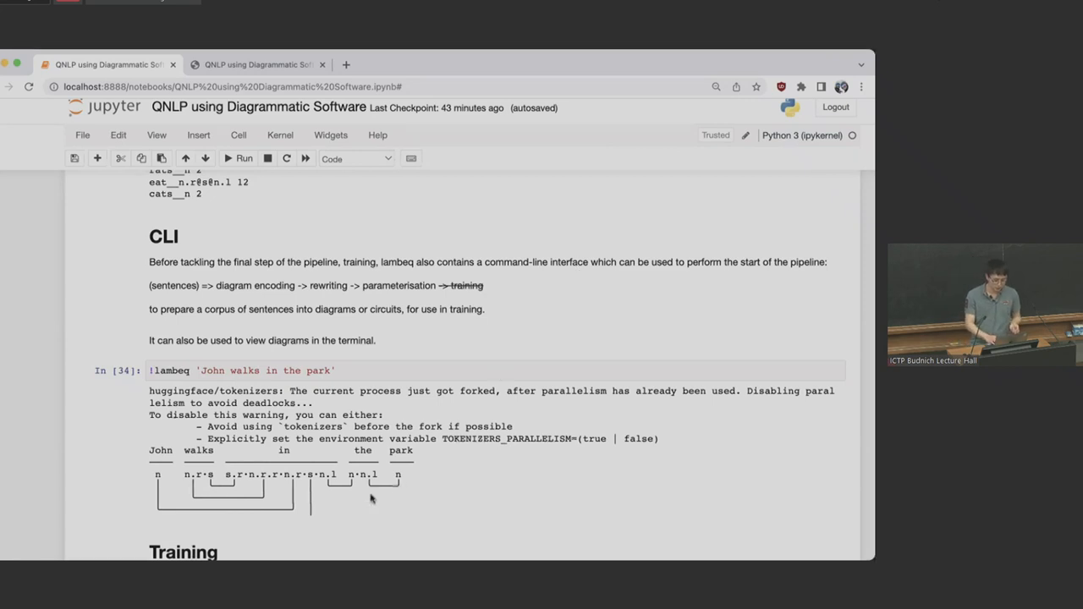
{"action": "left_click_drag", "start_coordinate": [150, 450], "coordinate": [414, 507]}
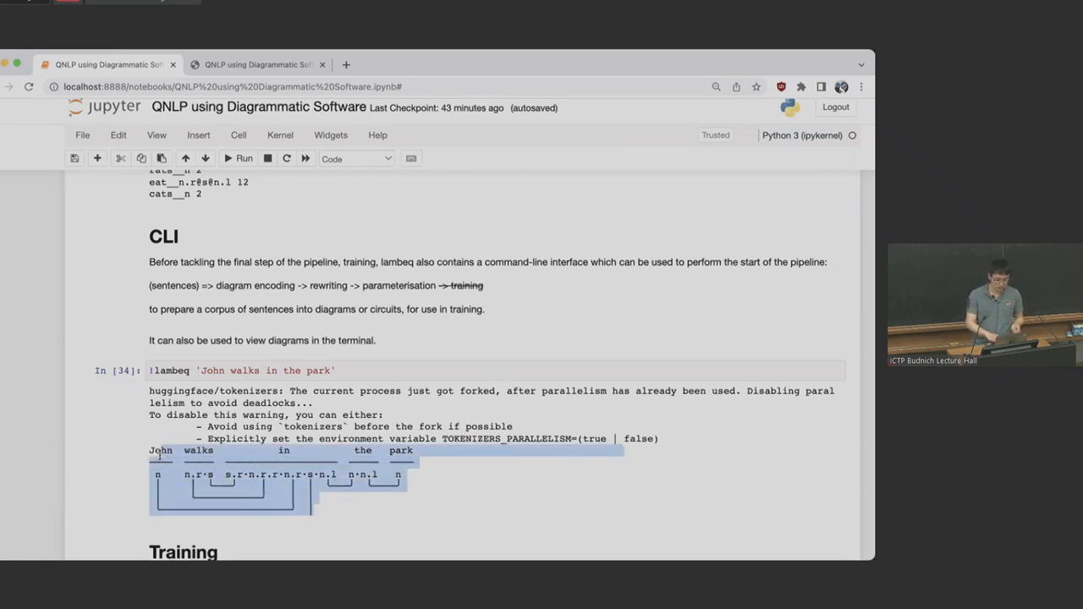
{"action": "left_click", "coordinate": [169, 371]}
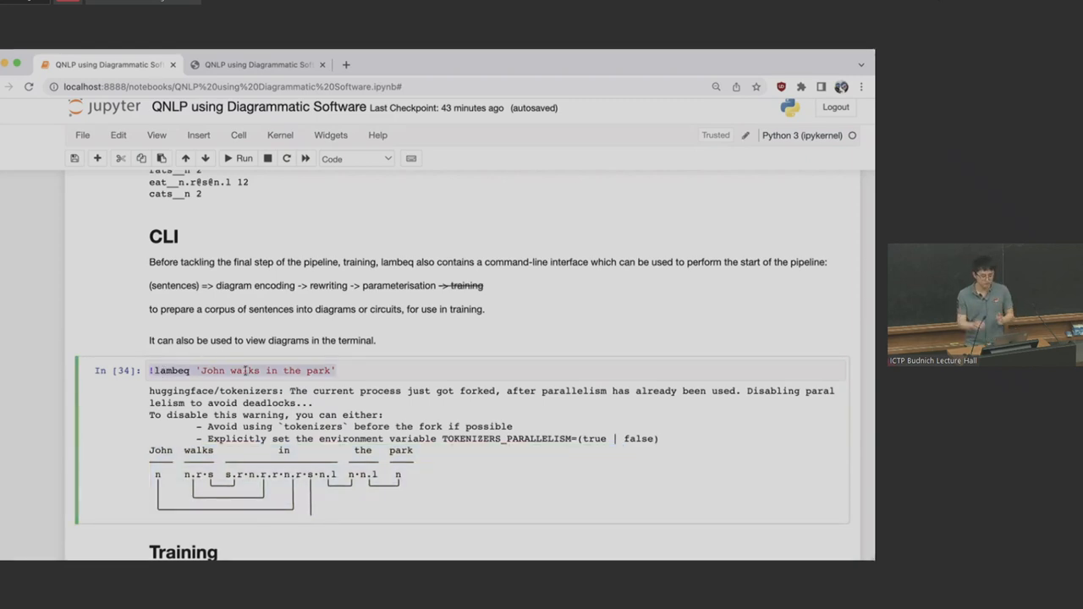
{"action": "scroll", "scroll_direction": "down", "scroll_amount": 3}
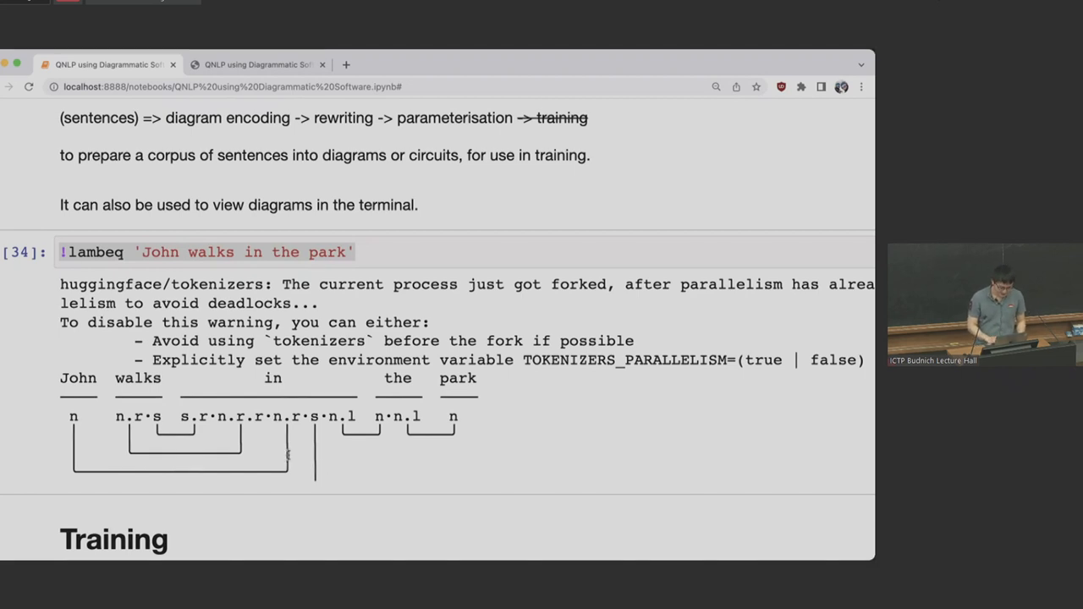
{"action": "scroll", "scroll_direction": "down", "scroll_amount": 3}
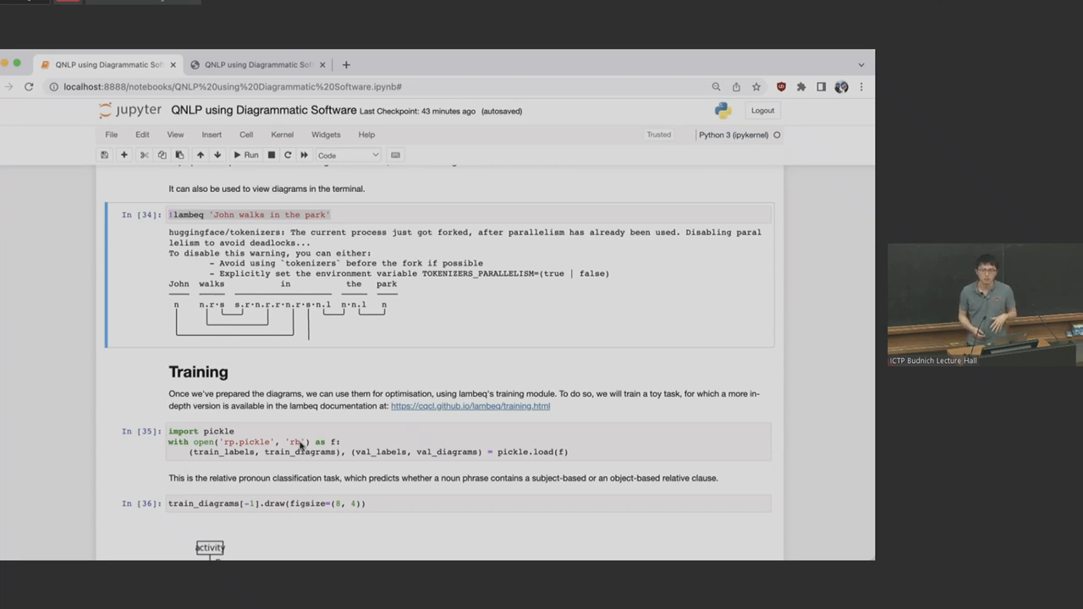
Step: Scroll past the remove_cups diagram and IQP circuit to the NumpyModel and QuantumTrainer cells In [41]–[43]
{"action": "scroll", "scroll_direction": "down", "scroll_amount": 3}
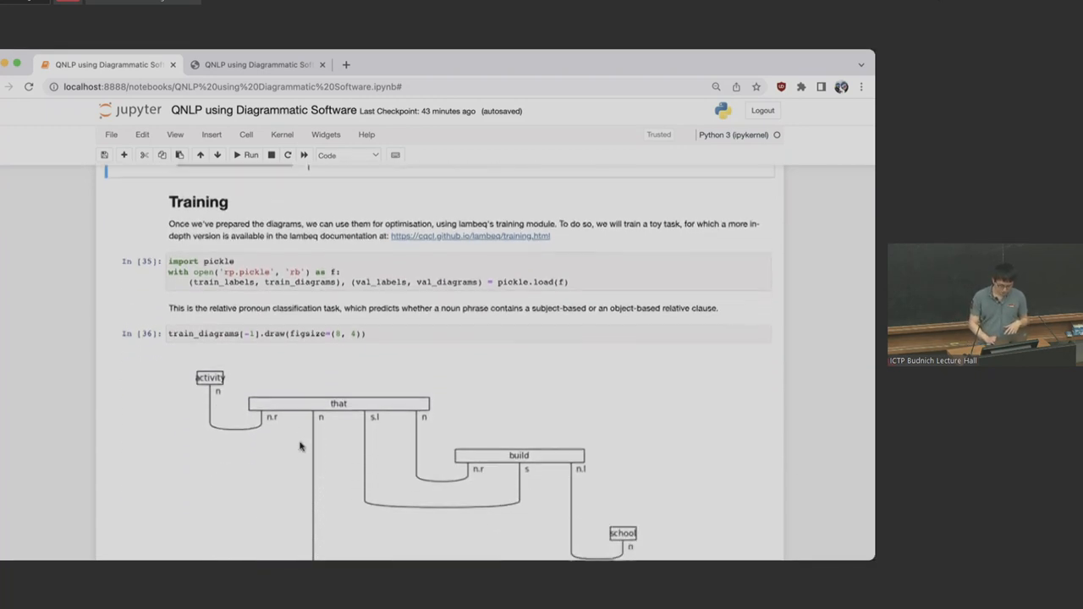
{"action": "scroll", "scroll_direction": "down", "scroll_amount": 3}
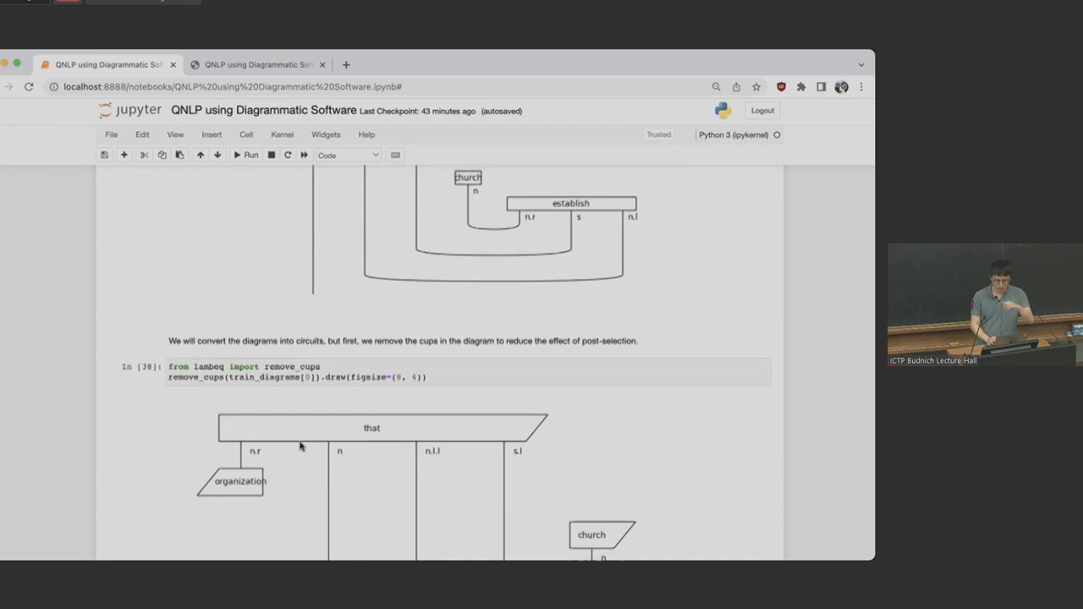
{"action": "scroll", "scroll_direction": "up", "scroll_amount": 3}
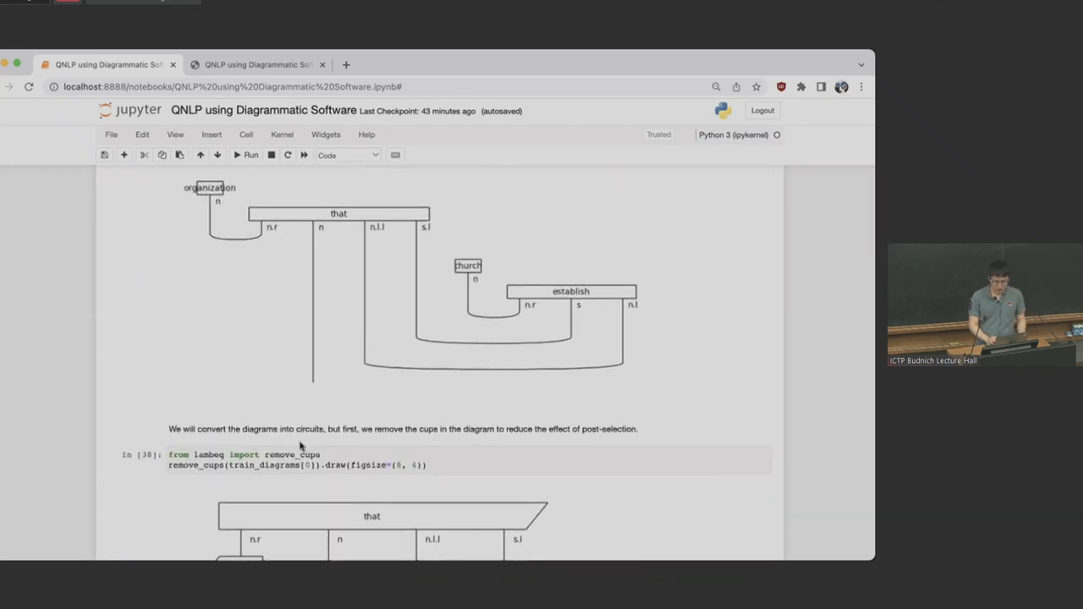
{"action": "scroll", "scroll_direction": "down", "scroll_amount": 3}
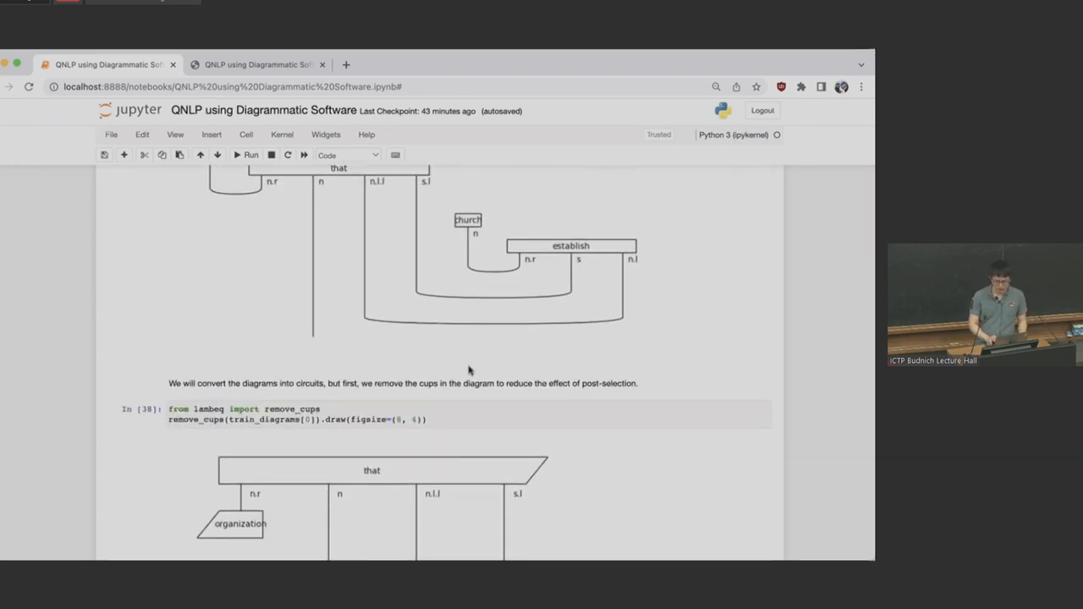
{"action": "scroll", "scroll_direction": "down", "scroll_amount": 3}
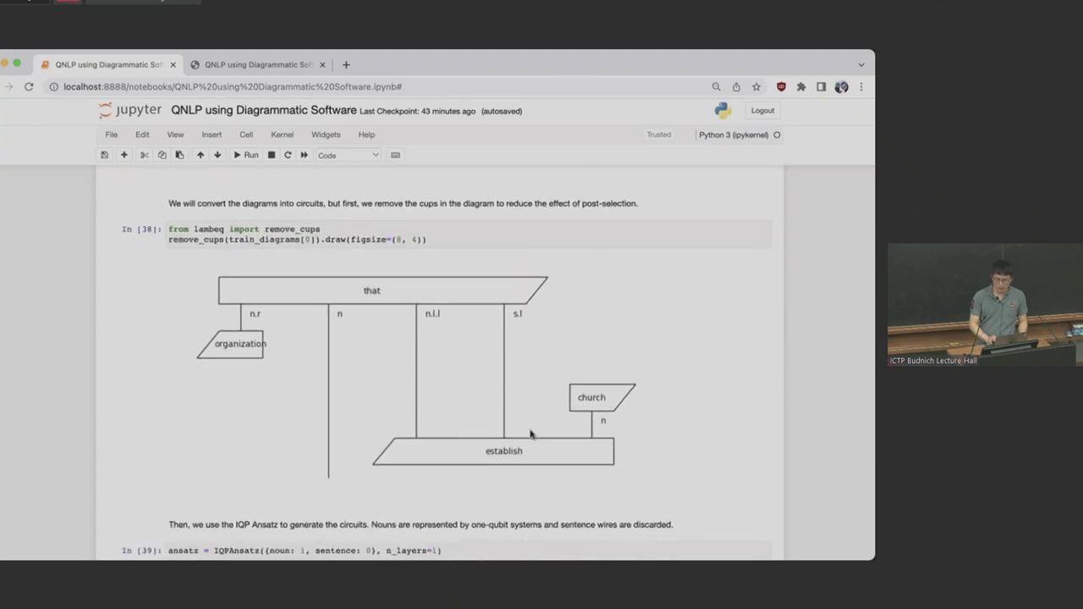
{"action": "mouse_move", "coordinate": [465, 444]}
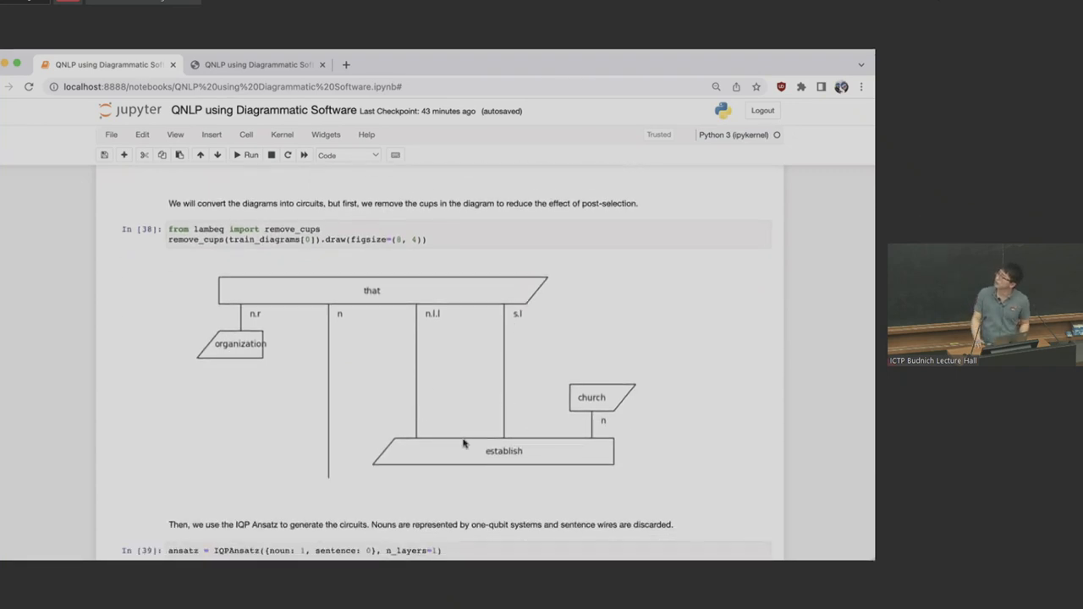
{"action": "scroll", "scroll_direction": "down", "scroll_amount": 3}
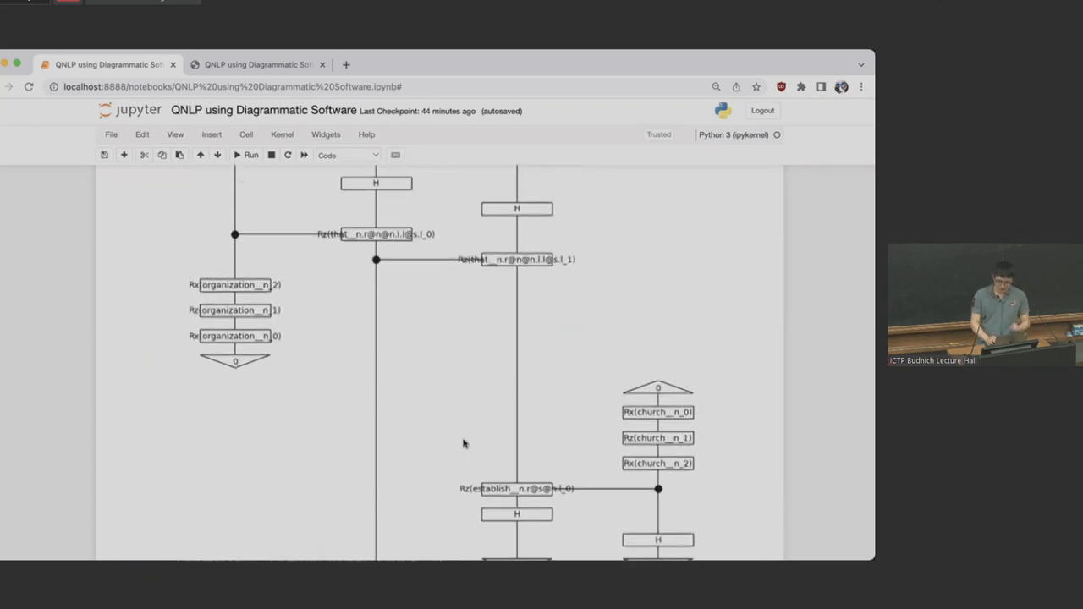
{"action": "scroll", "scroll_direction": "down", "scroll_amount": 3}
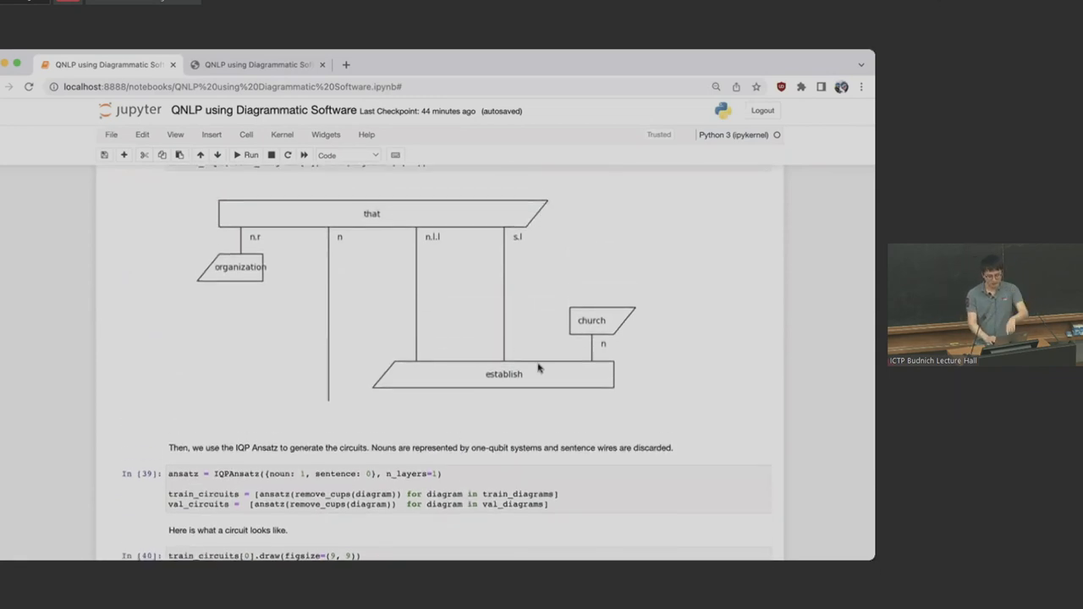
{"action": "mouse_move", "coordinate": [422, 423]}
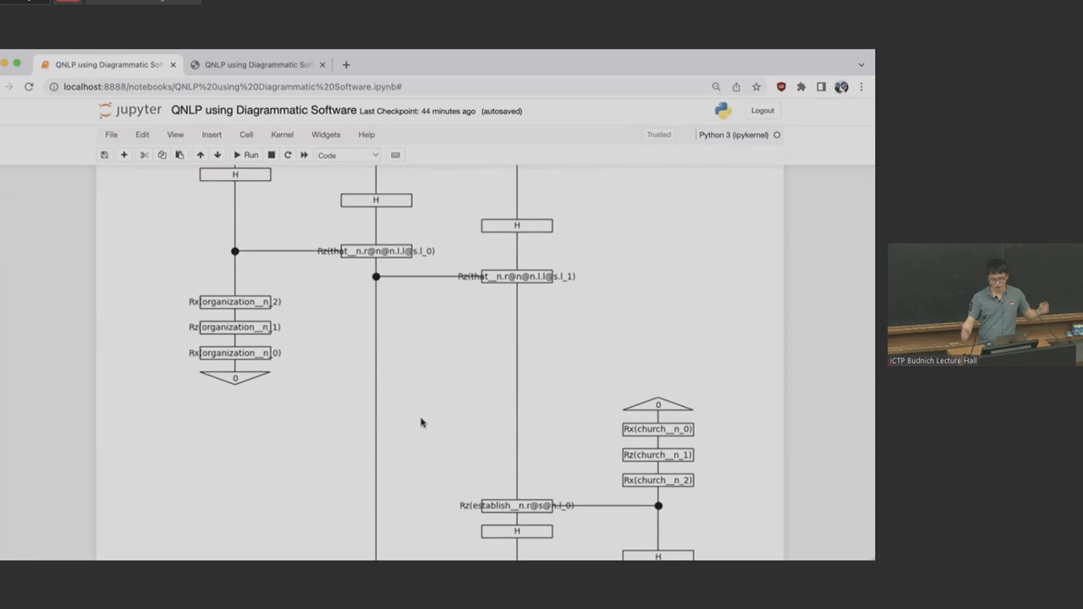
{"action": "scroll", "scroll_direction": "down", "scroll_amount": 3}
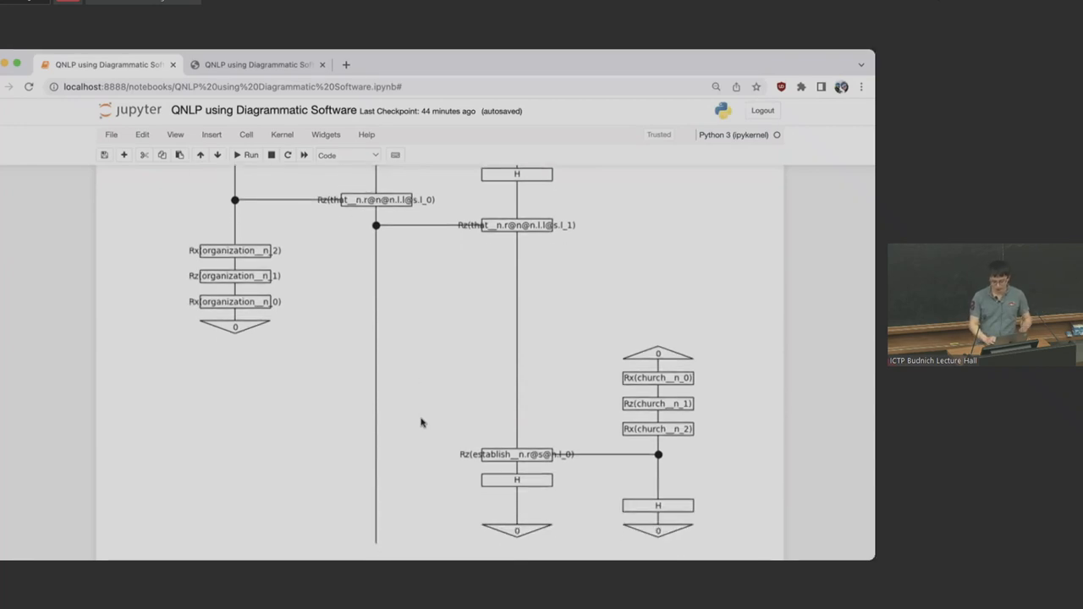
{"action": "scroll", "scroll_direction": "down", "scroll_amount": 3}
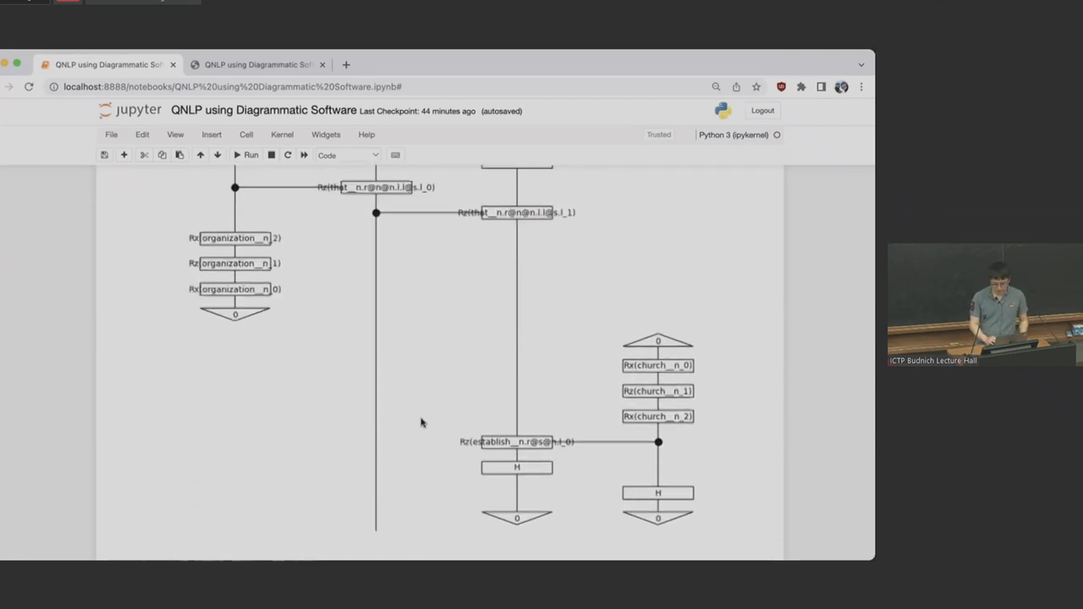
{"action": "scroll", "scroll_direction": "down", "scroll_amount": 3}
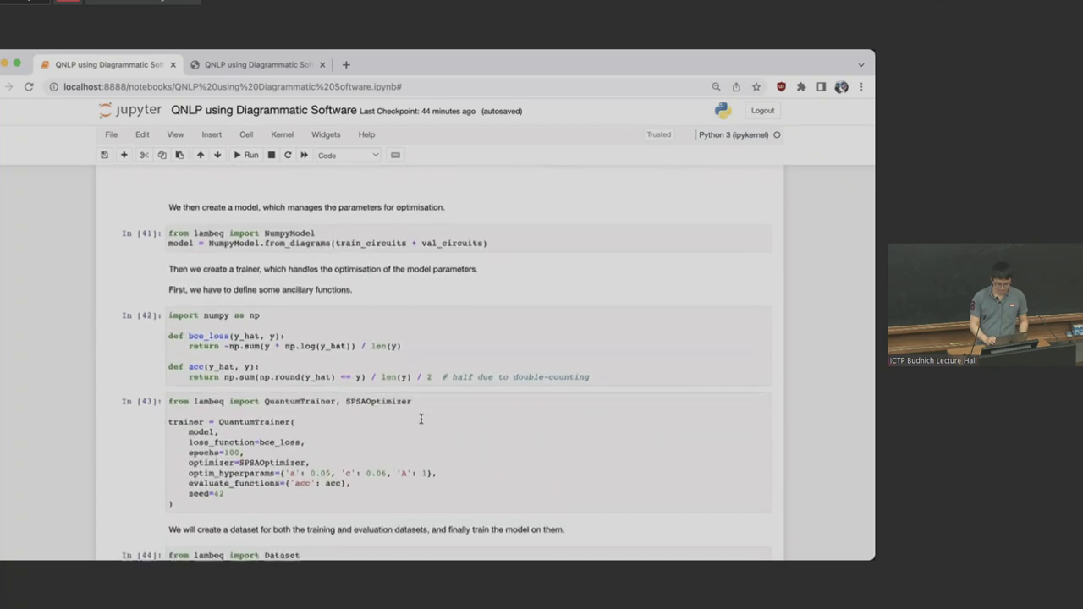
{"action": "scroll", "scroll_direction": "down", "scroll_amount": 3}
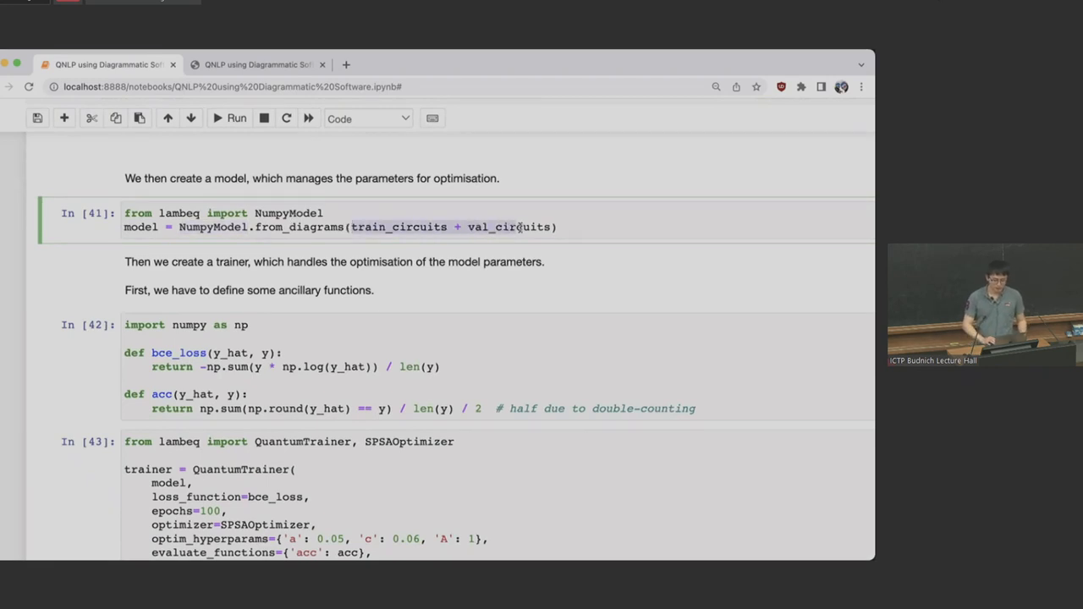
{"action": "mouse_move", "coordinate": [537, 230]}
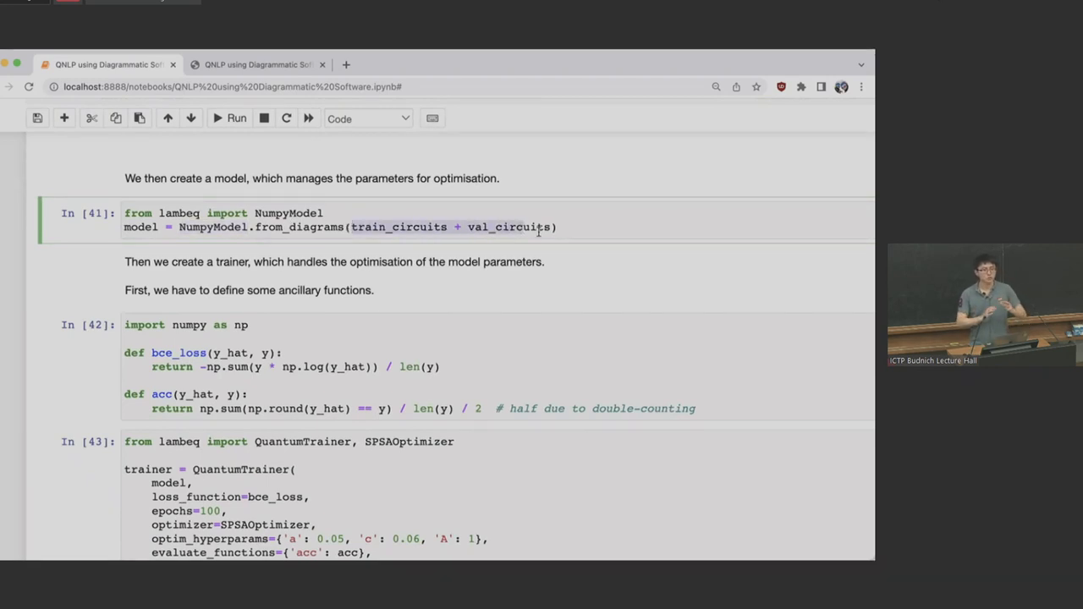
{"action": "scroll", "scroll_direction": "down", "scroll_amount": 3}
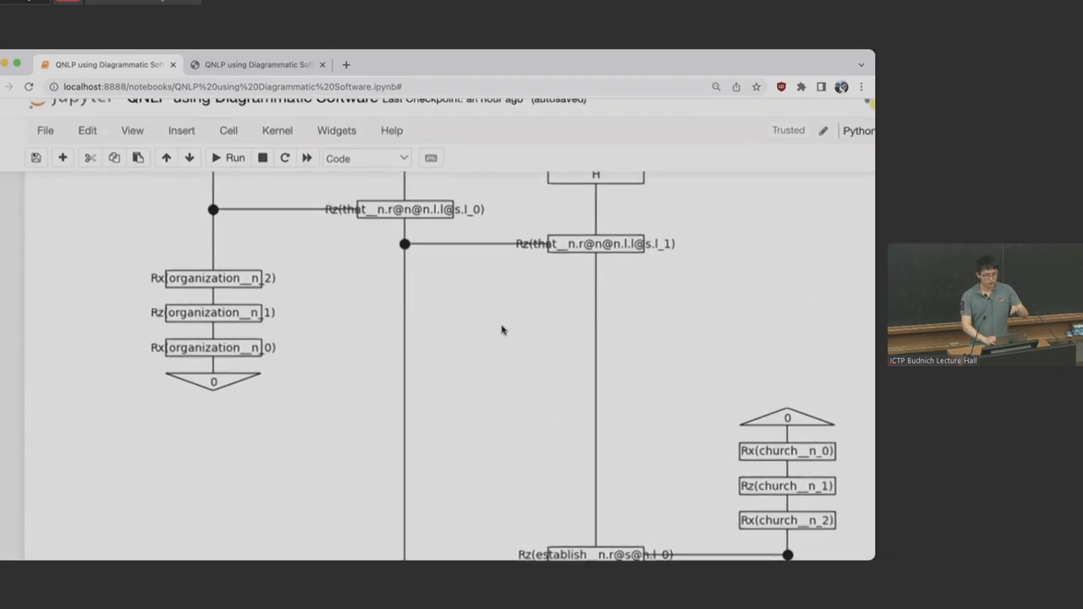
{"action": "scroll", "scroll_direction": "down", "scroll_amount": 3}
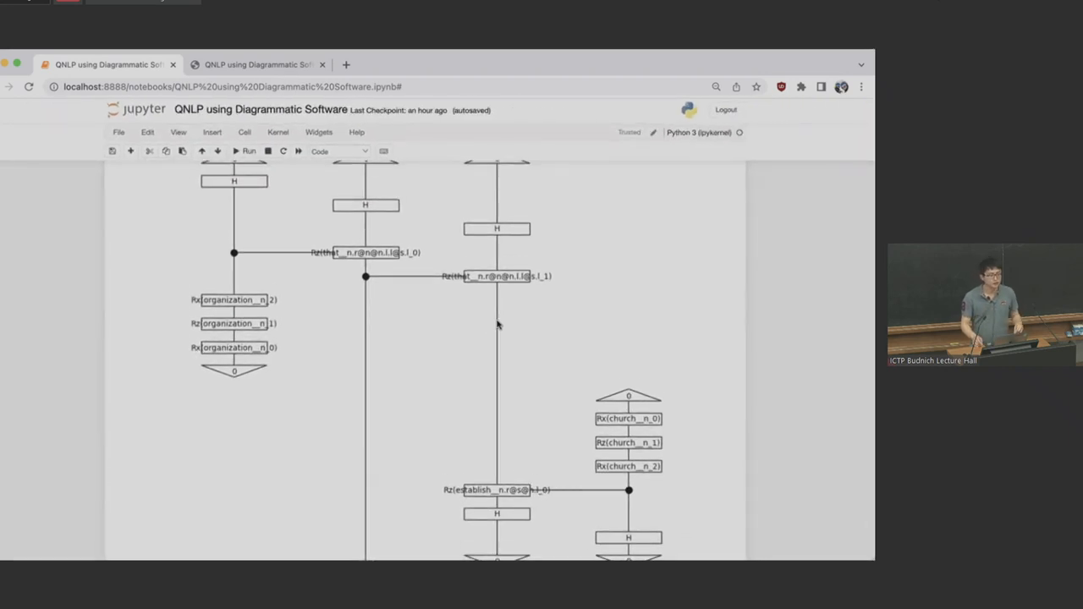
{"action": "scroll", "scroll_direction": "down", "scroll_amount": 3}
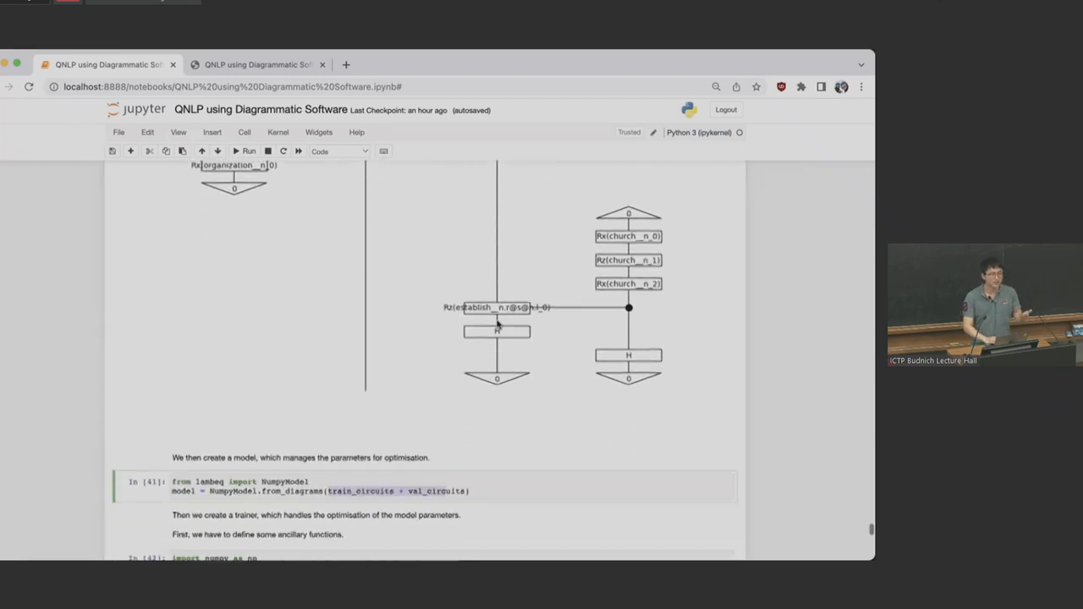
{"action": "scroll", "scroll_direction": "down", "scroll_amount": 3}
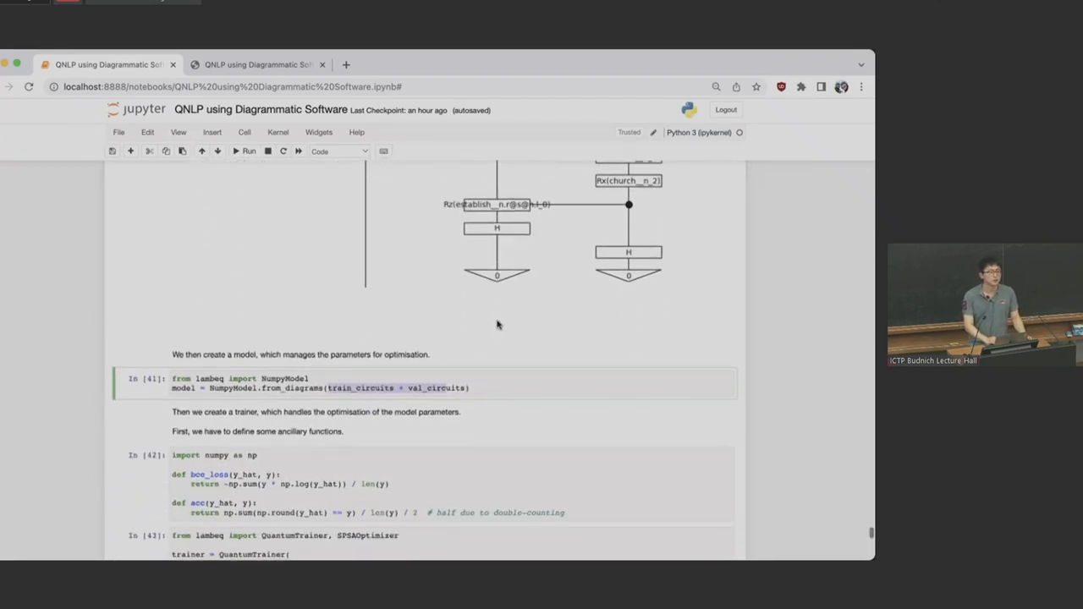
{"action": "scroll", "scroll_direction": "down", "scroll_amount": 3}
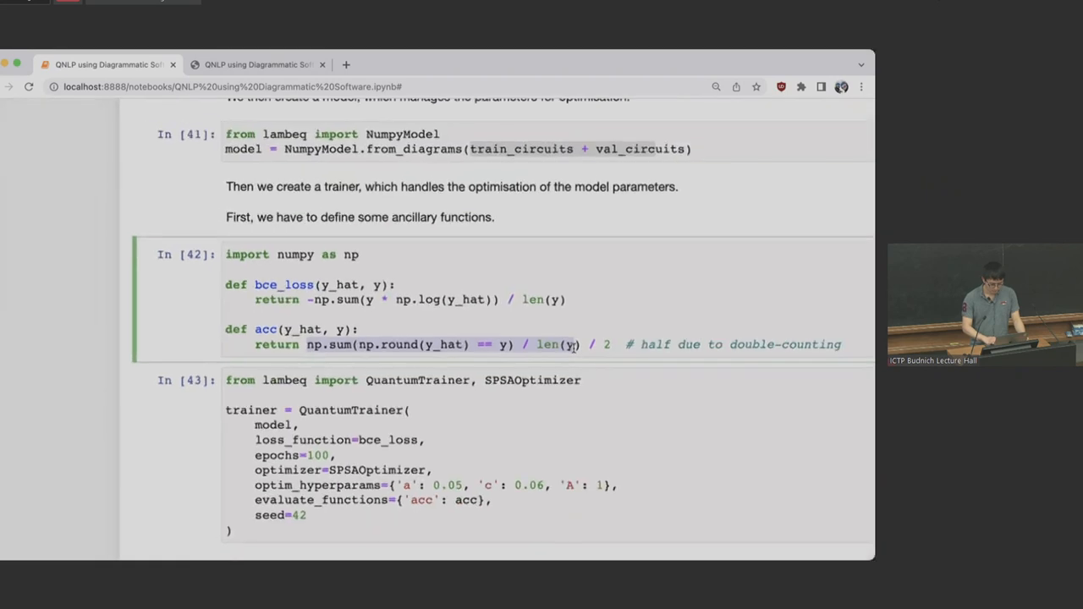
Step: Scroll to In [44] showing trainer.fit and its train/validation loss and accuracy log
{"action": "scroll", "scroll_direction": "down", "scroll_amount": 3}
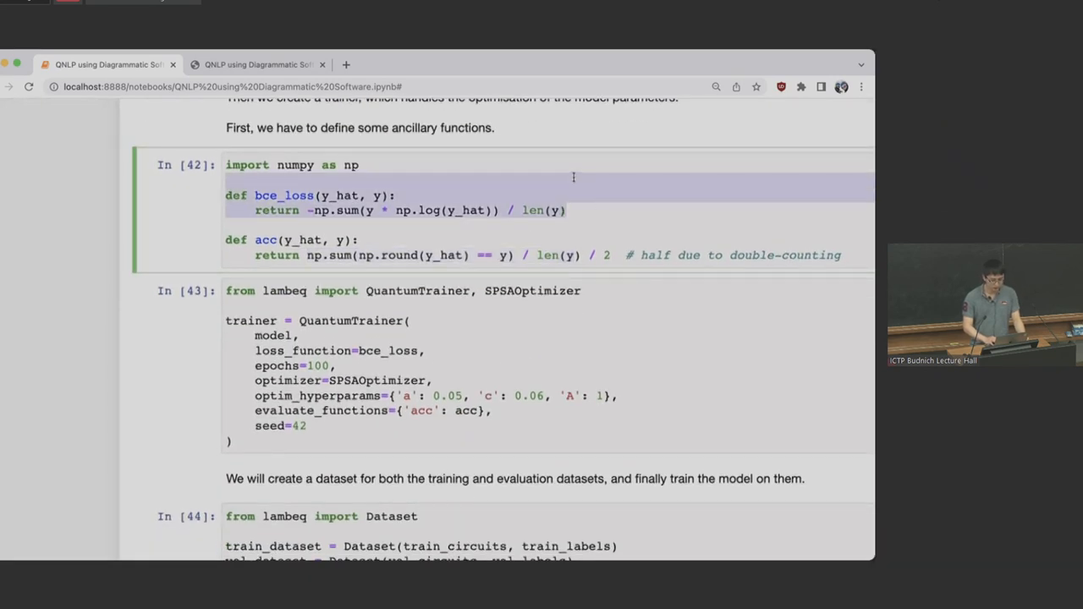
{"action": "scroll", "scroll_direction": "up", "scroll_amount": 3}
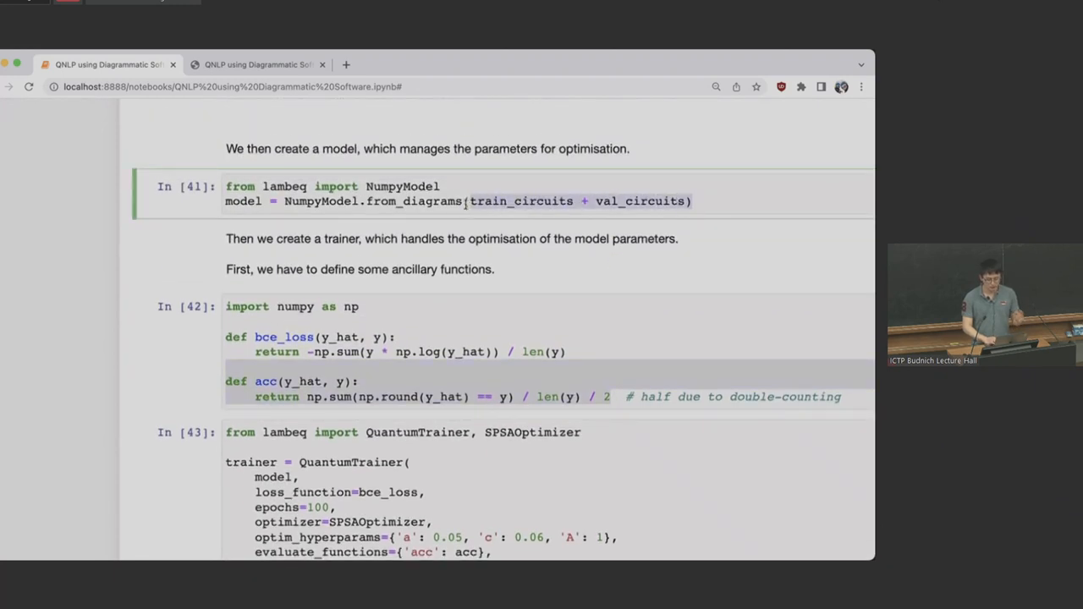
{"action": "scroll", "scroll_direction": "down", "scroll_amount": 3}
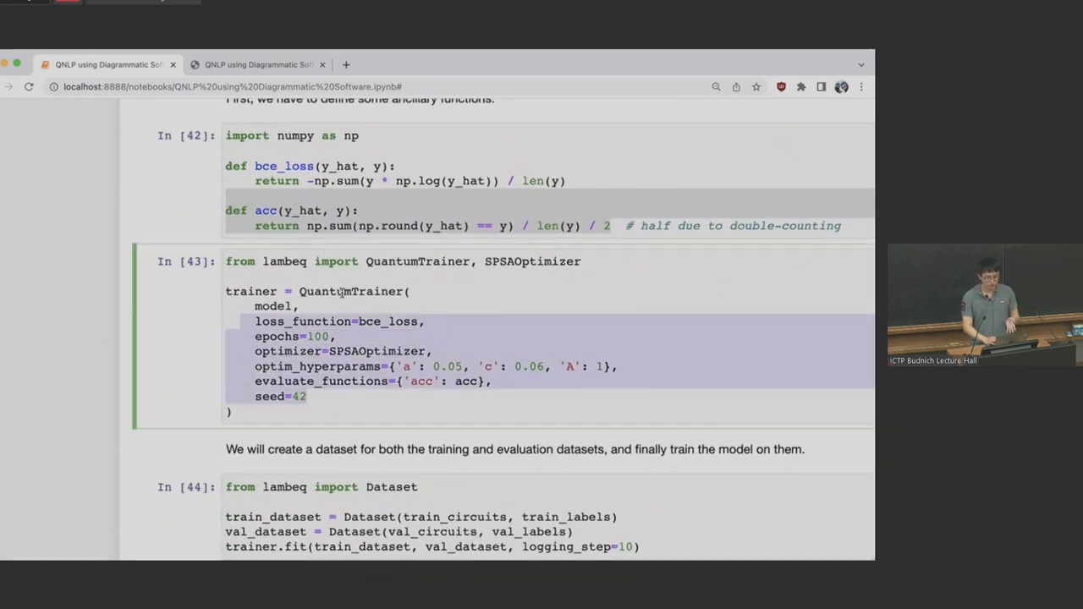
{"action": "scroll", "scroll_direction": "down", "scroll_amount": 3}
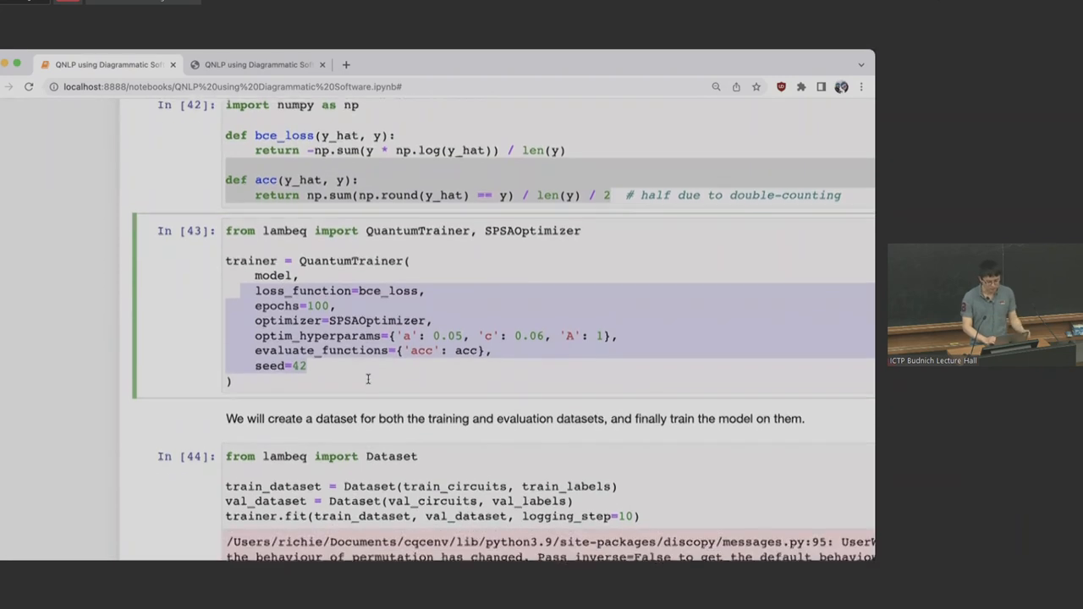
{"action": "scroll", "scroll_direction": "down", "scroll_amount": 3}
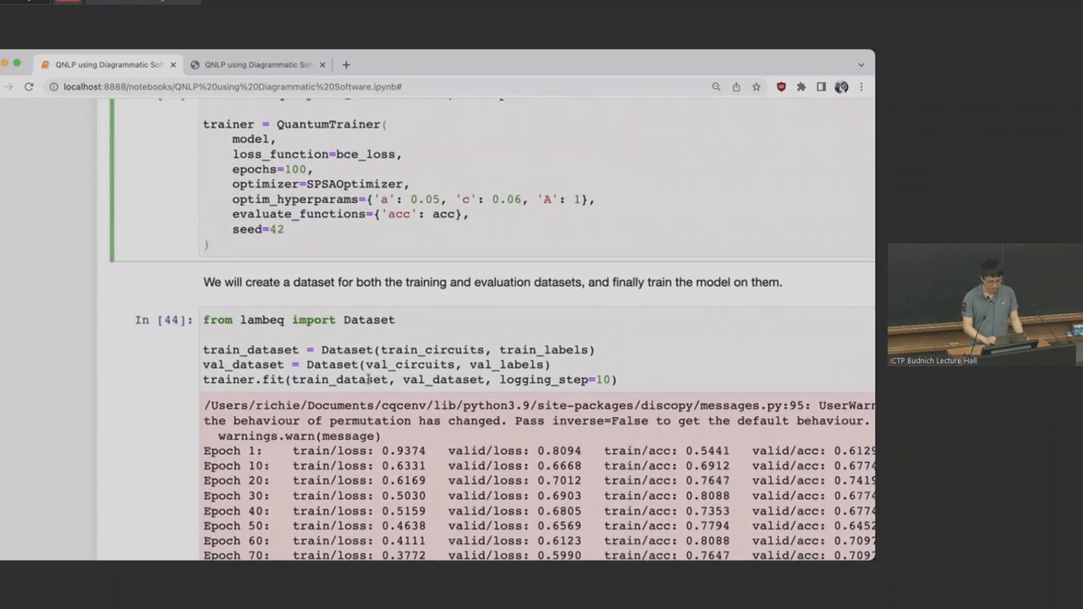
Step: Scroll past 'Training completed!' at epoch 100 to the Conclusion with lambeq and DisCoPy links
{"action": "scroll", "scroll_direction": "down", "scroll_amount": 3}
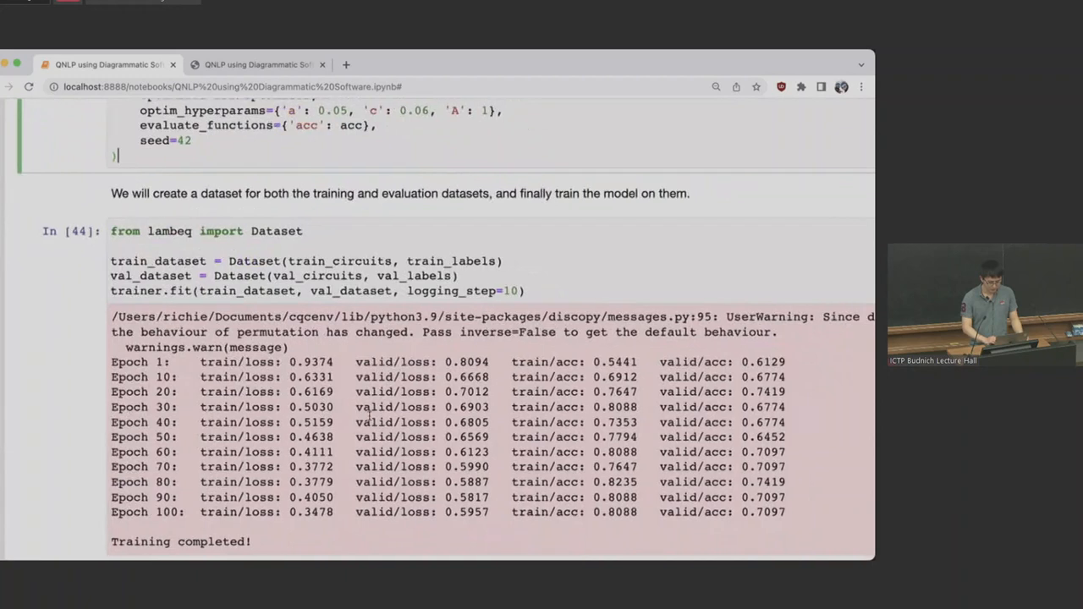
{"action": "scroll", "scroll_direction": "down", "scroll_amount": 3}
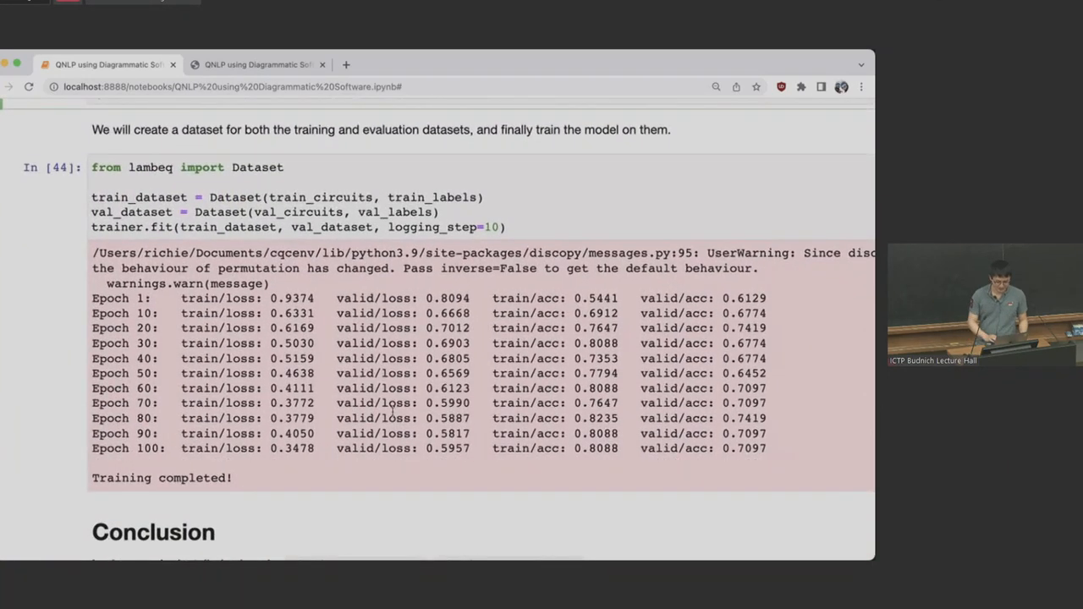
{"action": "mouse_move", "coordinate": [270, 313]}
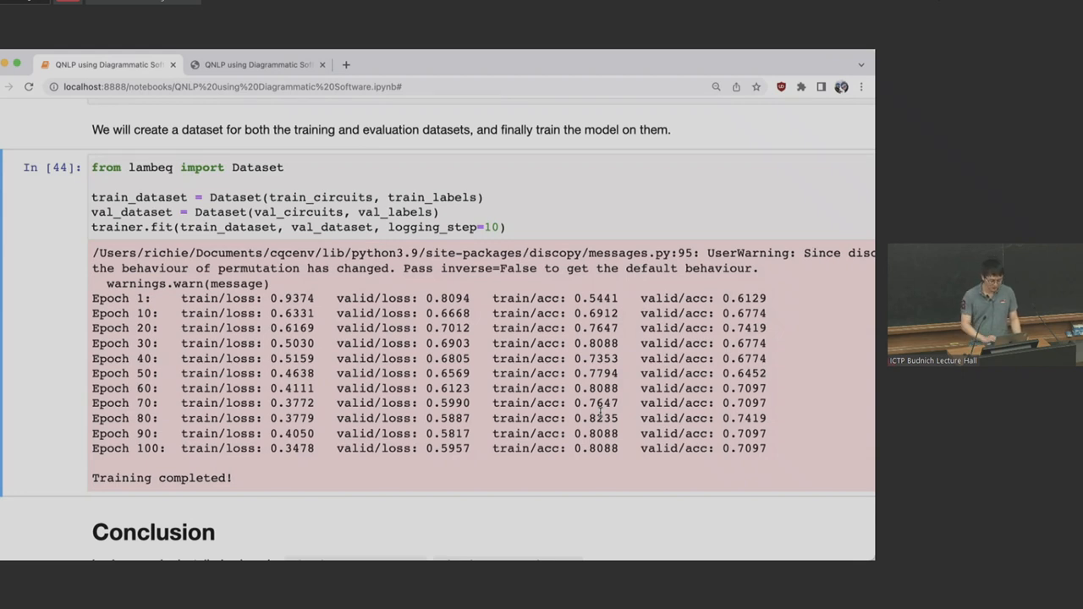
{"action": "scroll", "scroll_direction": "down", "scroll_amount": 3}
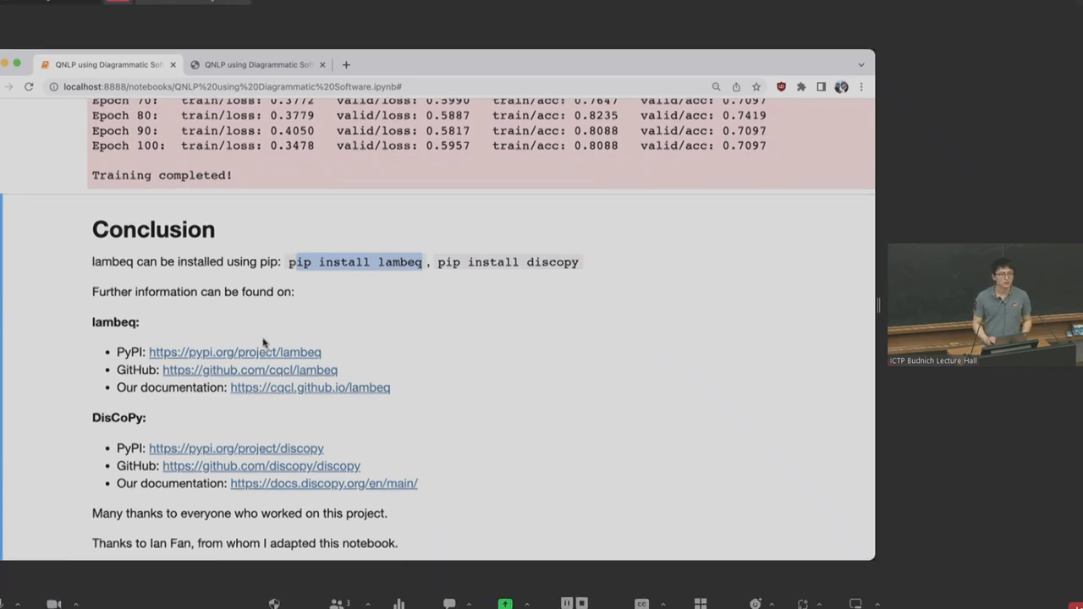
{"action": "scroll", "scroll_direction": "down", "scroll_amount": 3}
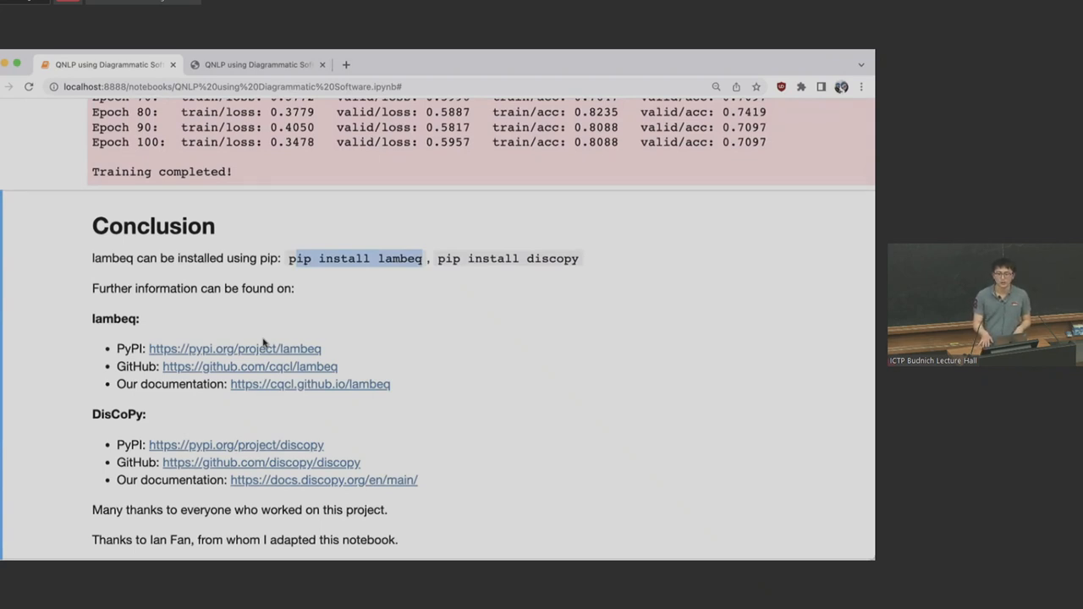
{"action": "scroll", "scroll_direction": "down", "scroll_amount": 3}
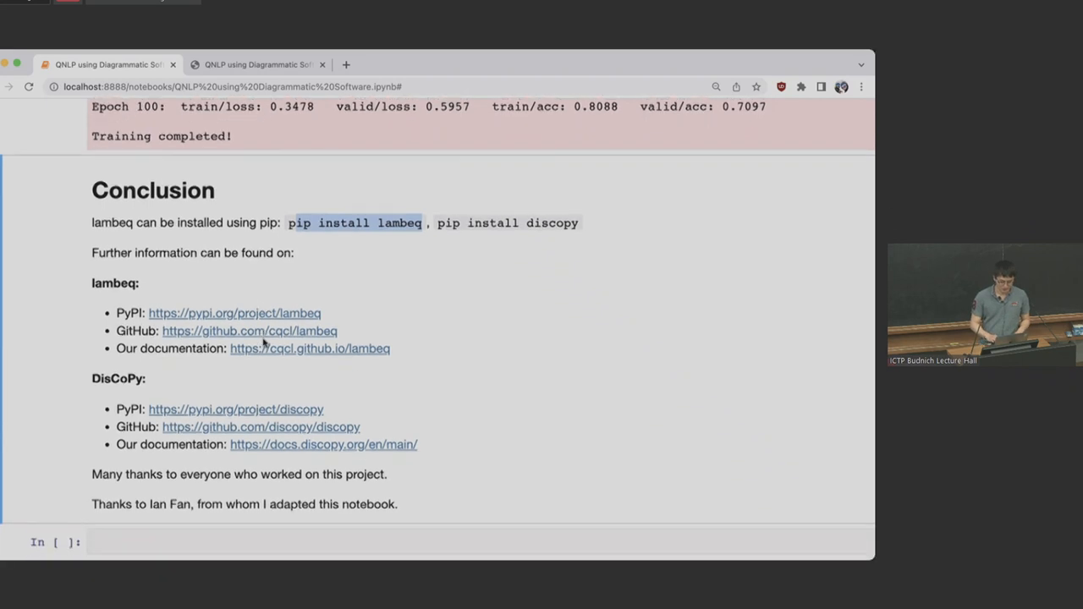
{"action": "scroll", "scroll_direction": "down", "scroll_amount": 3}
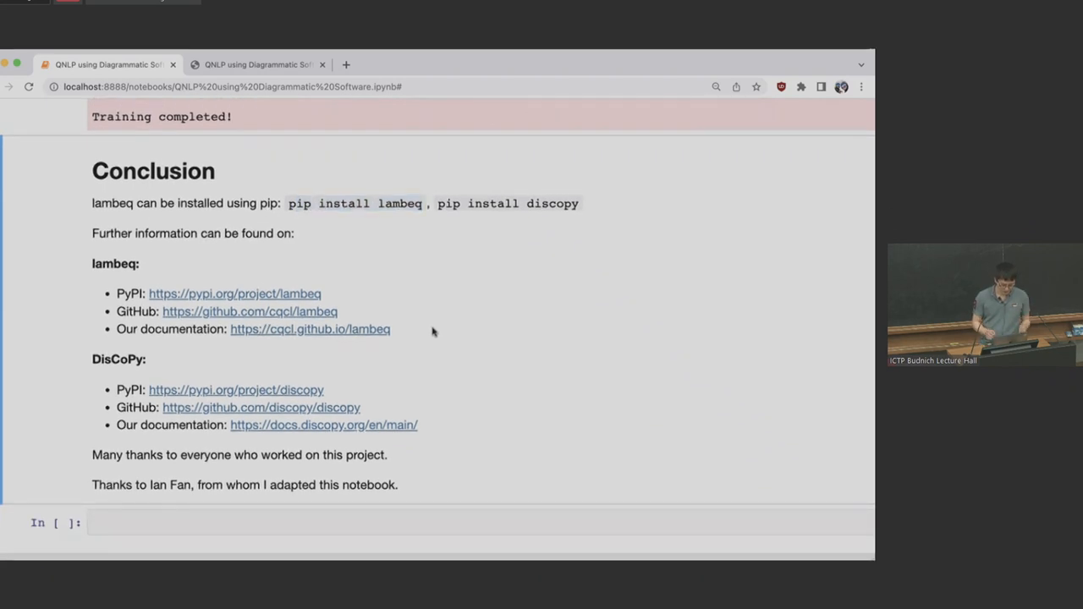